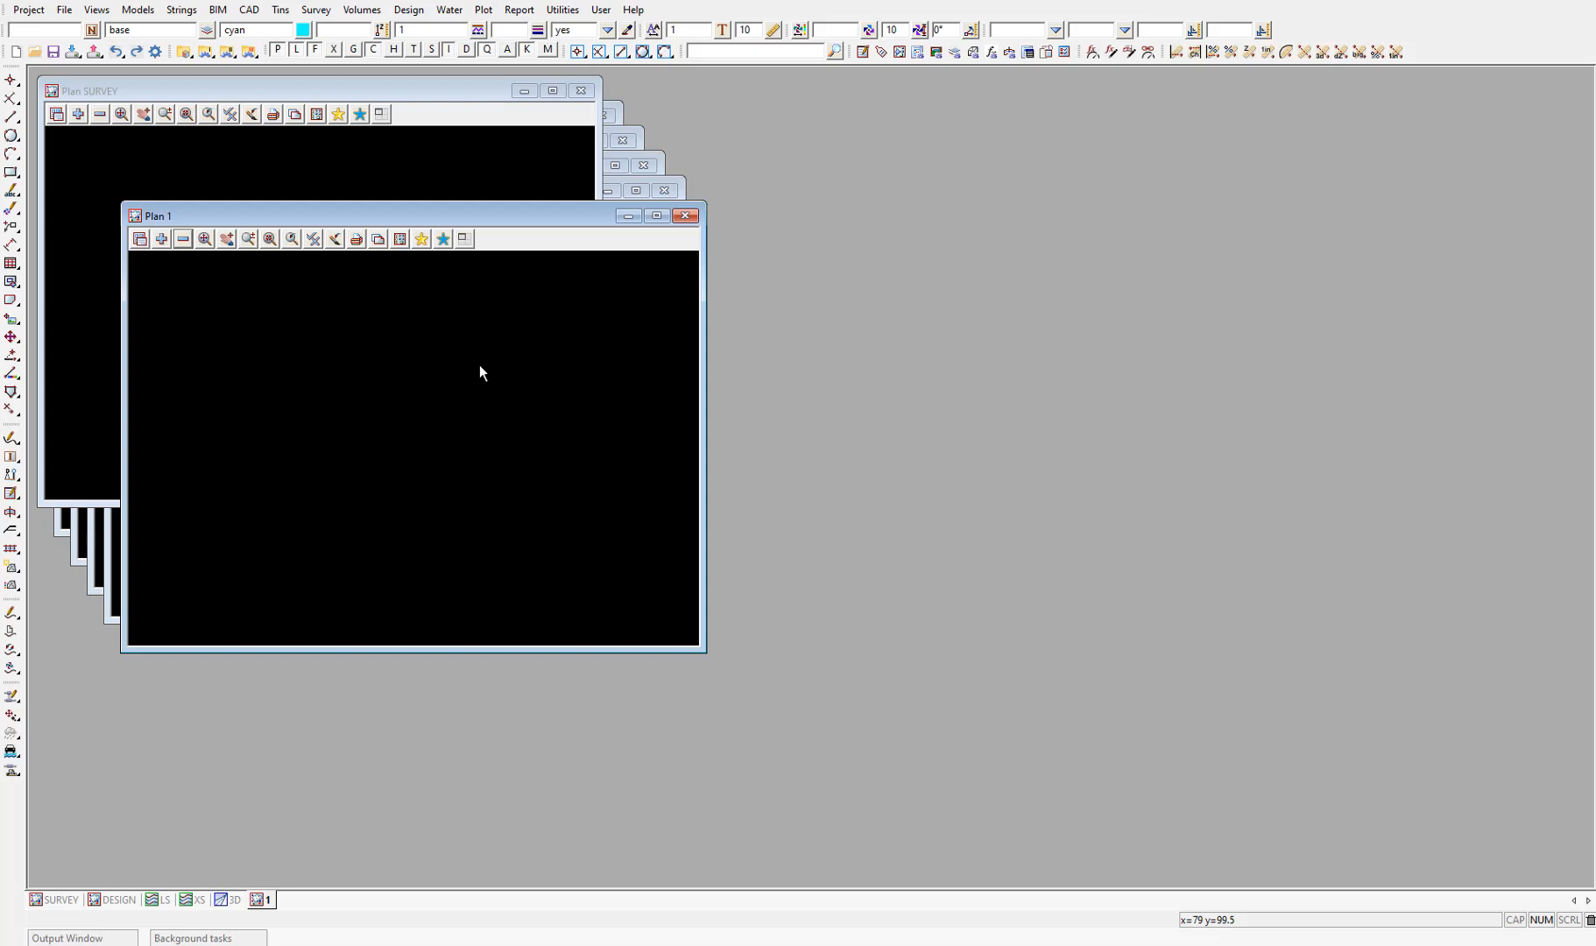
mouse_move(9, 35)
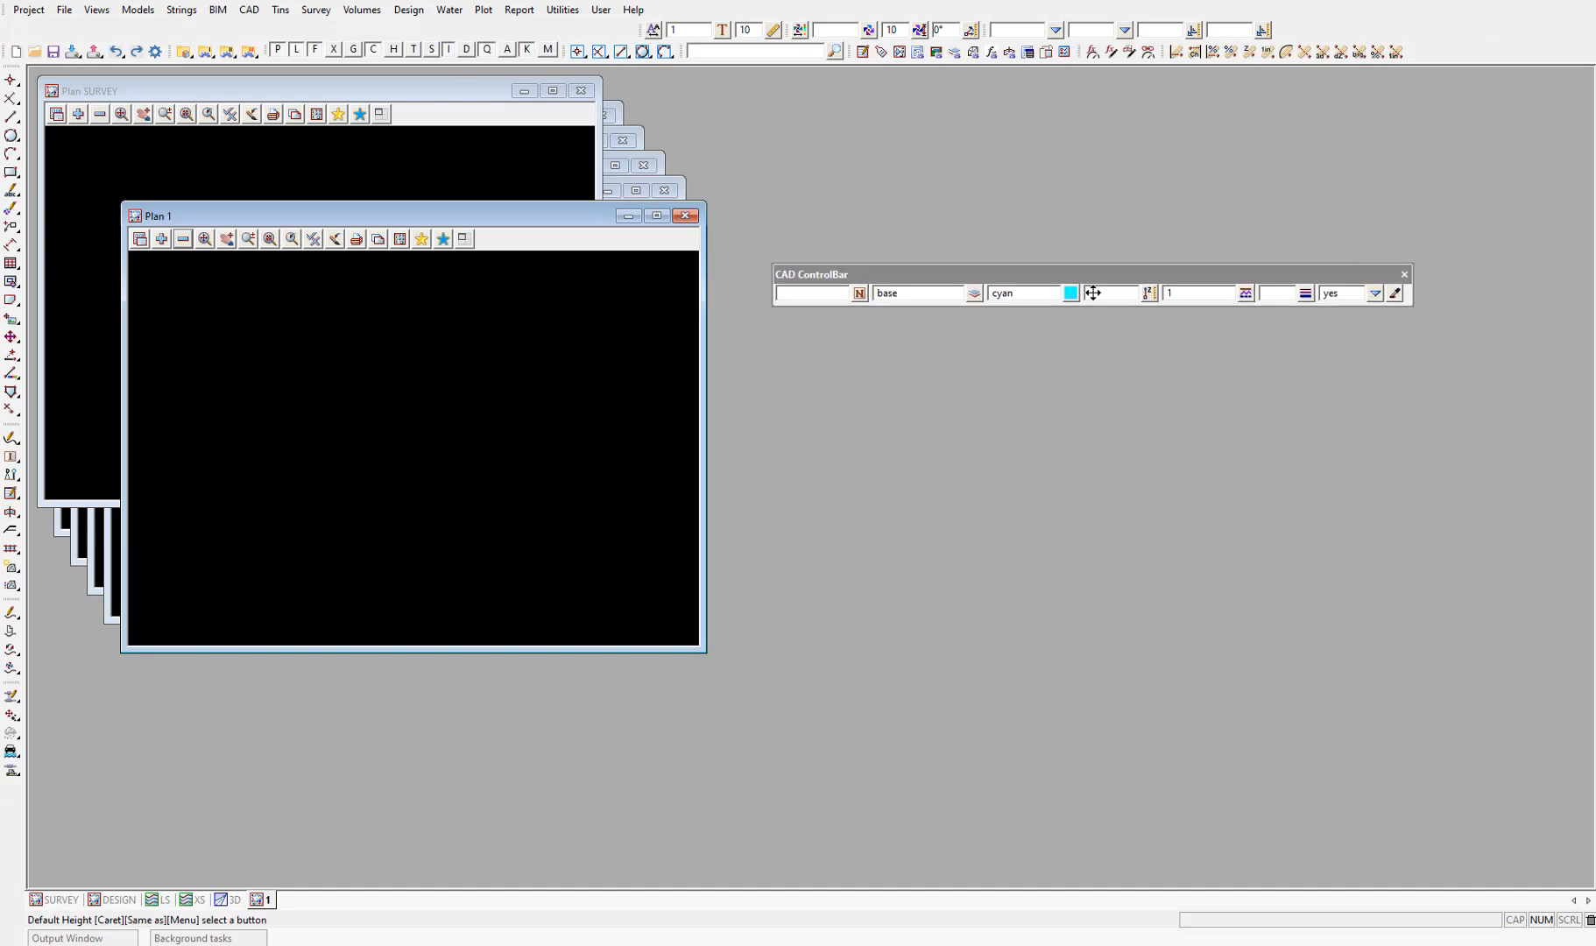
mouse_move(1094, 292)
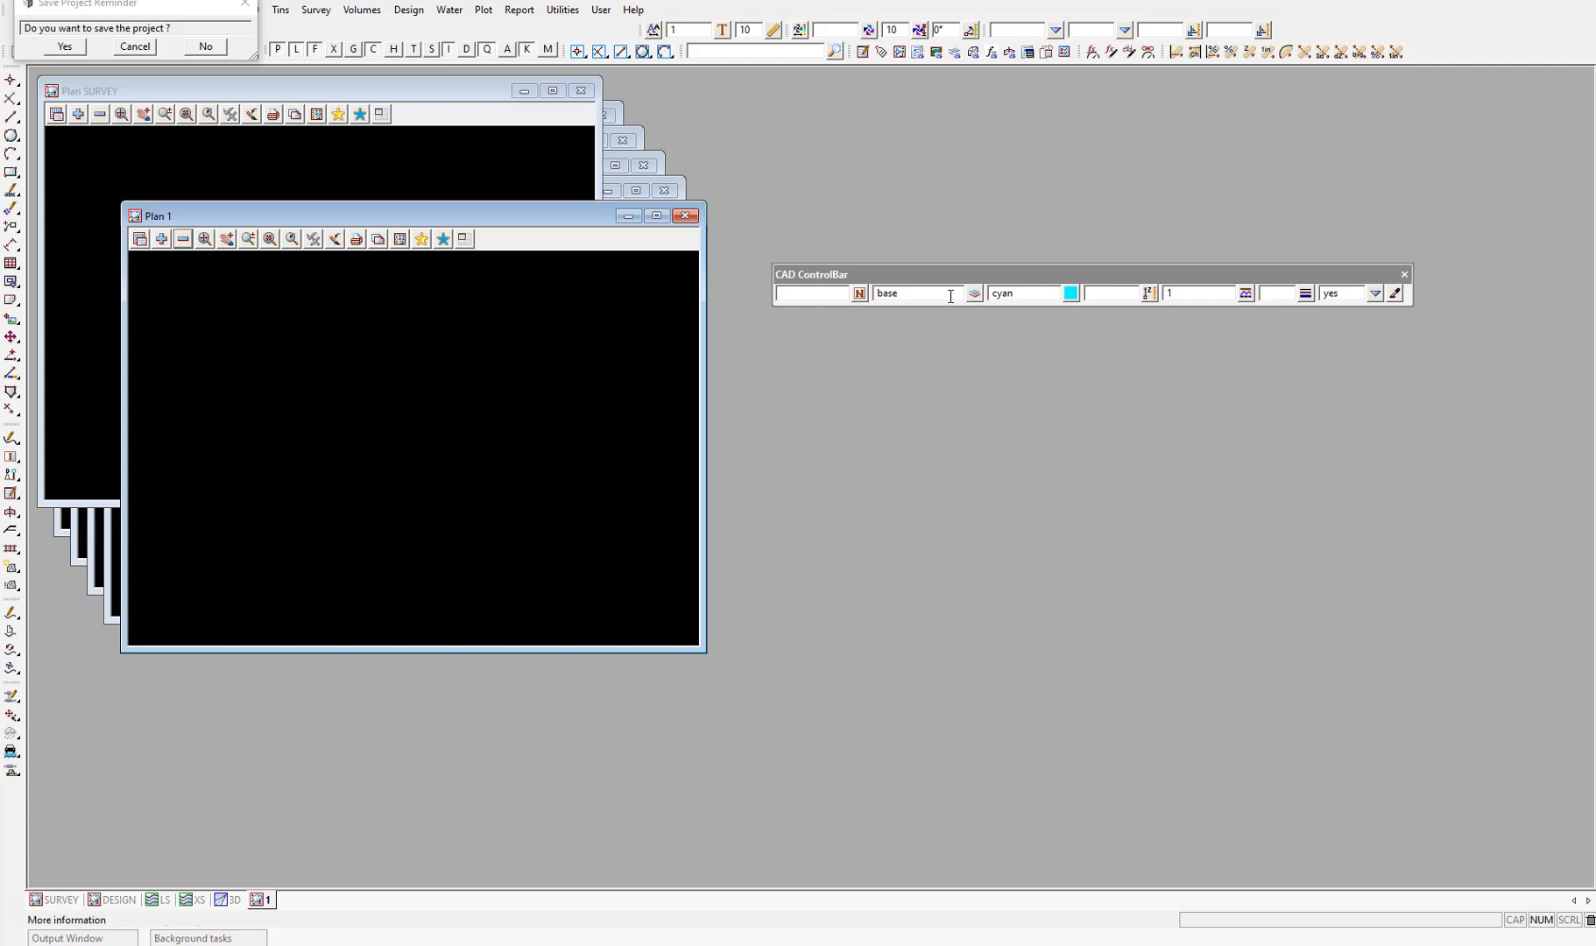
Step: Bring up the Select Name list and expand the Design category's Roads names
click(858, 292)
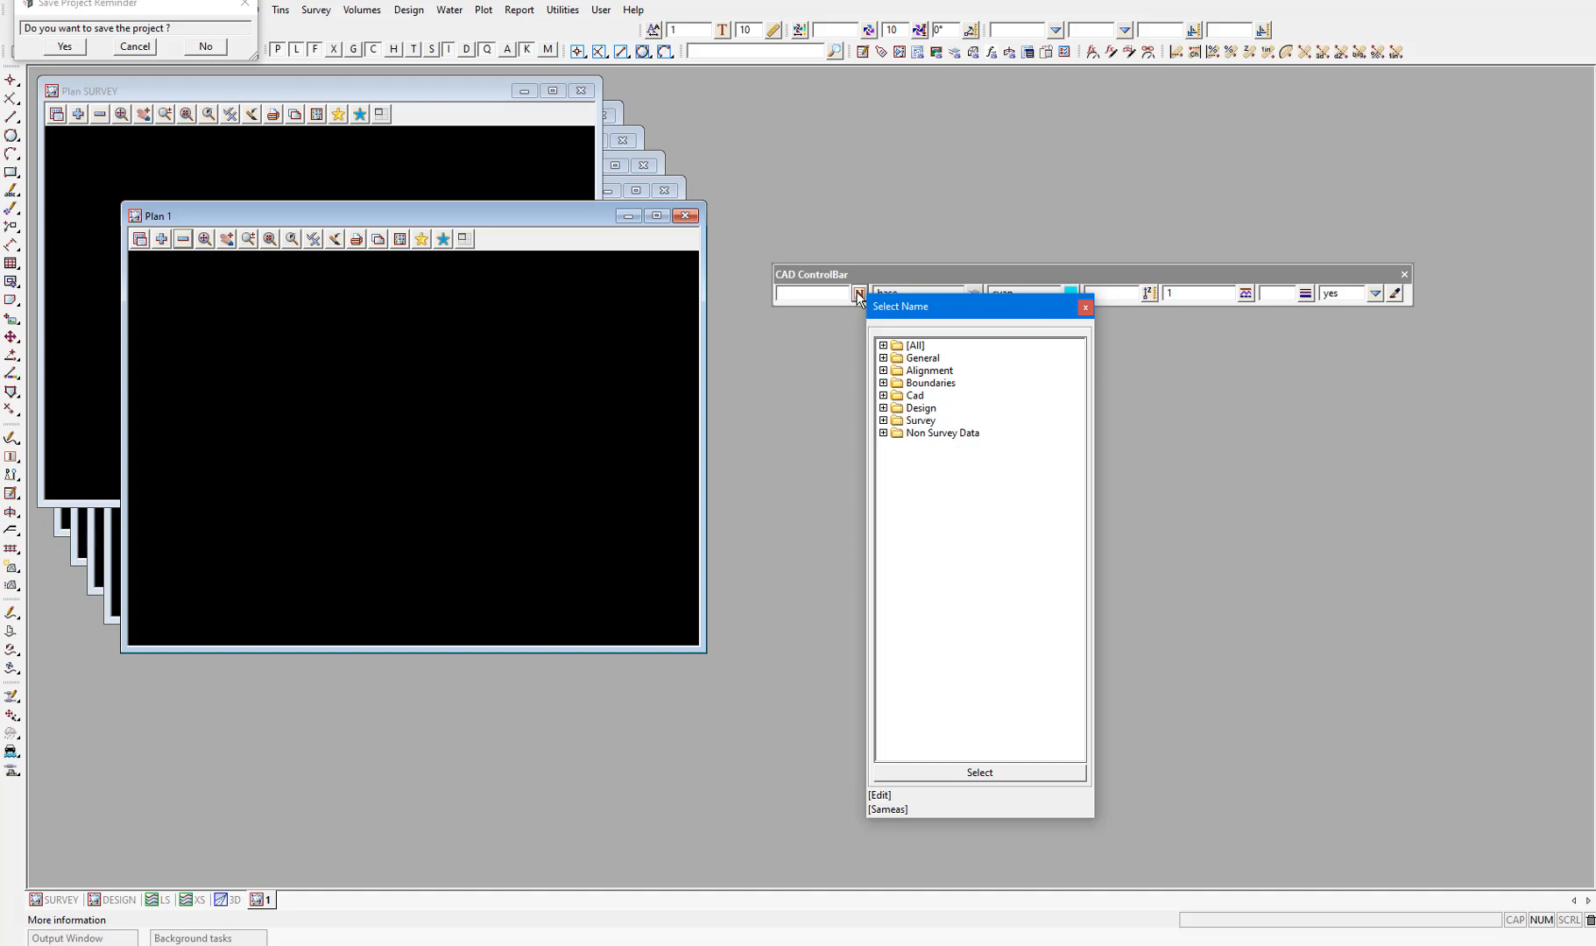
click(883, 408)
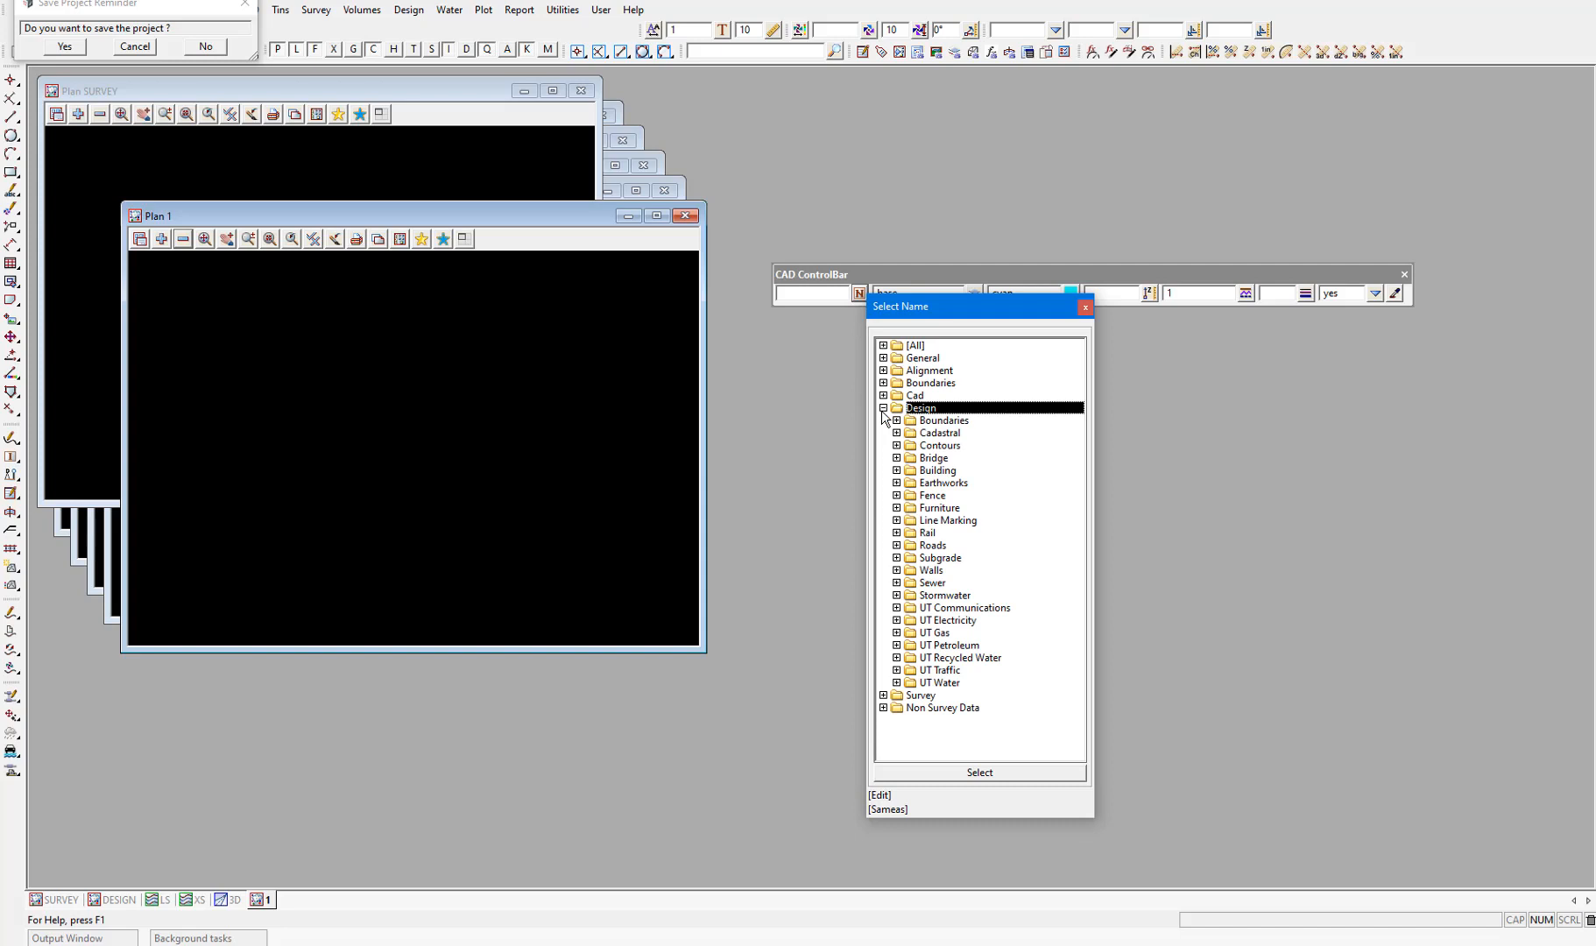
mouse_move(893, 472)
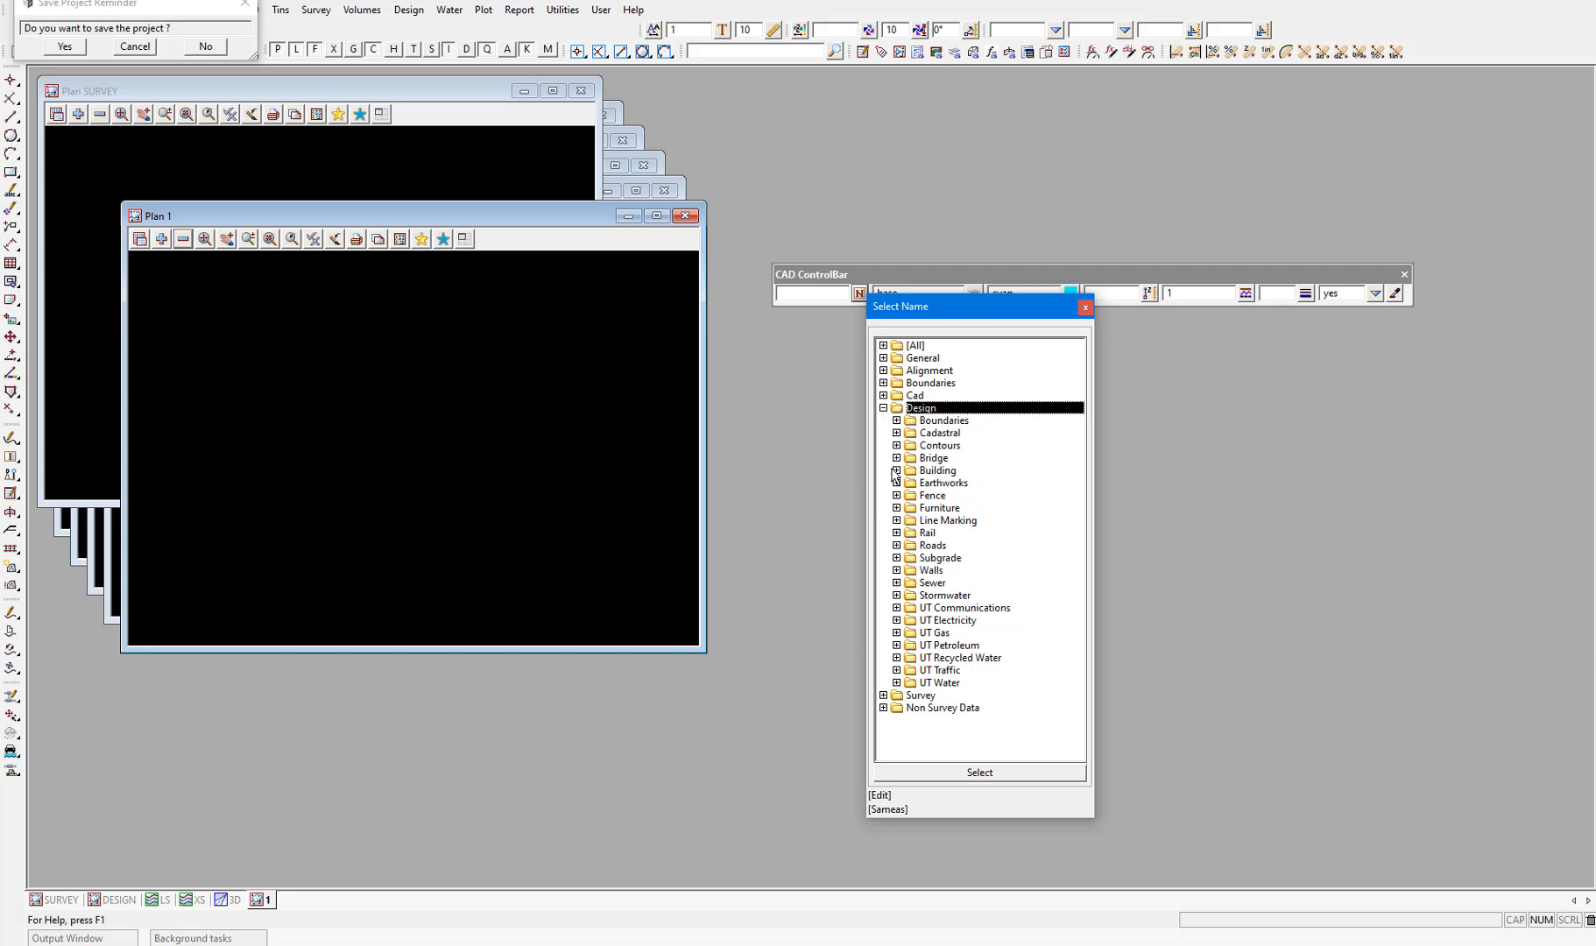
click(896, 544)
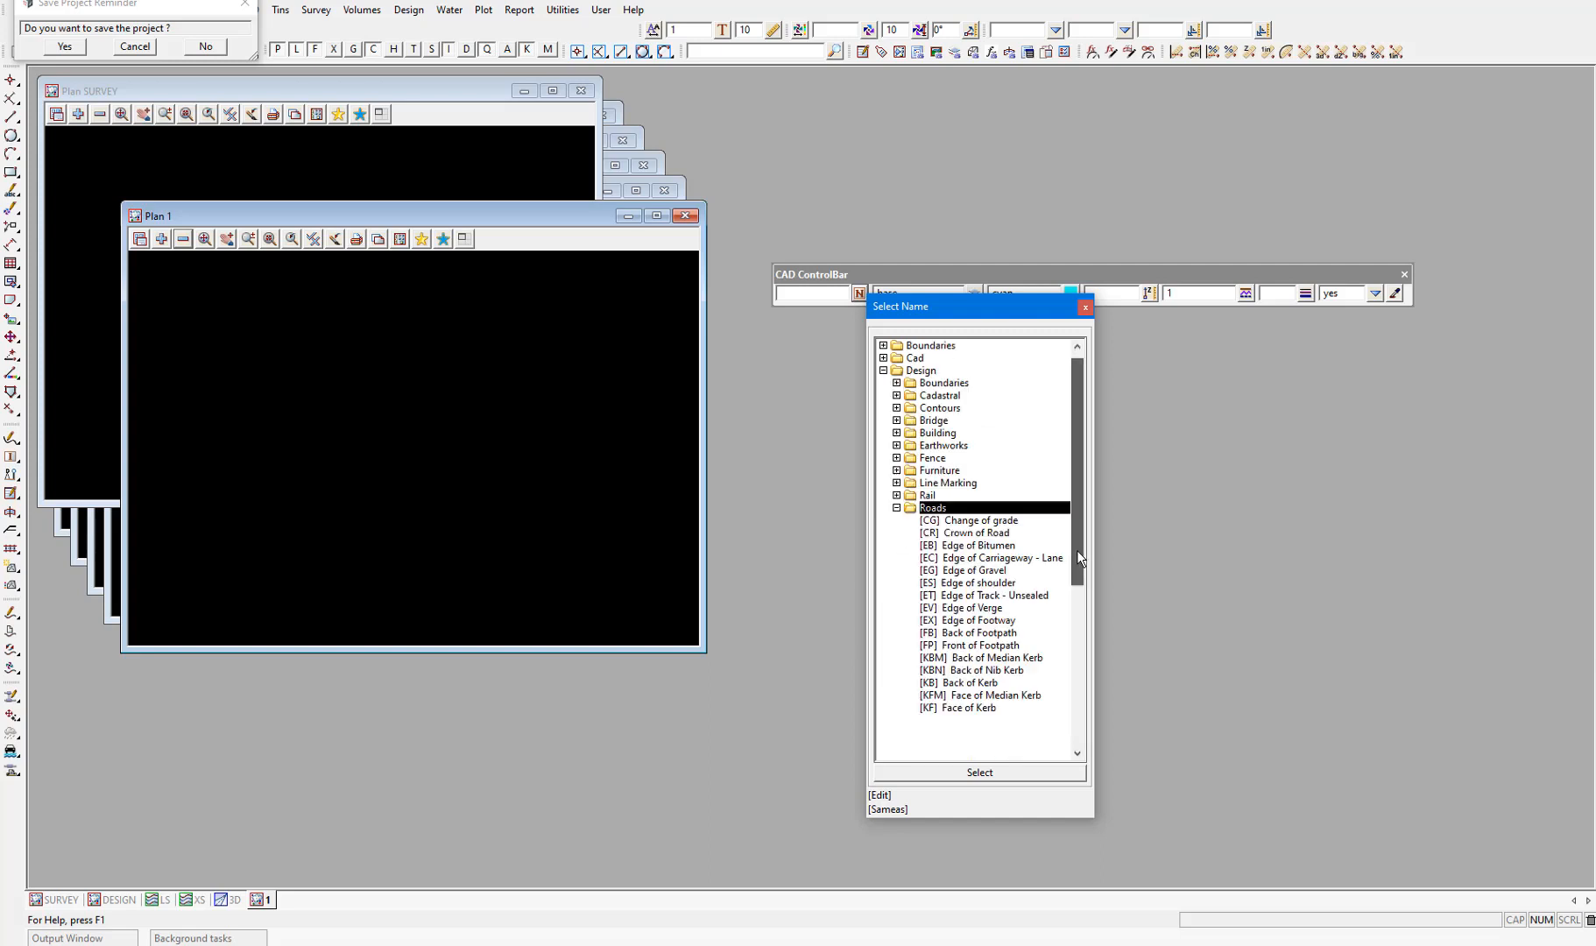
Step: Browse the Roads codes, highlighting Lip of Kerb and then Back of Kerb
scroll(down, 3)
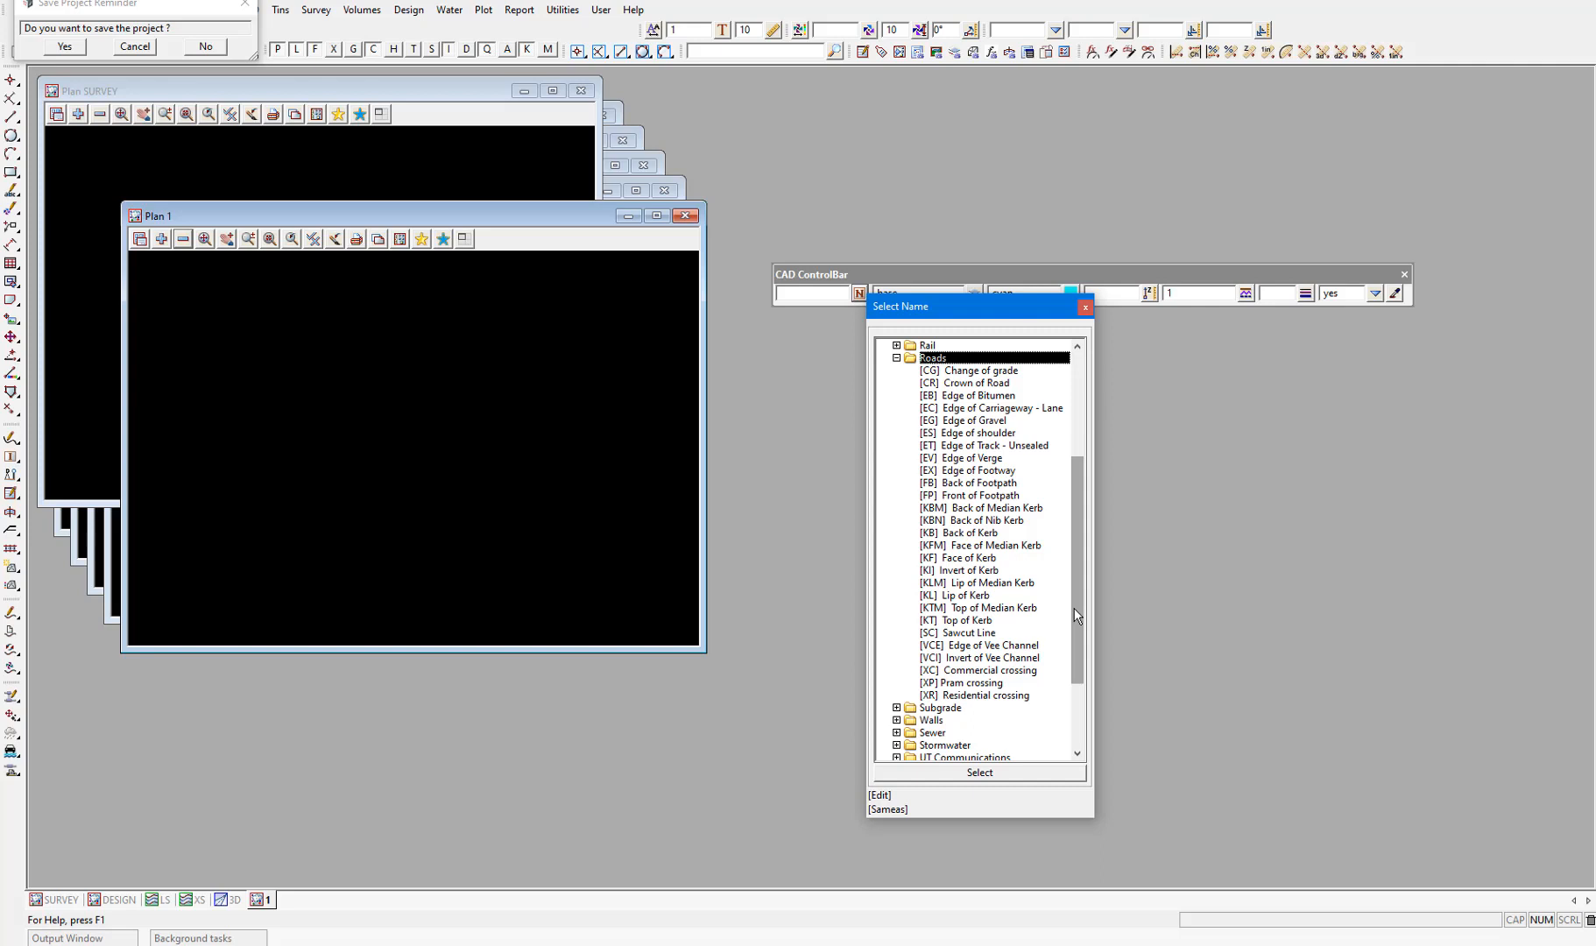
click(965, 594)
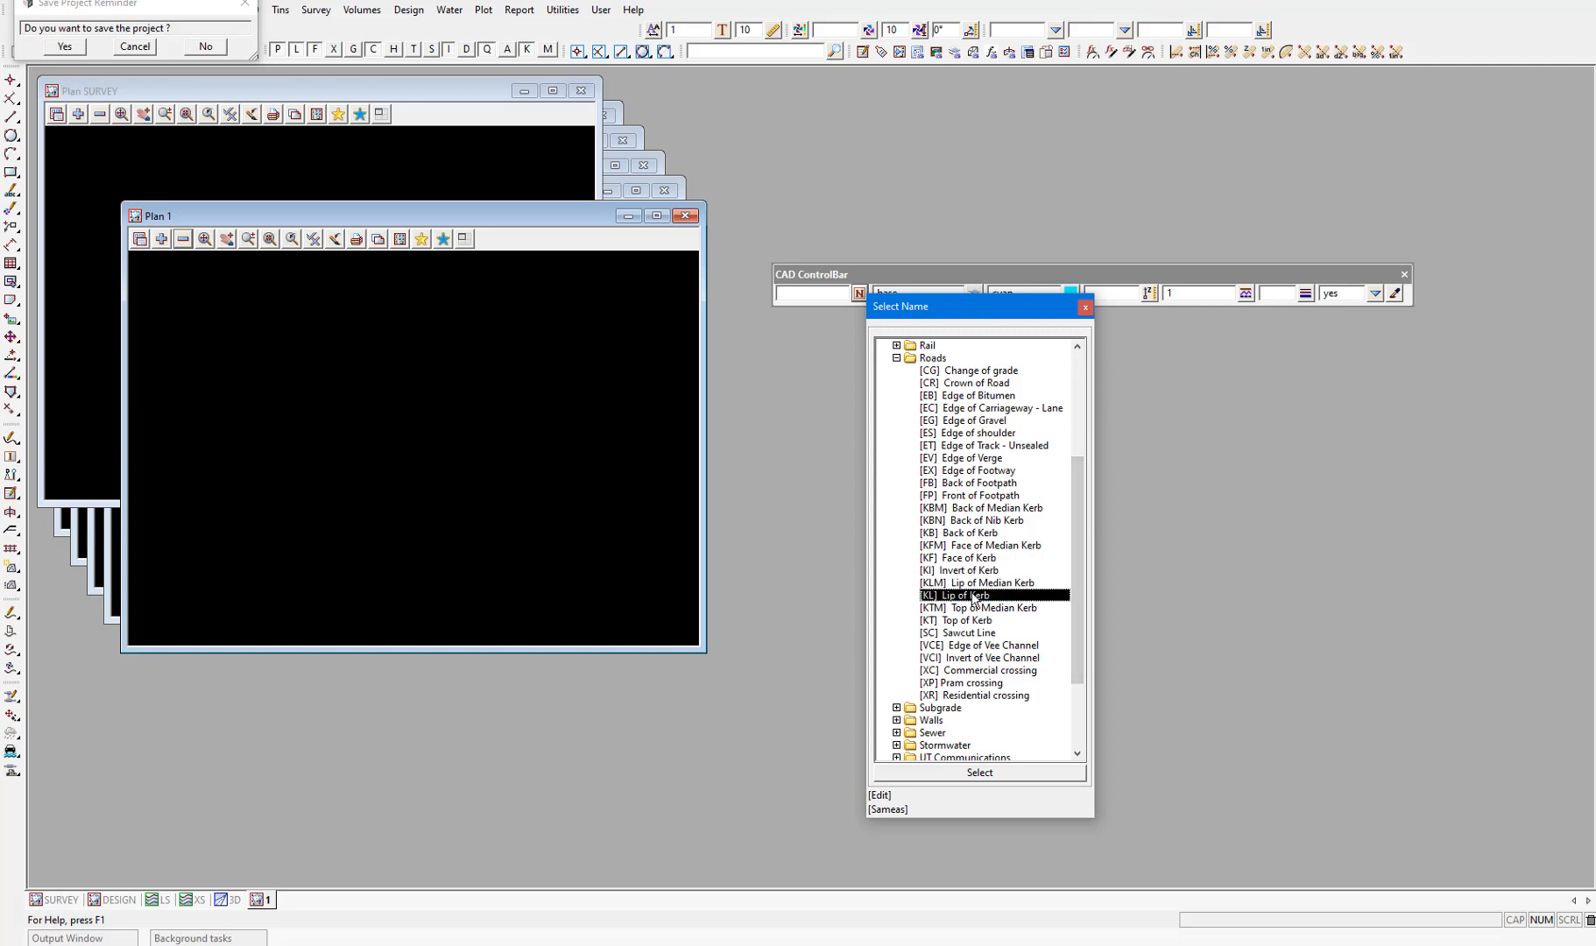
click(961, 532)
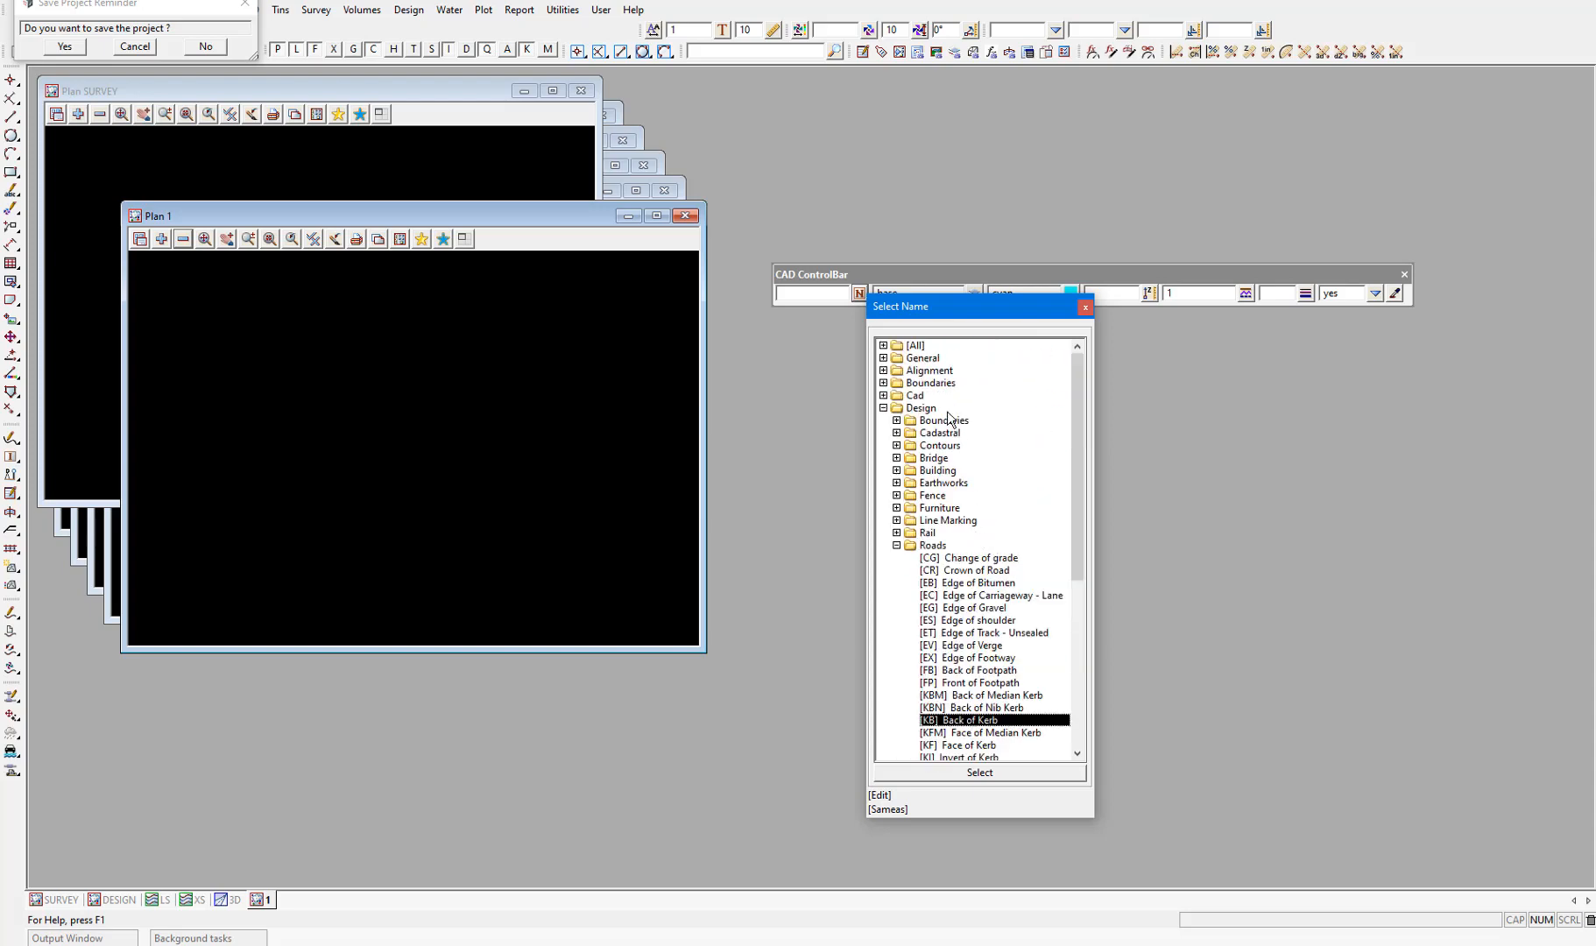
Step: Expand the General category's Lines names, showing codes like Cad line and Breakline
click(885, 357)
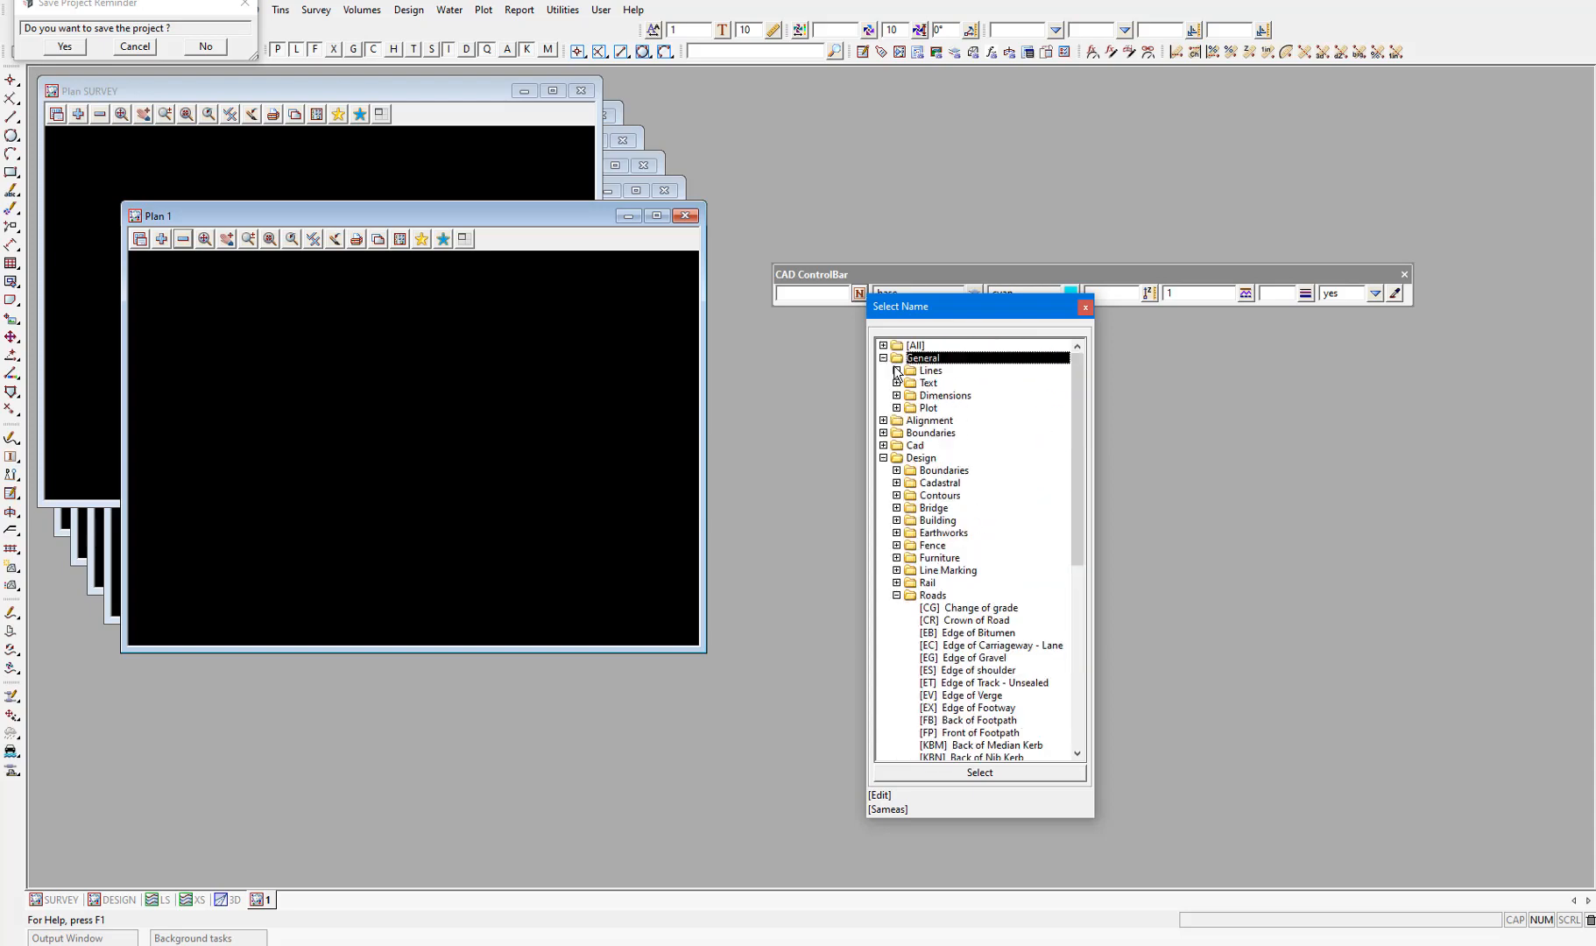
click(895, 370)
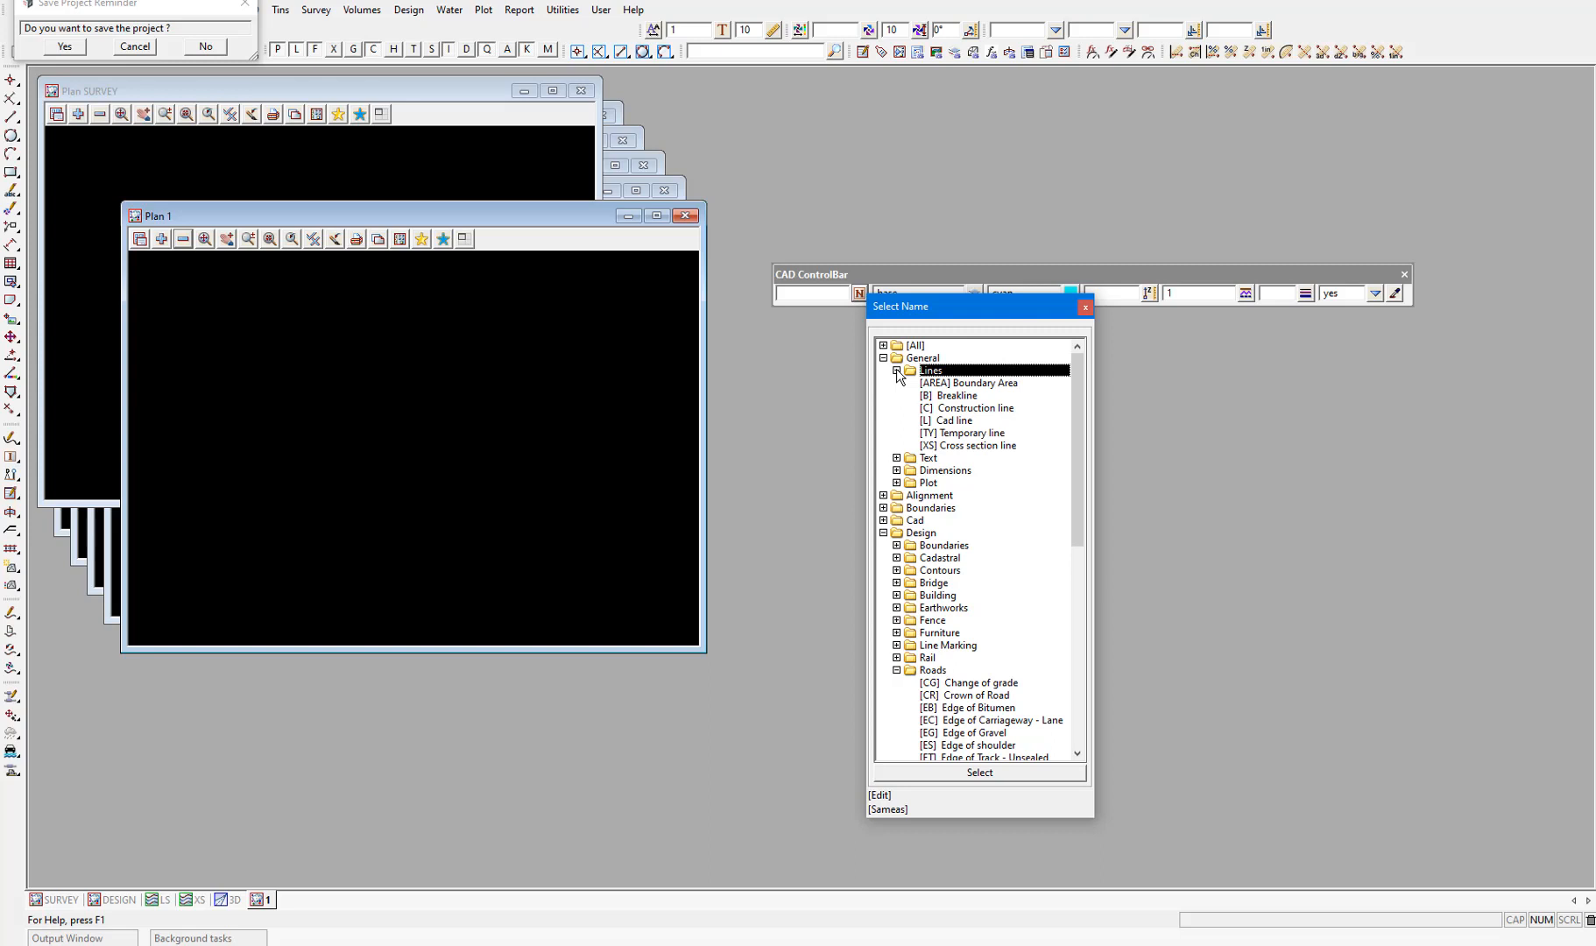
mouse_move(937, 426)
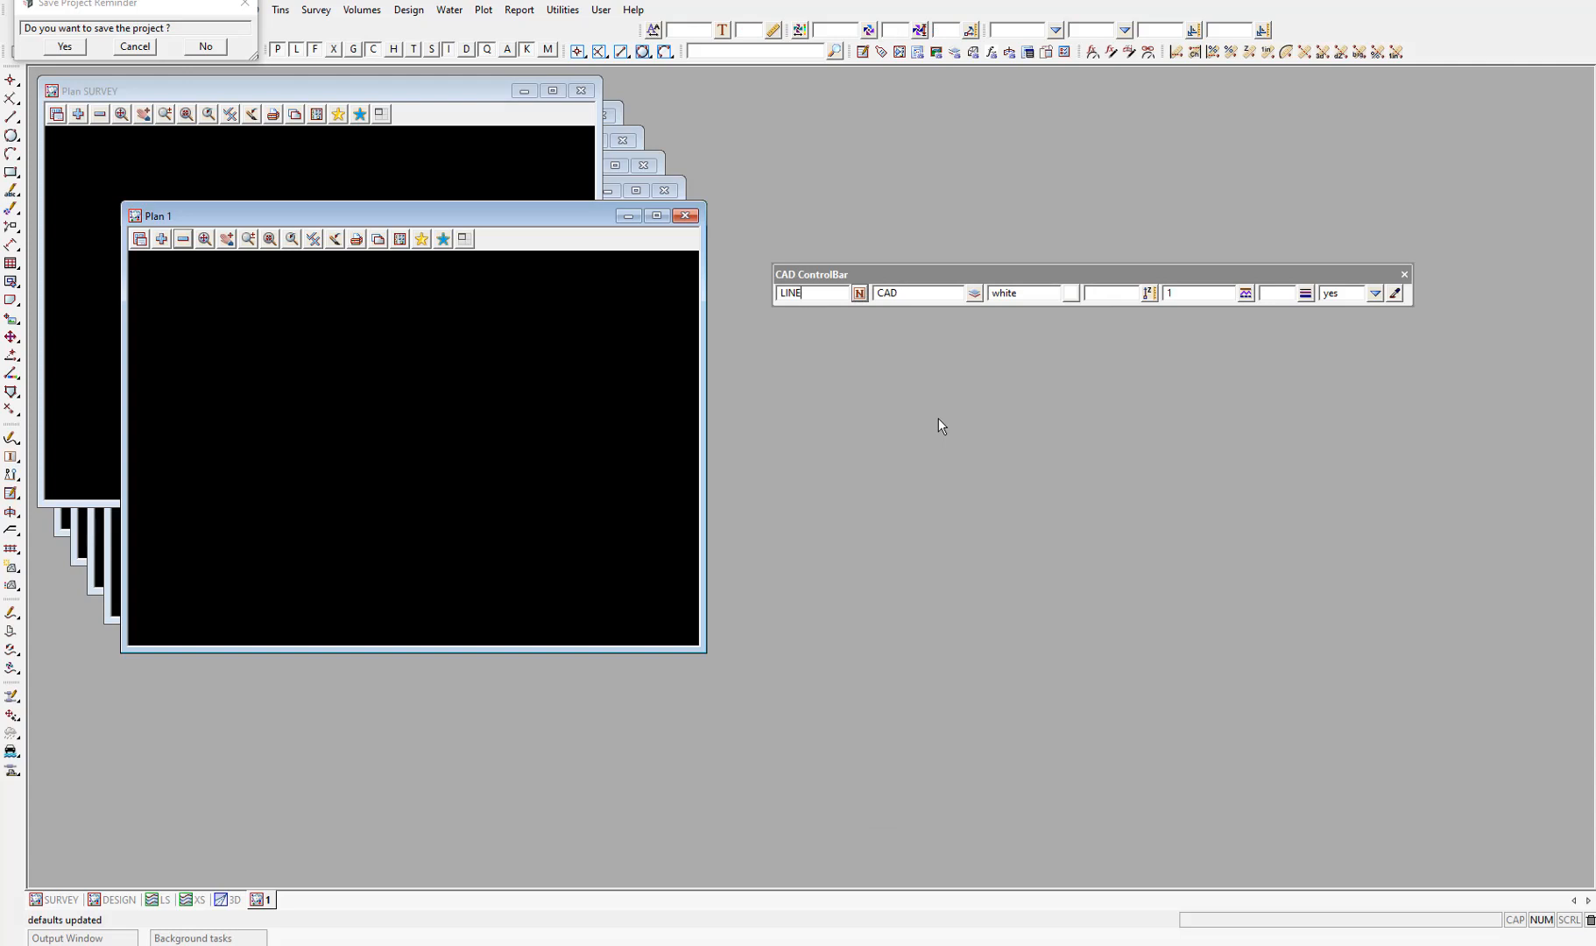
mouse_move(888, 365)
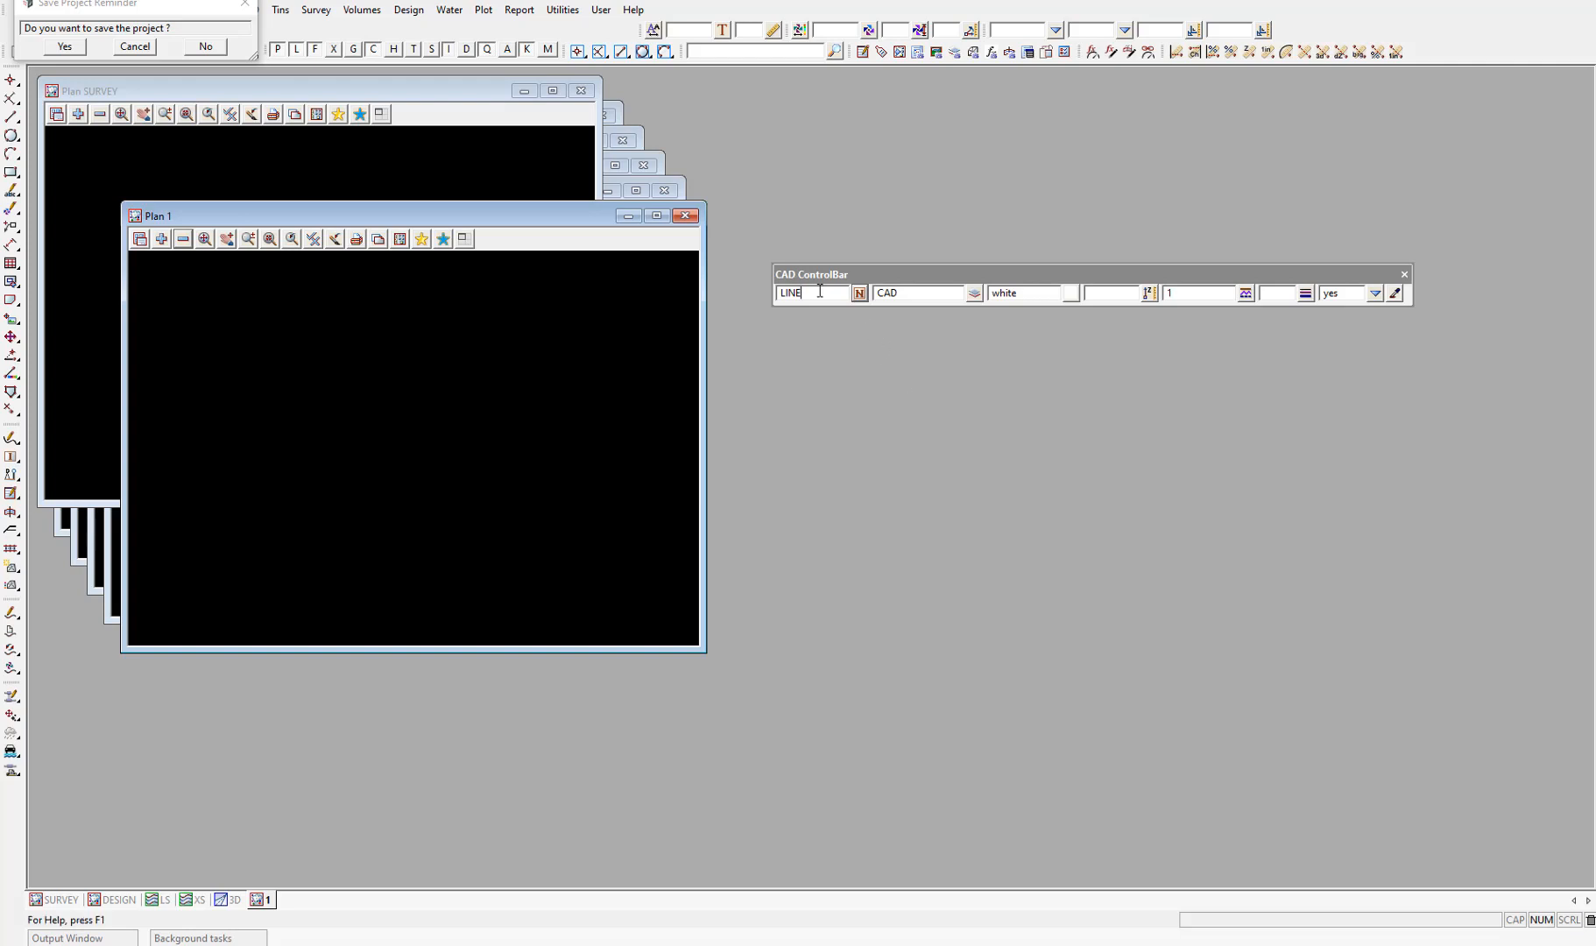
mouse_move(906, 293)
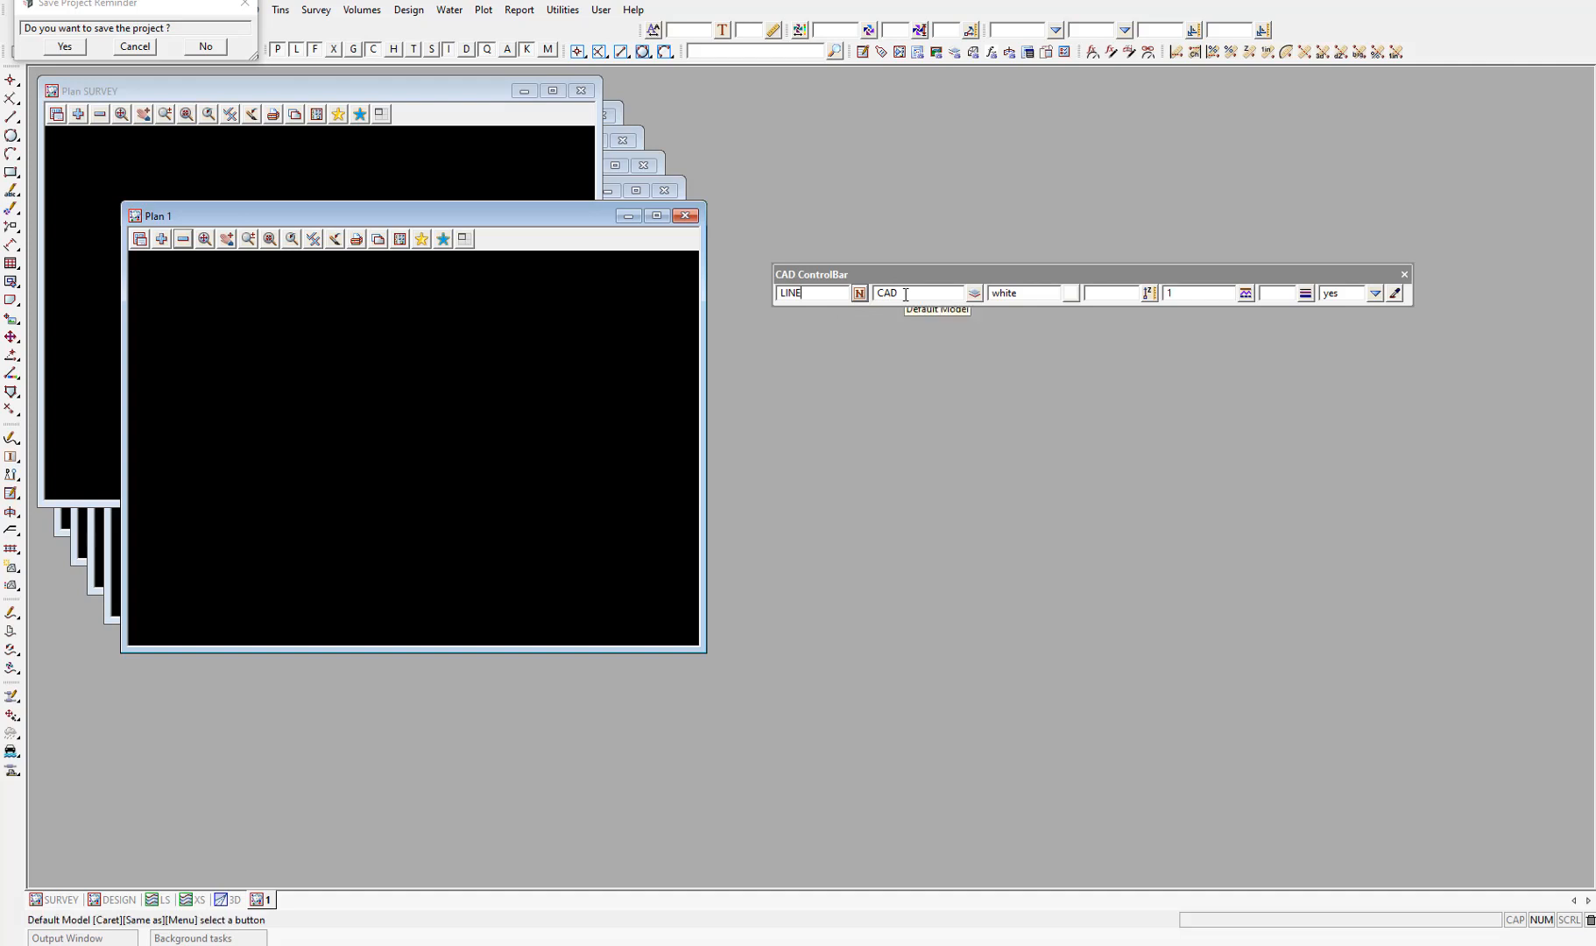
mouse_move(1026, 295)
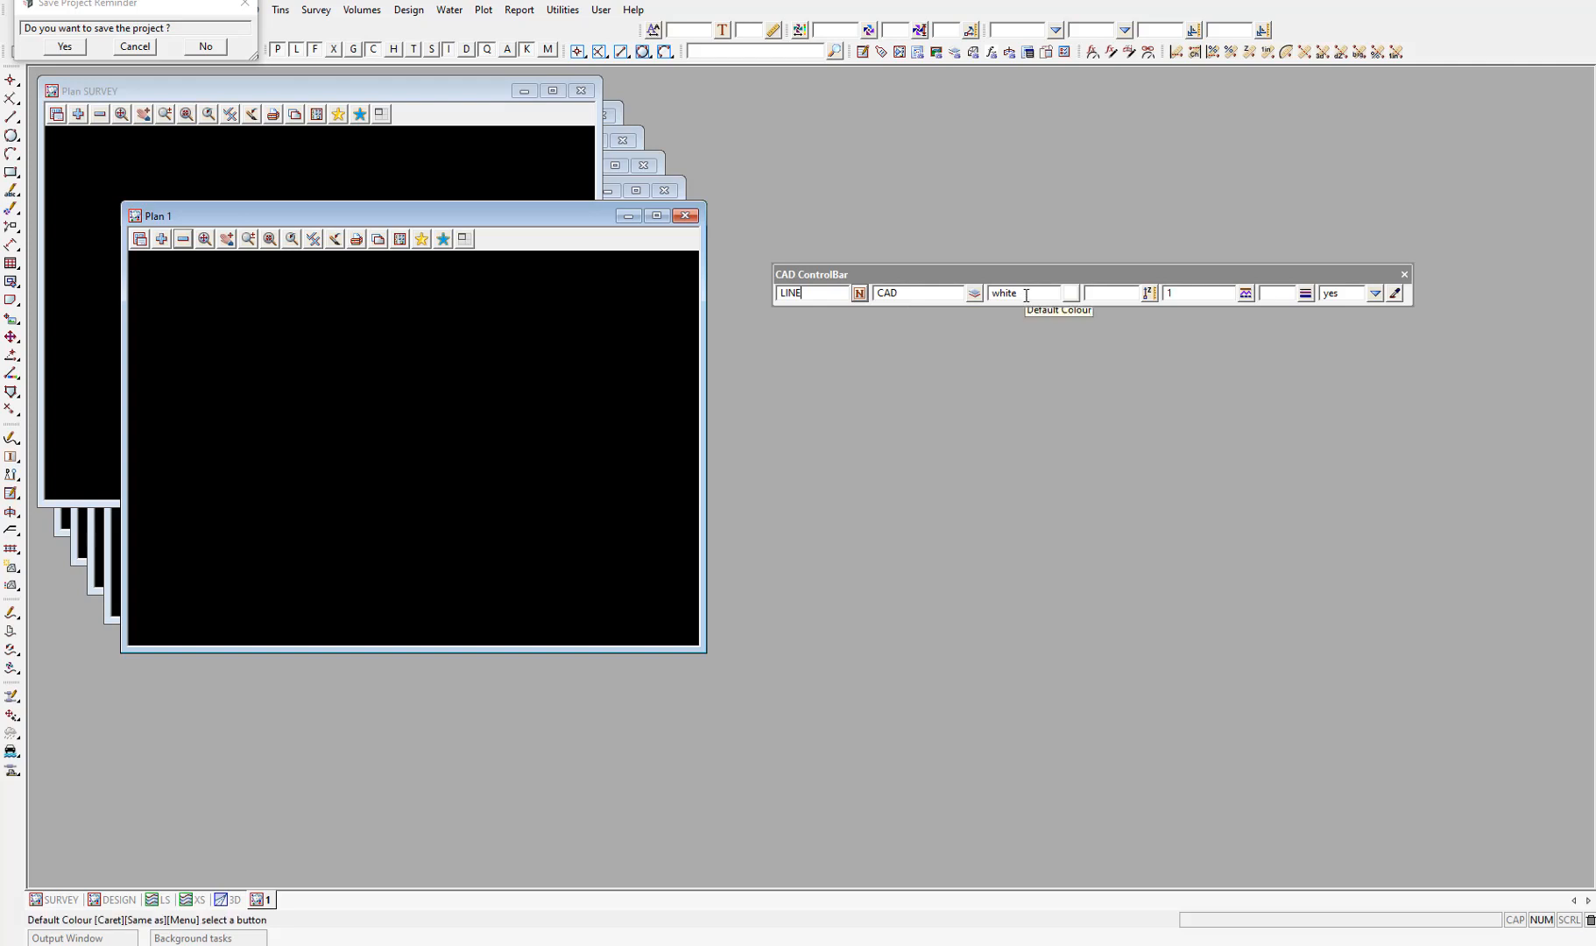
mouse_move(1109, 297)
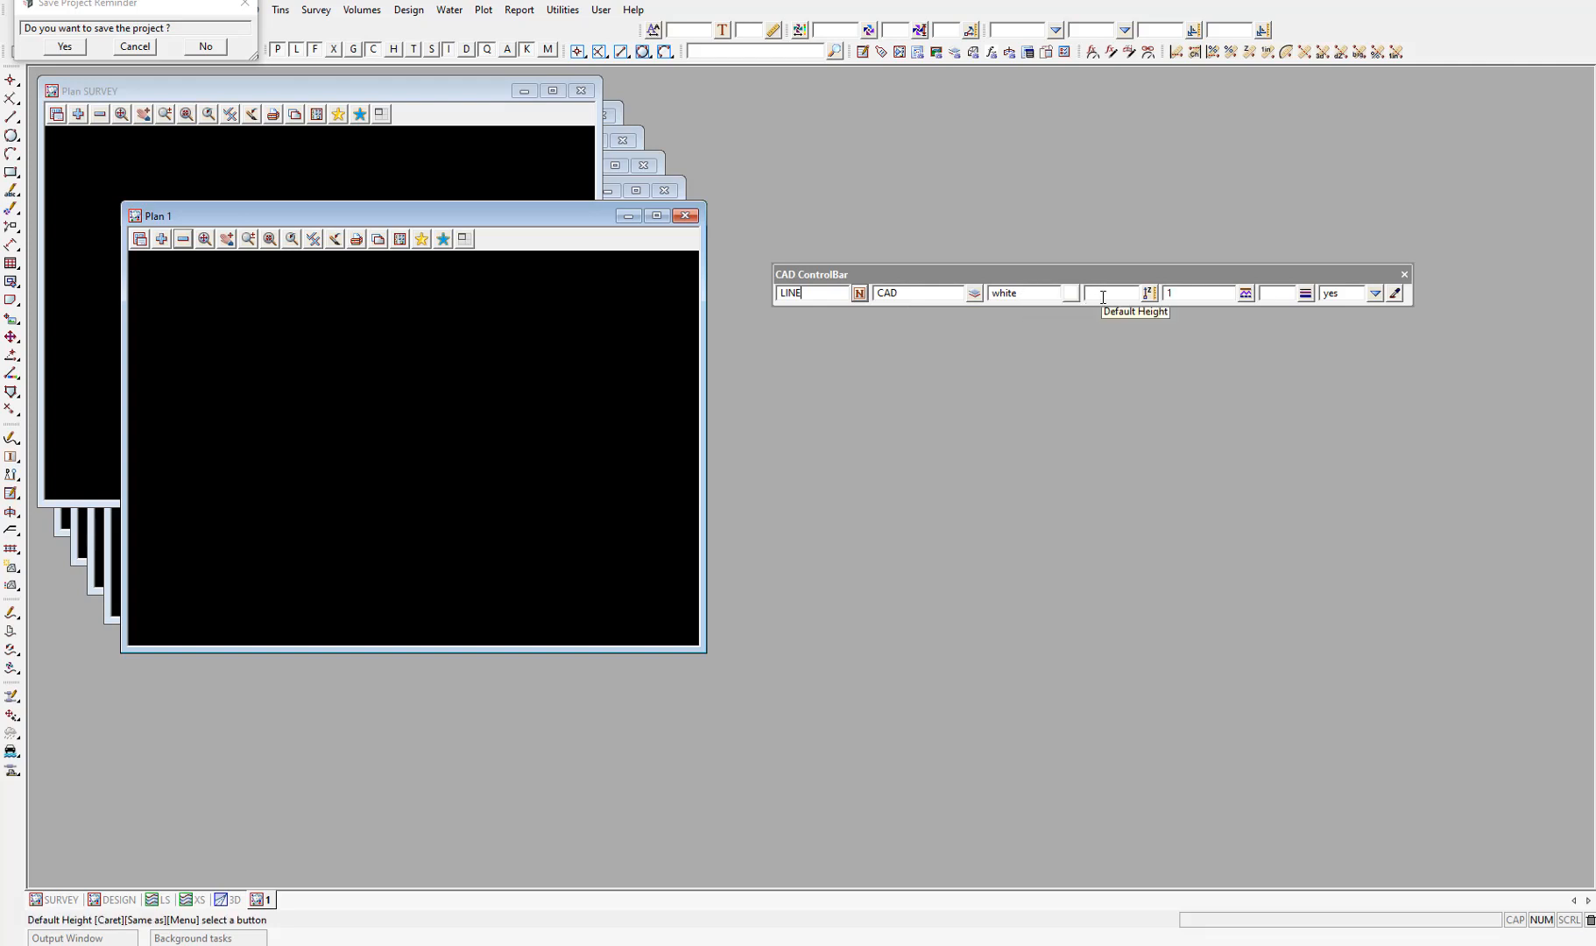
mouse_move(1177, 292)
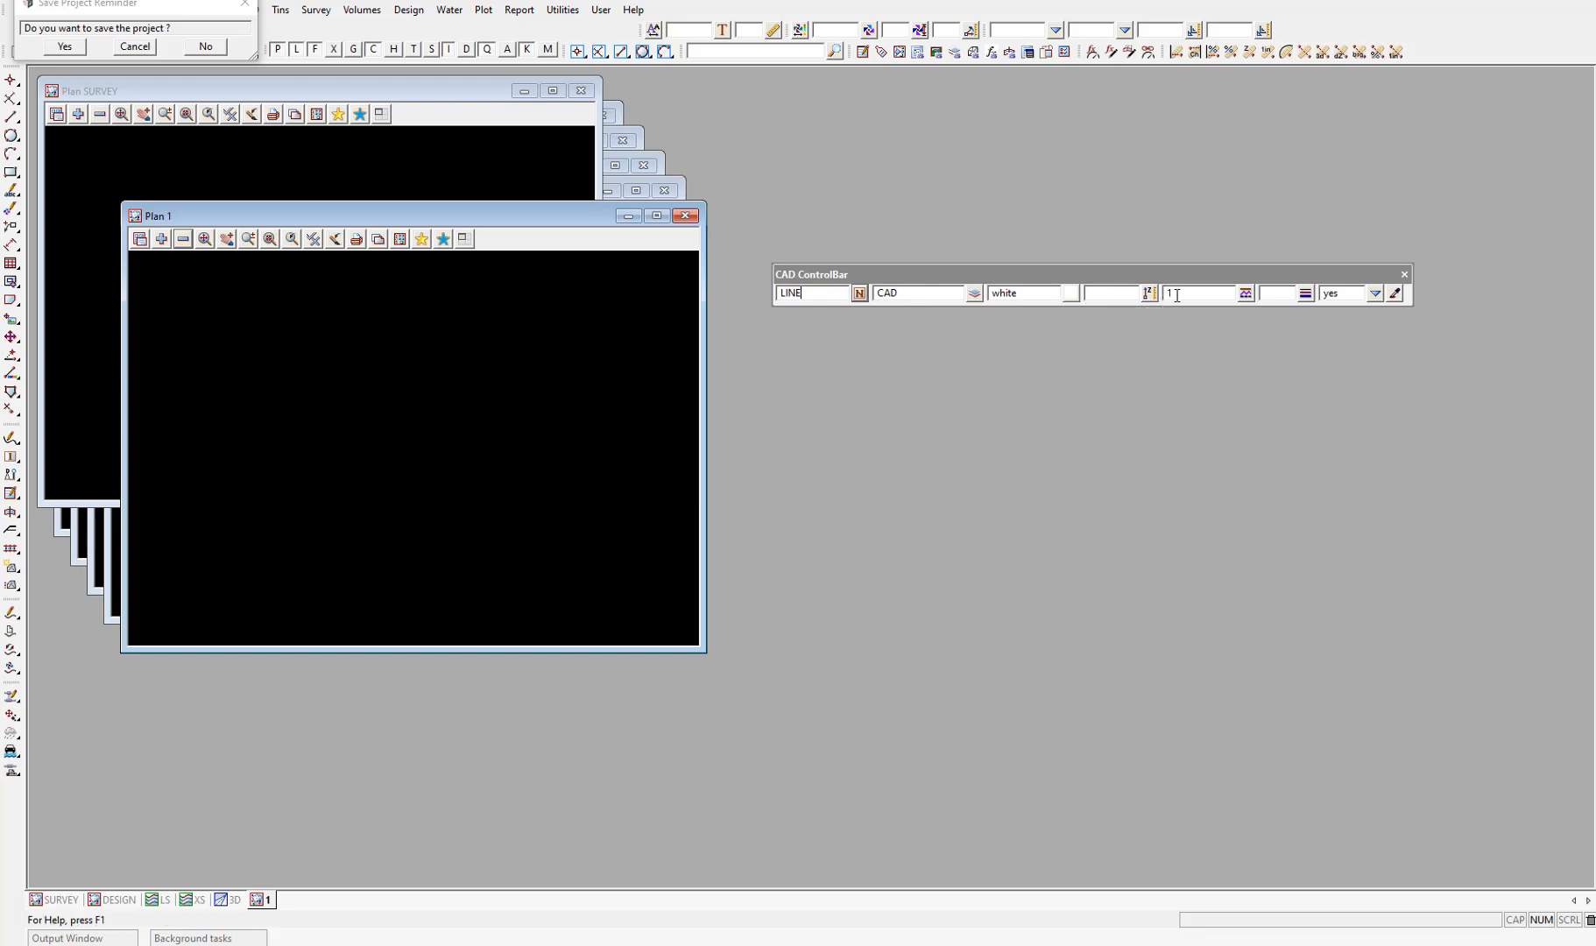
mouse_move(1176, 293)
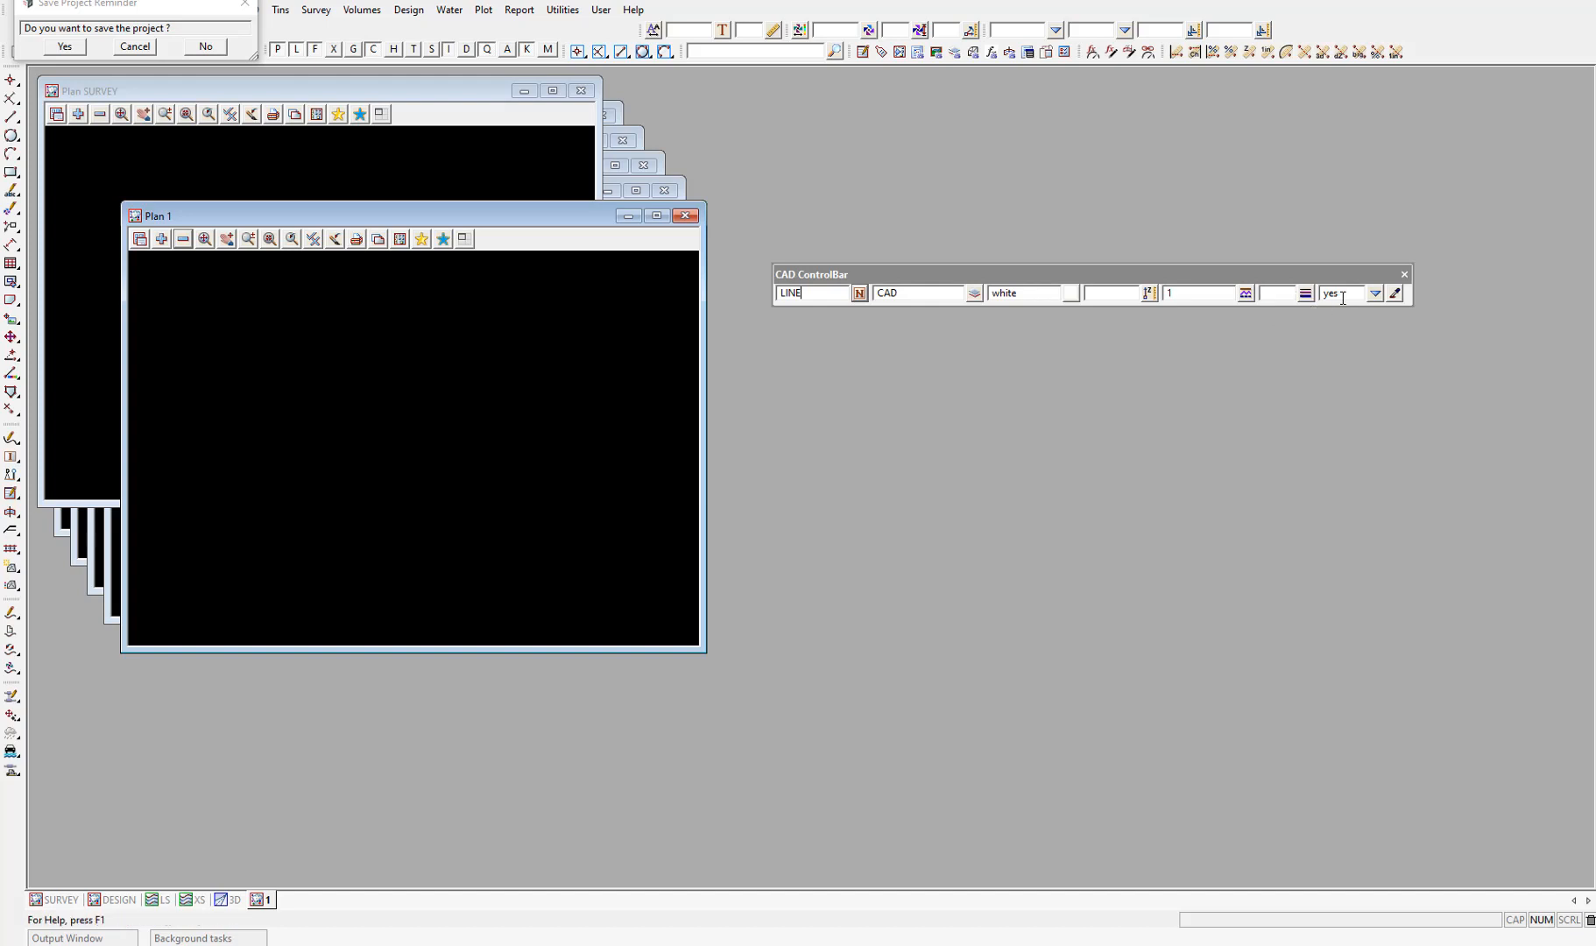
mouse_move(1393, 292)
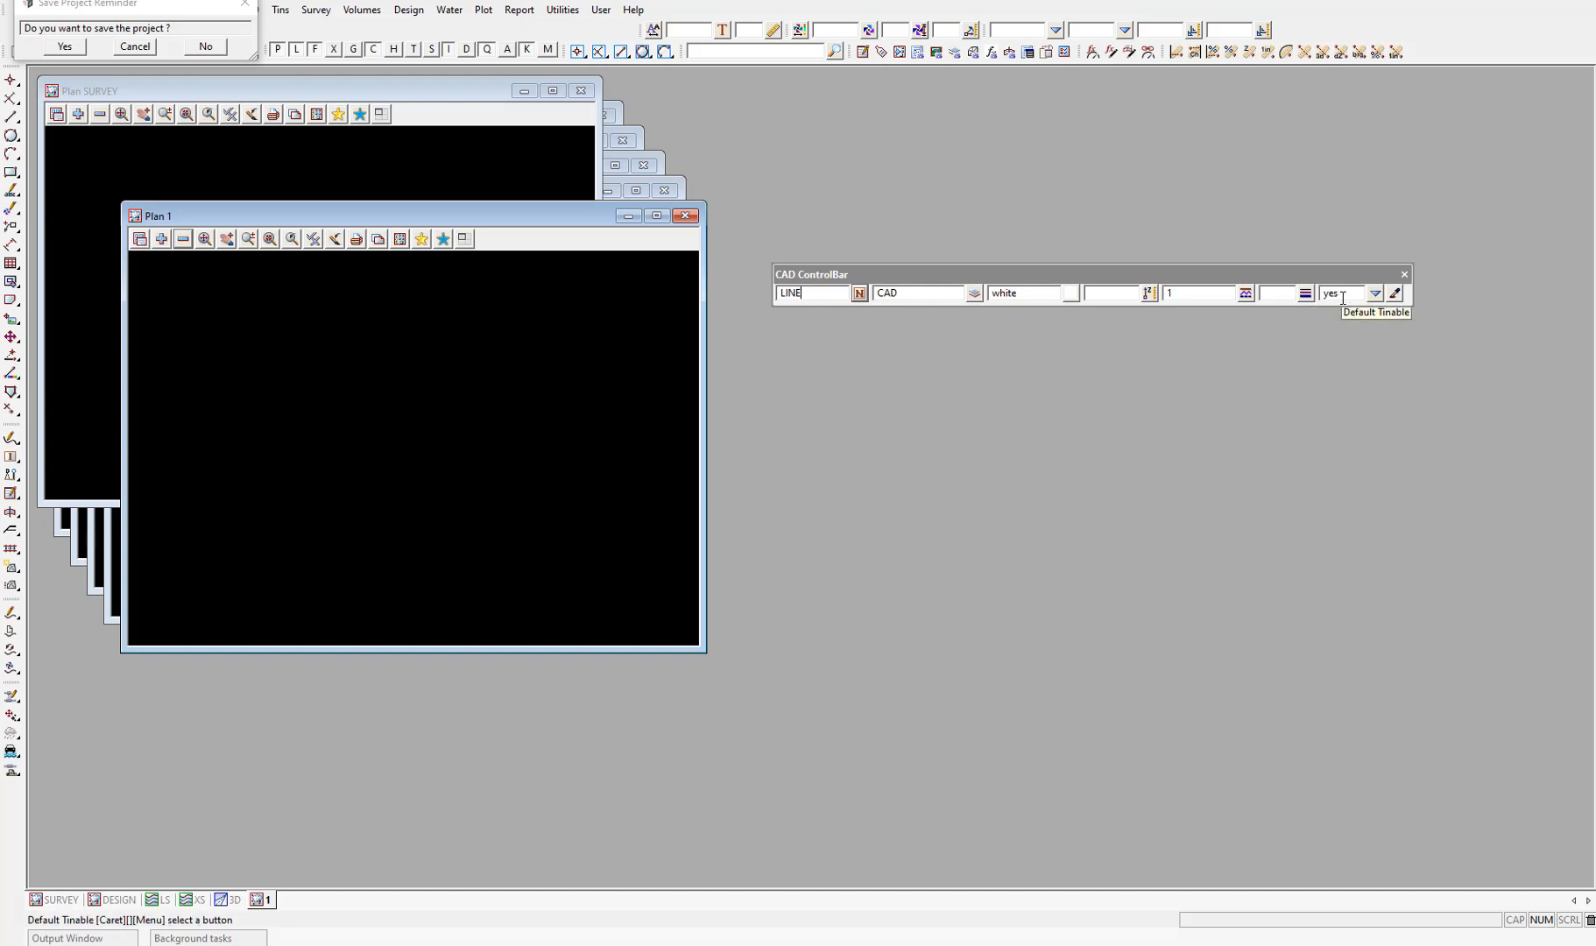
mouse_move(1336, 346)
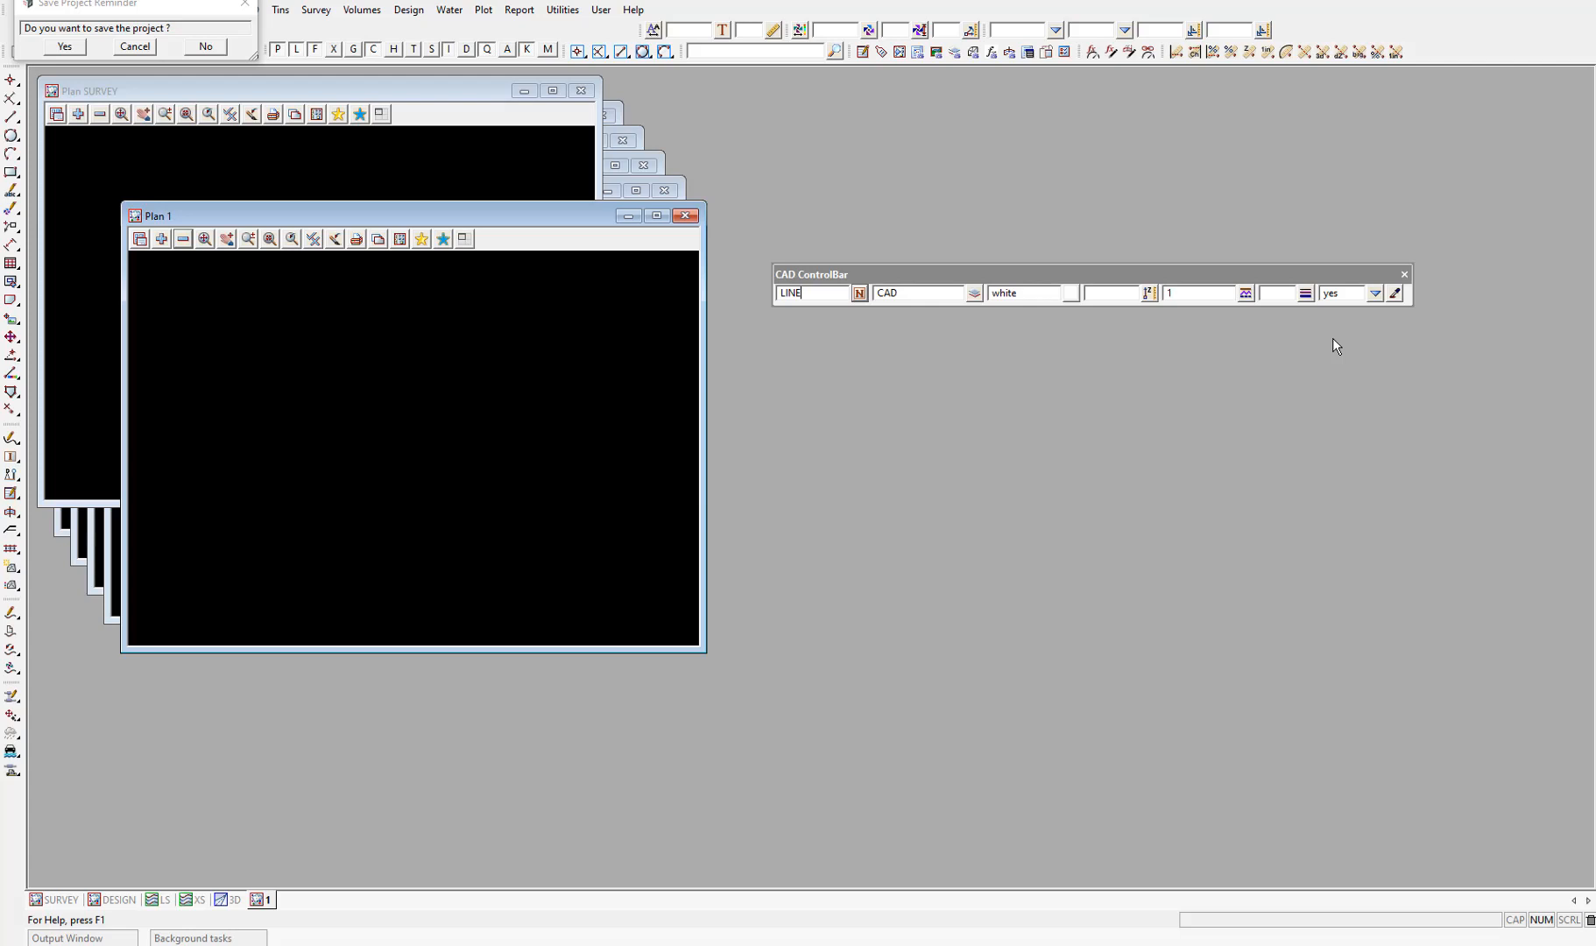
Step: Save the project when reminded and dismiss the CAD Line options without starting a command
click(65, 45)
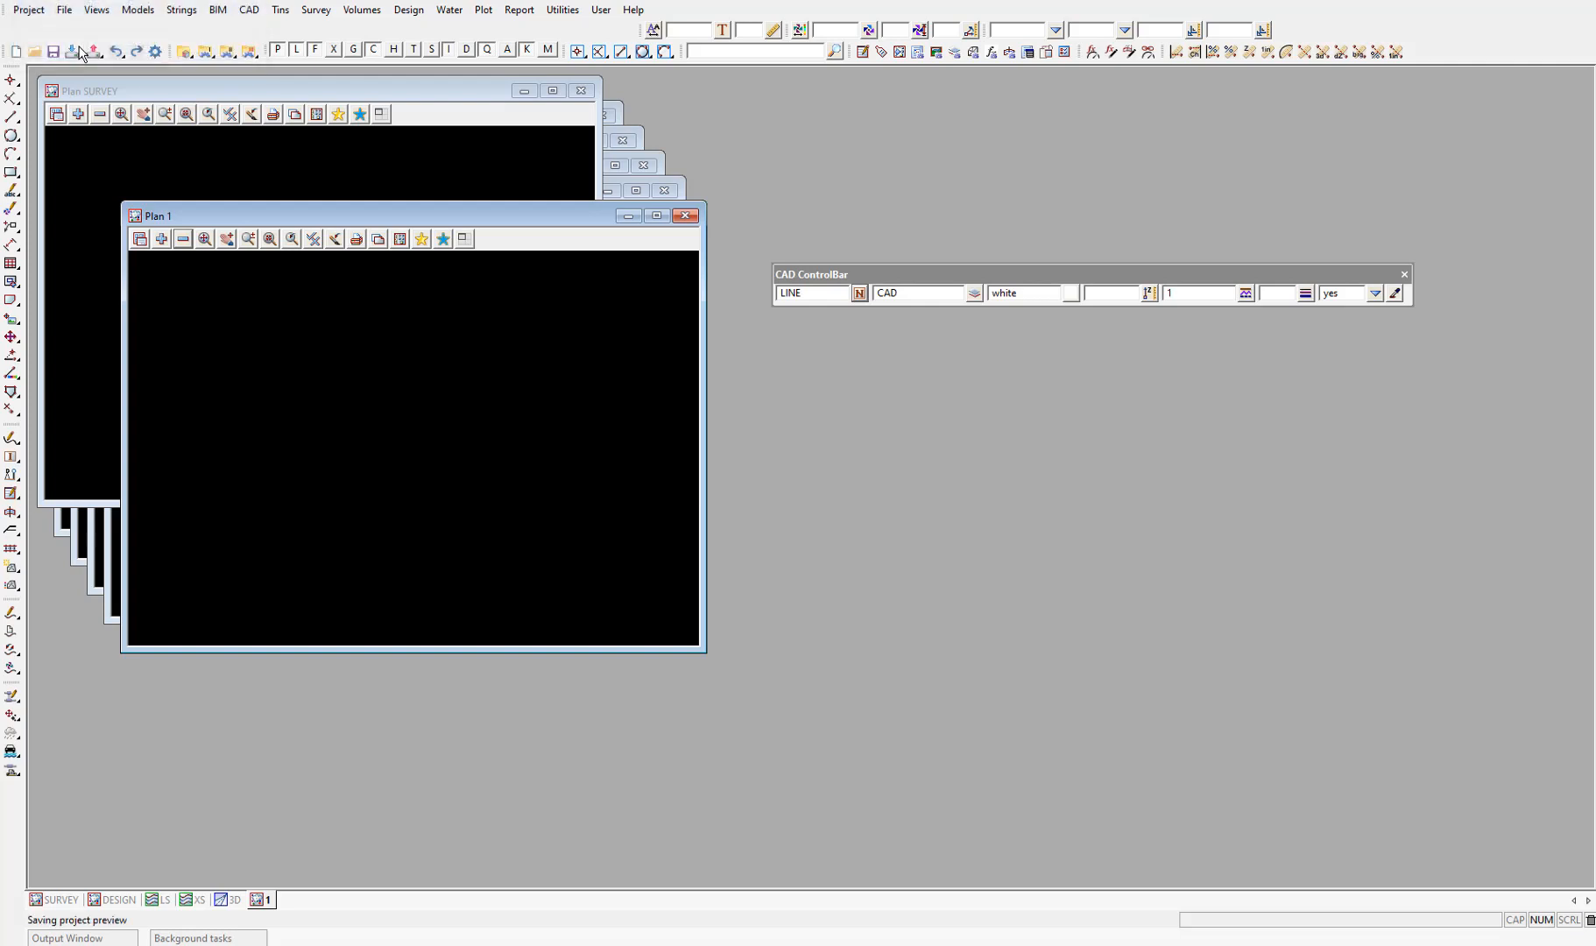
click(248, 9)
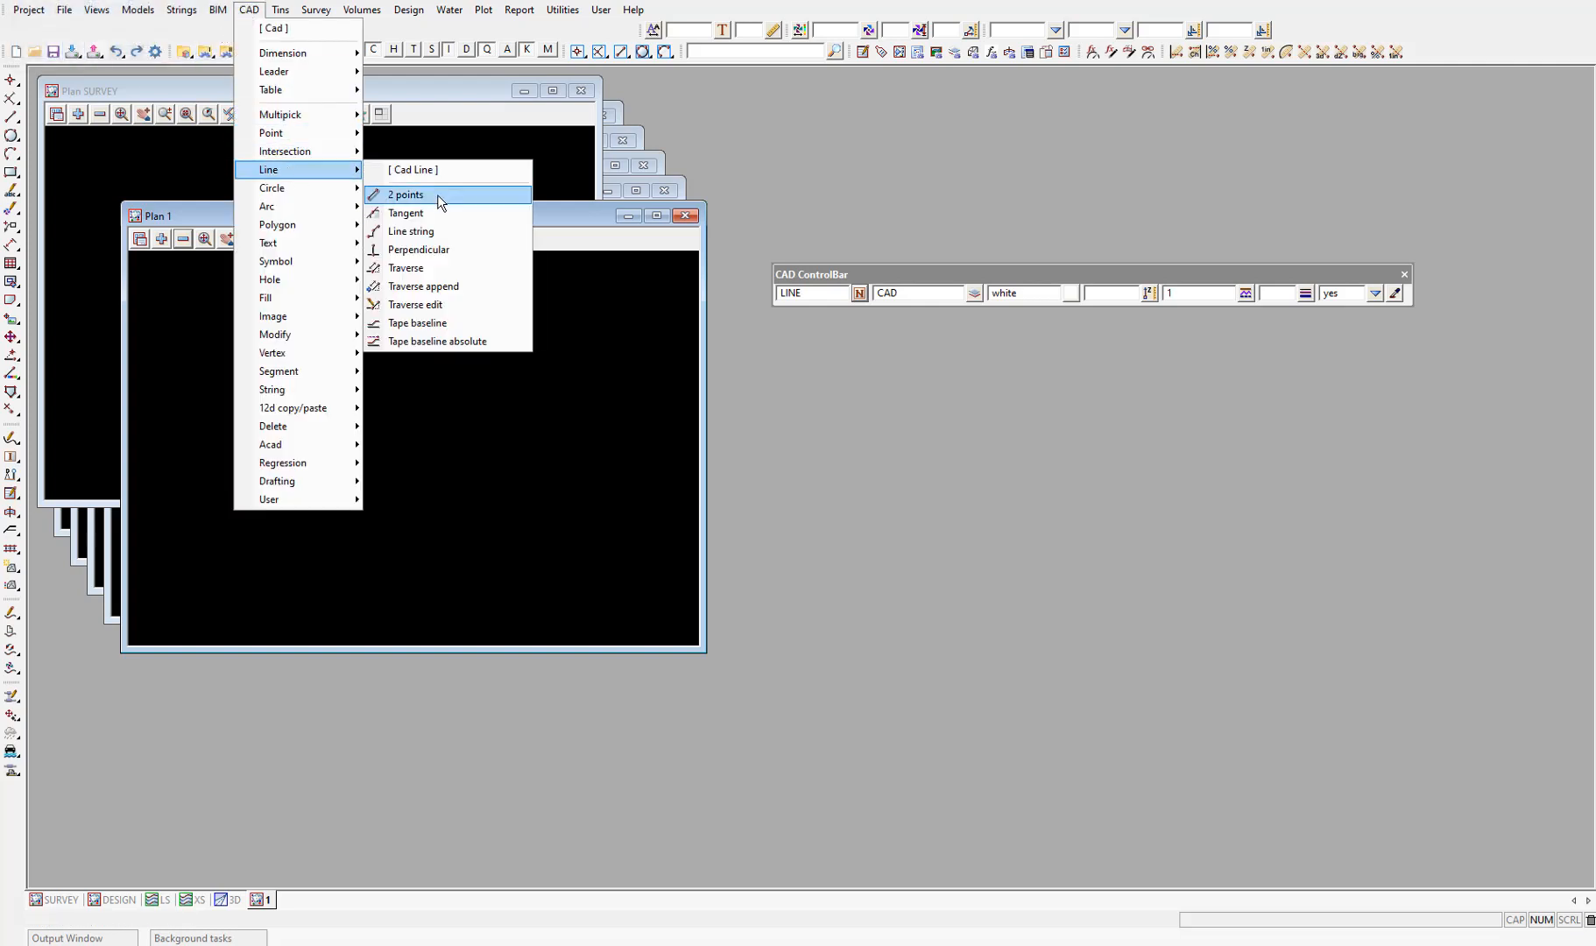
mouse_move(268, 201)
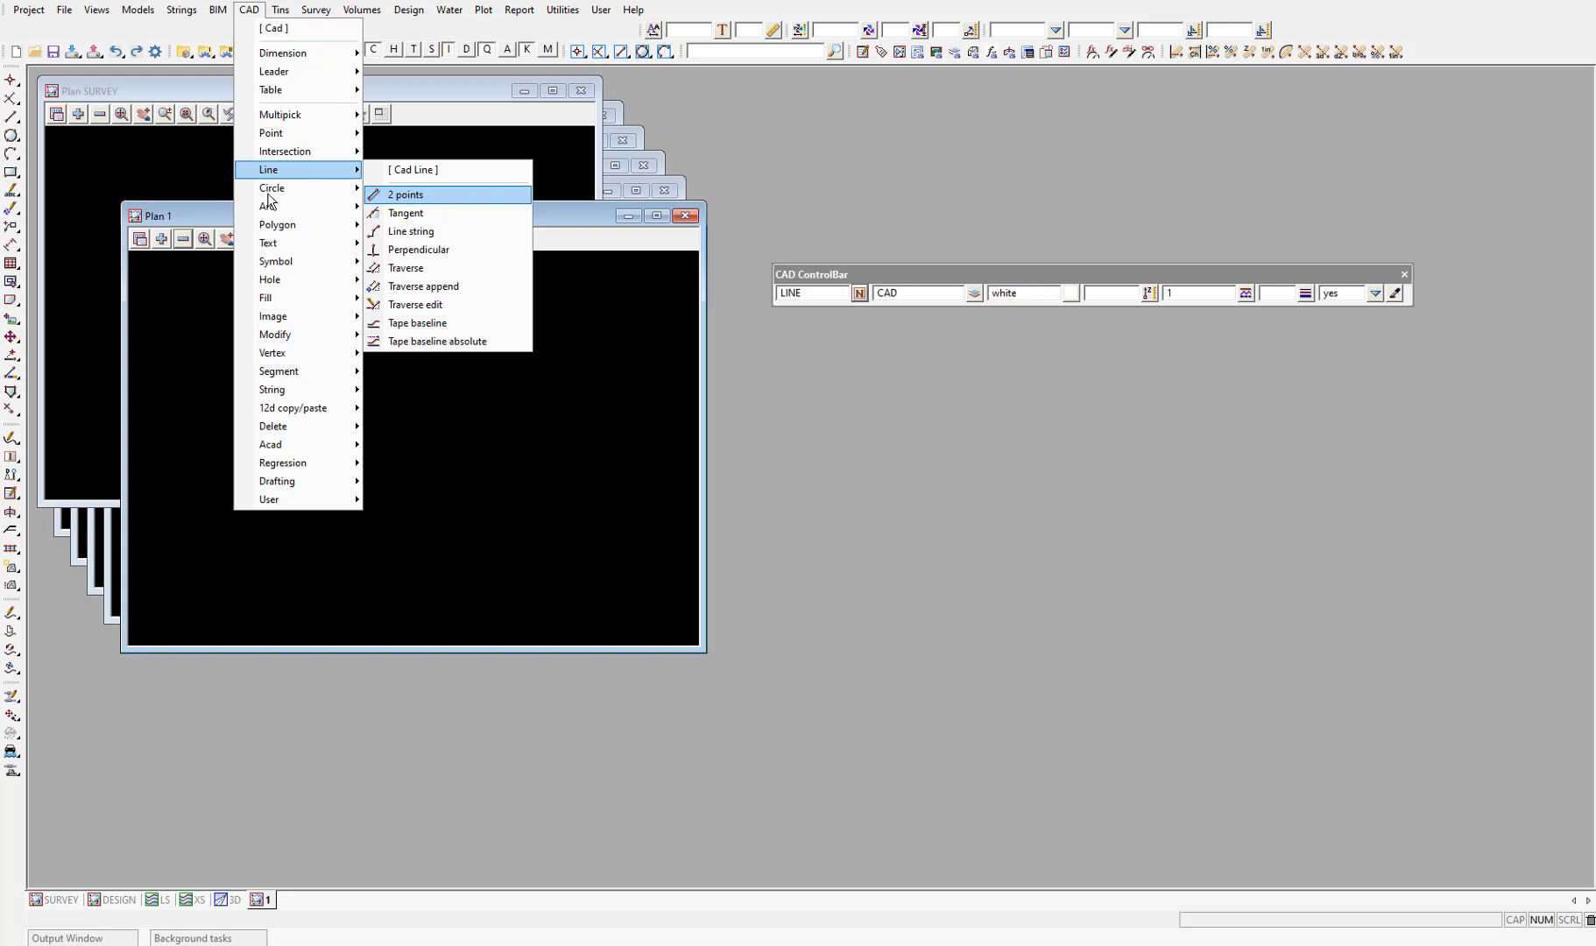
click(405, 193)
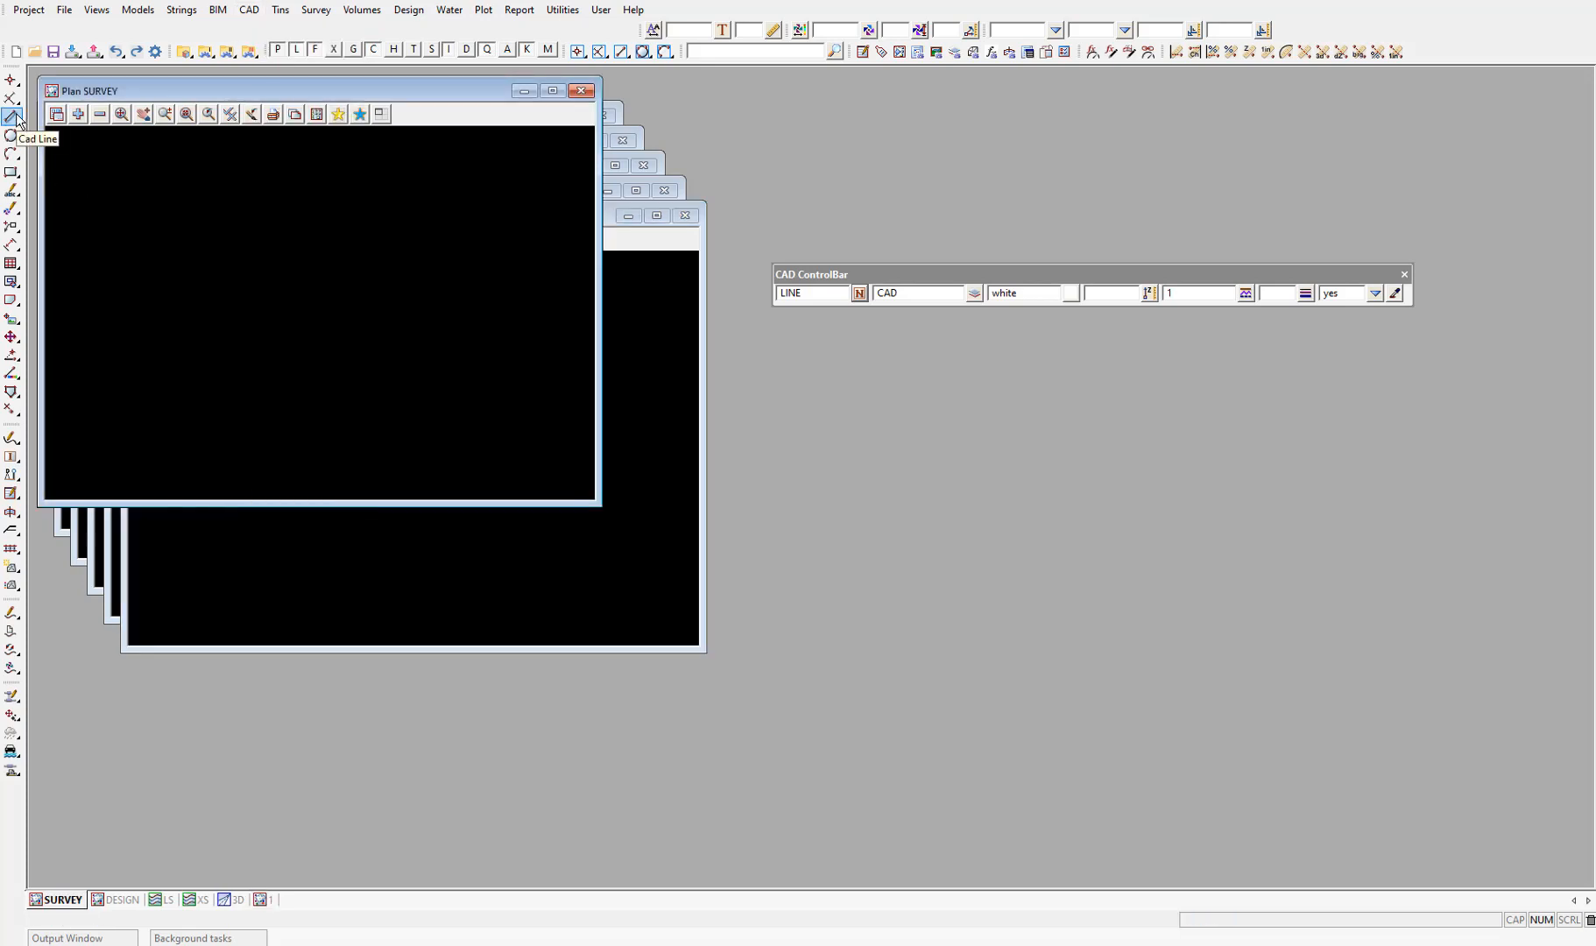
mouse_move(14, 79)
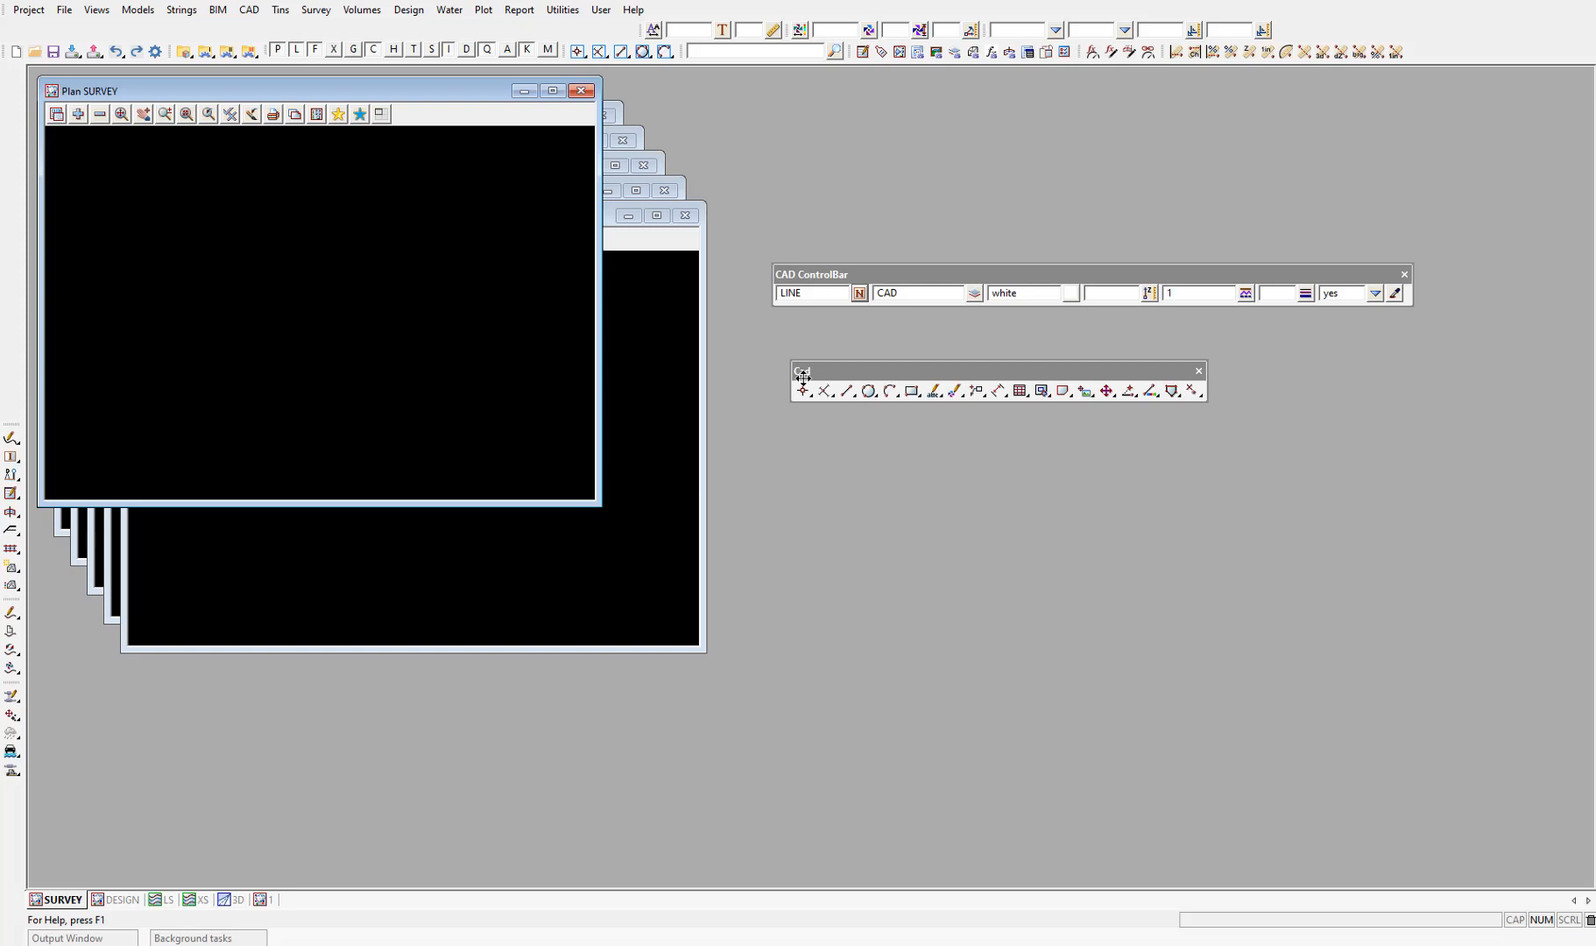
Step: Show the line-drawing variants flyout on the floating Cad toolbar
click(846, 391)
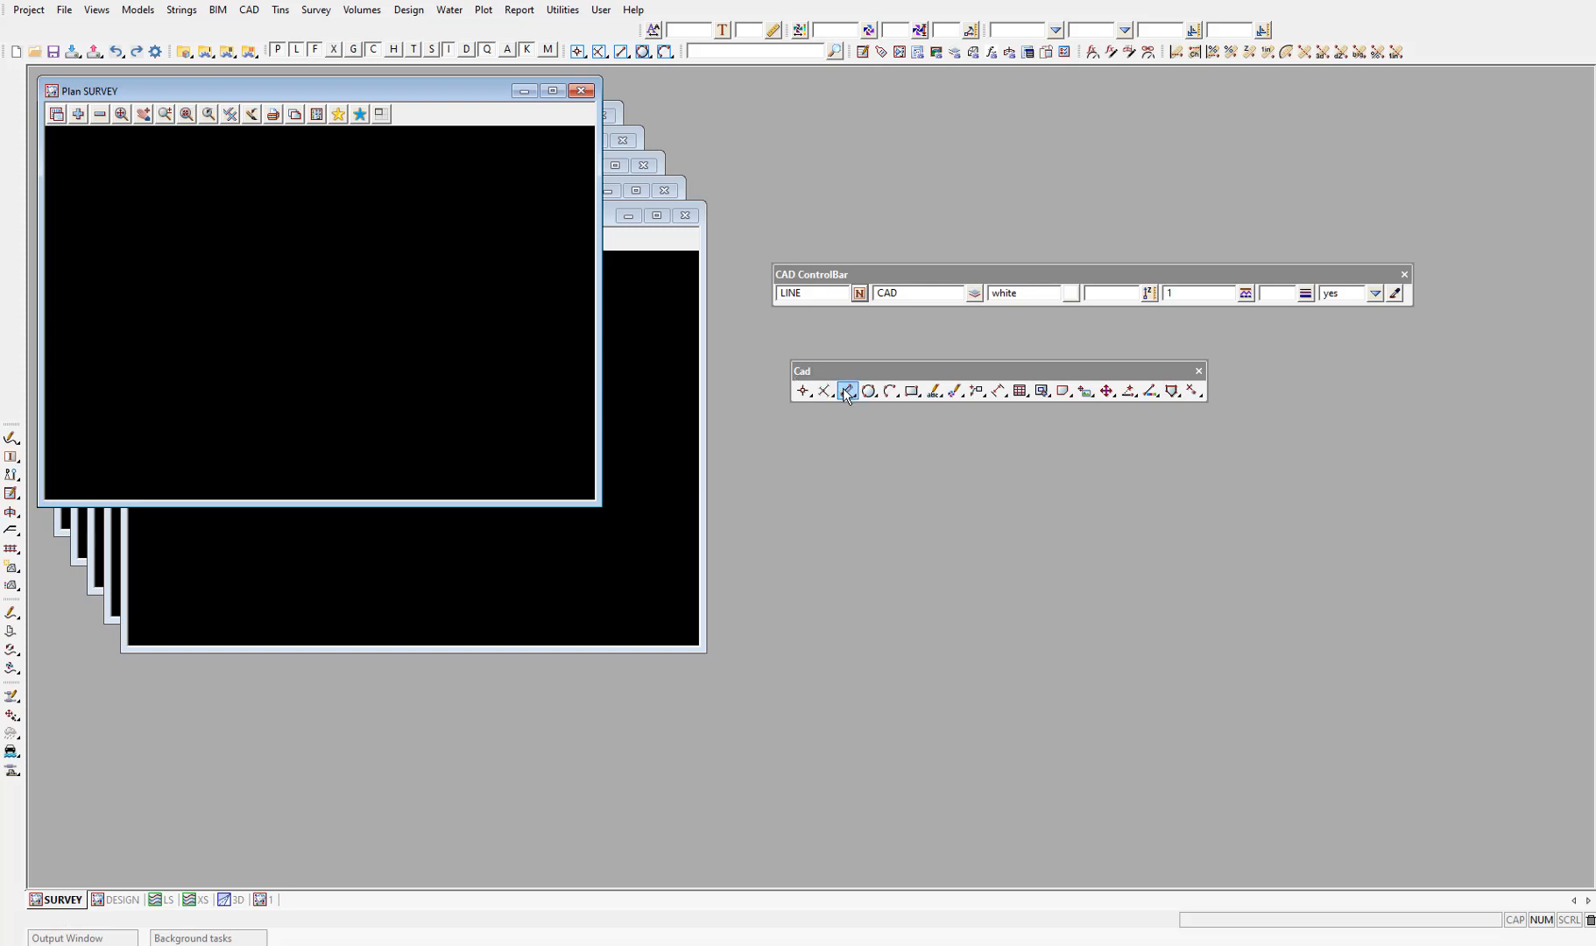
click(846, 390)
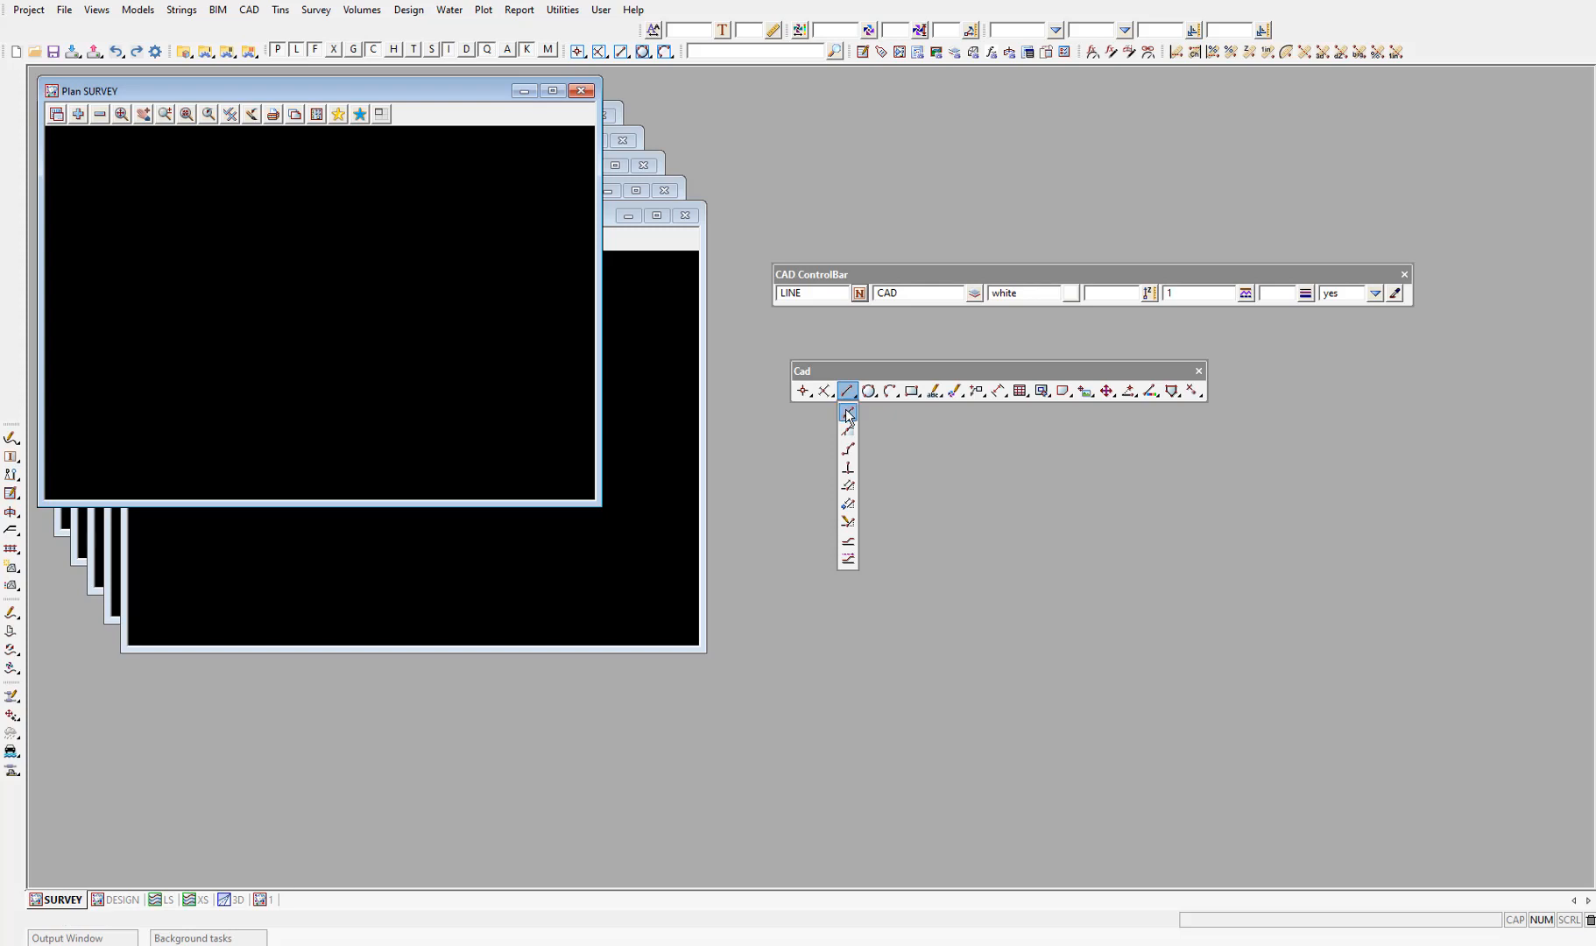
Step: Start the Cad Line 2 Positions command so it waits for the first point
click(846, 390)
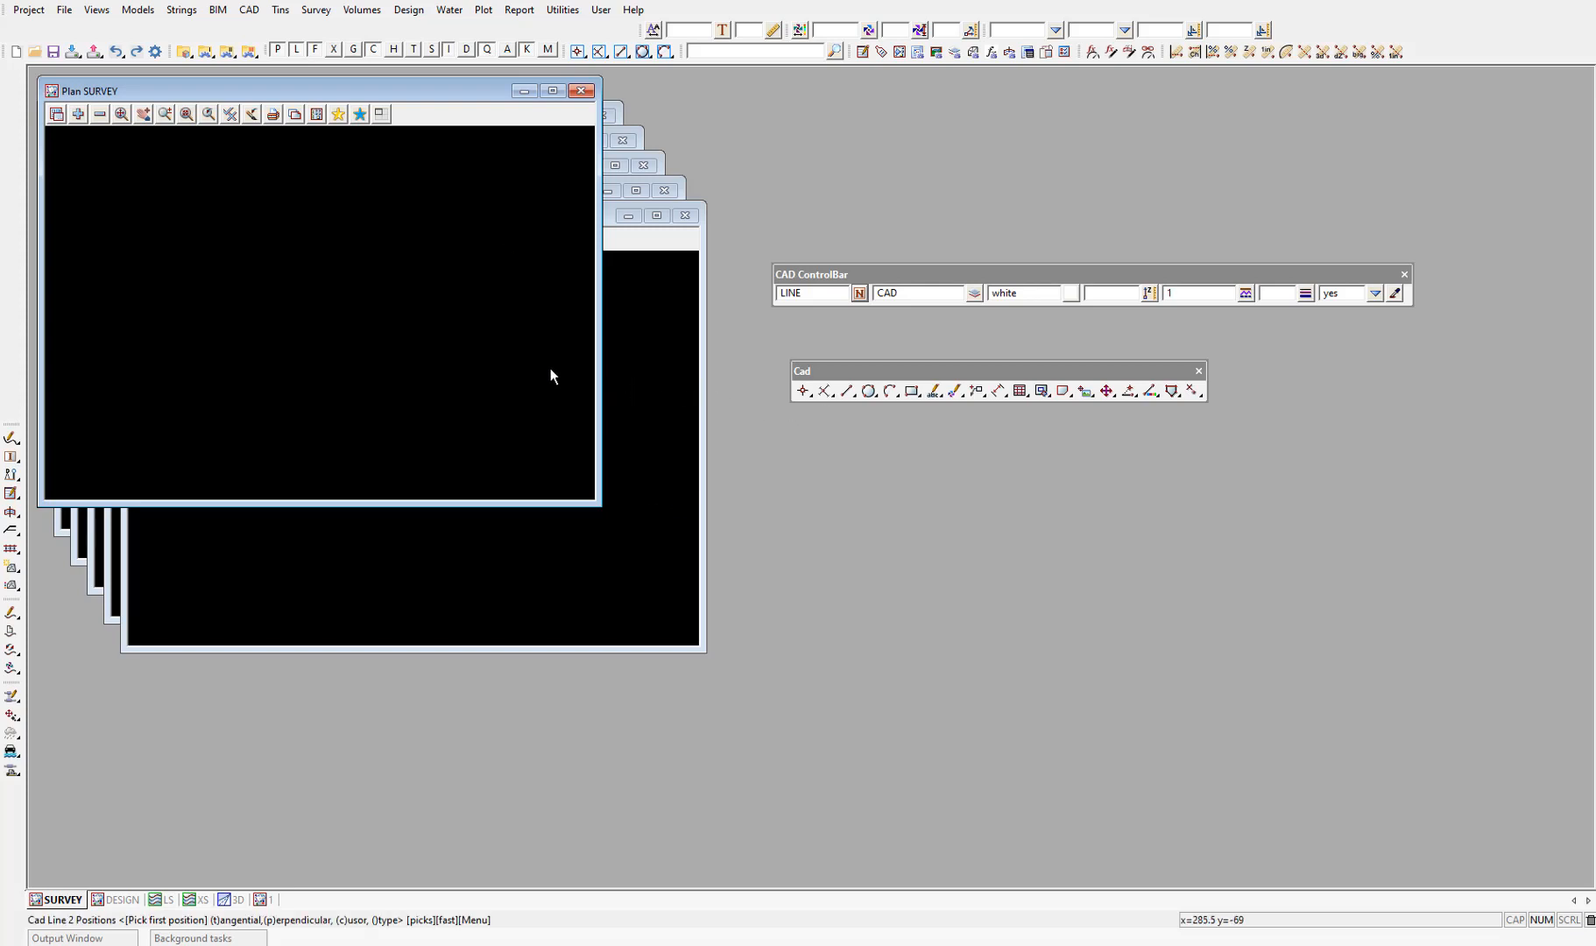
mouse_move(399, 348)
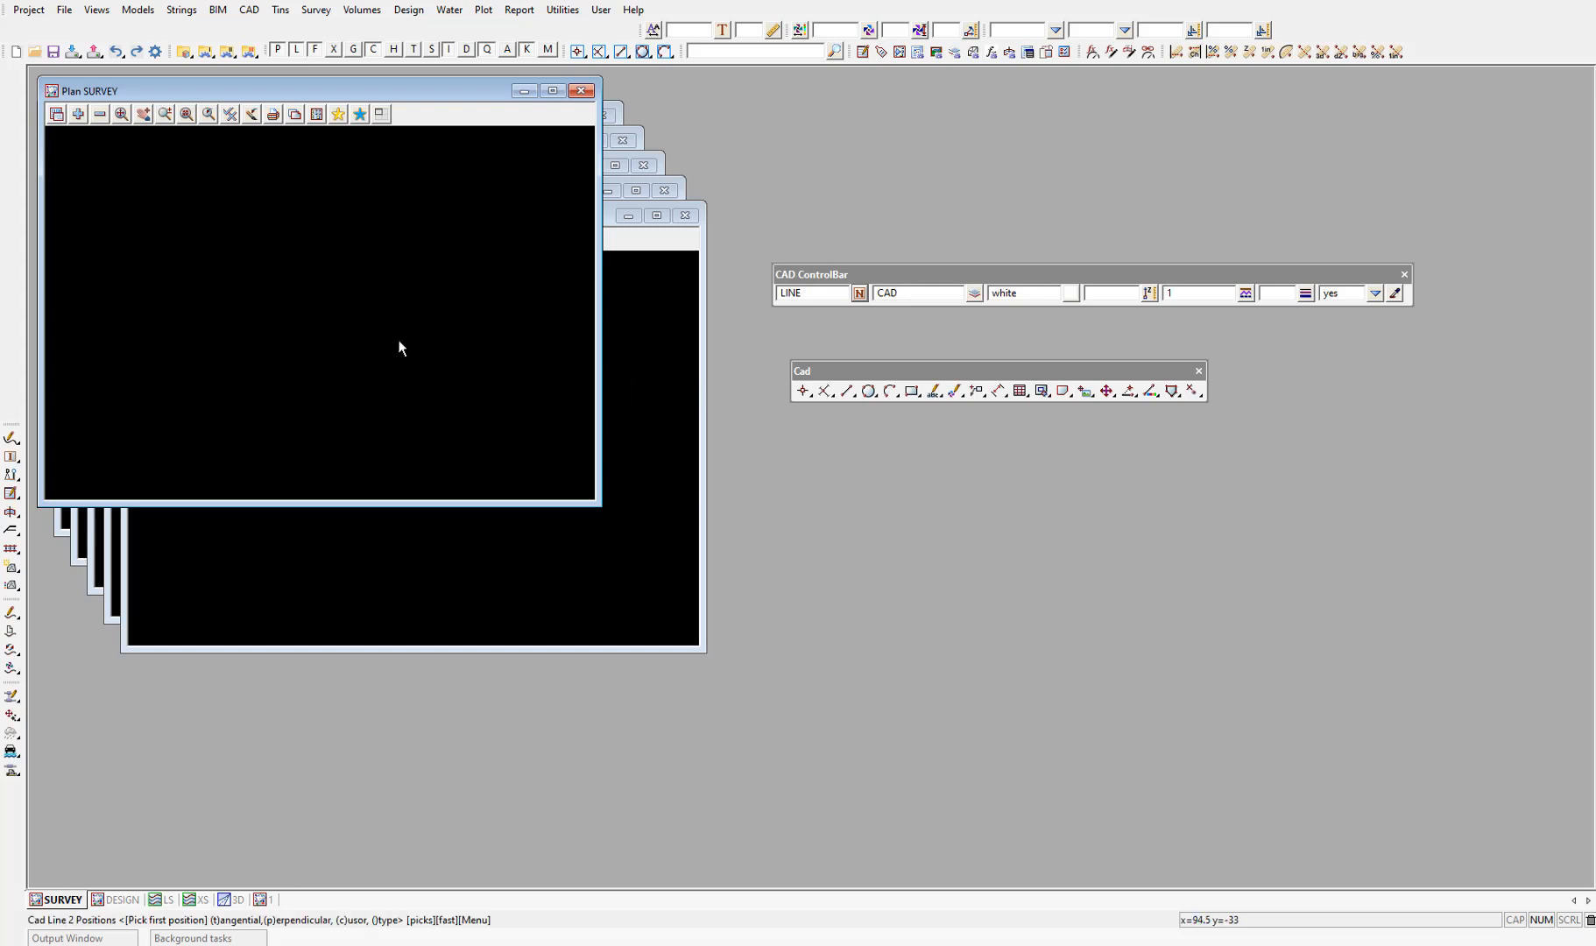
mouse_move(399, 347)
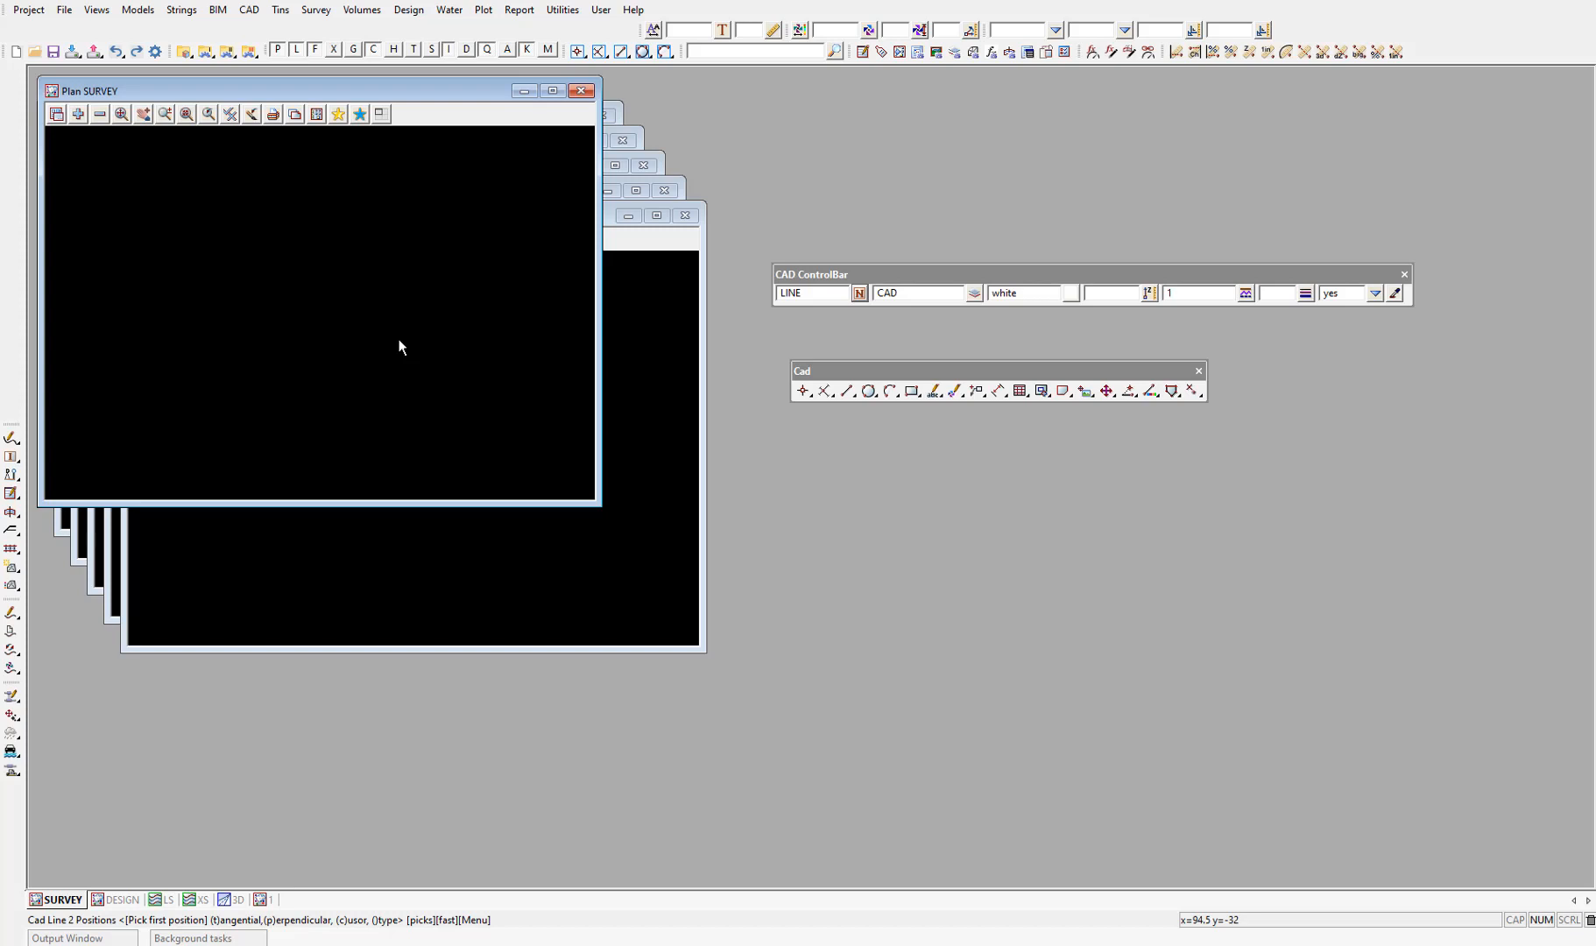
Step: Draw the line in Plan 1 from (-233, -25.5) to (192, 27.5) and accept it
click(268, 899)
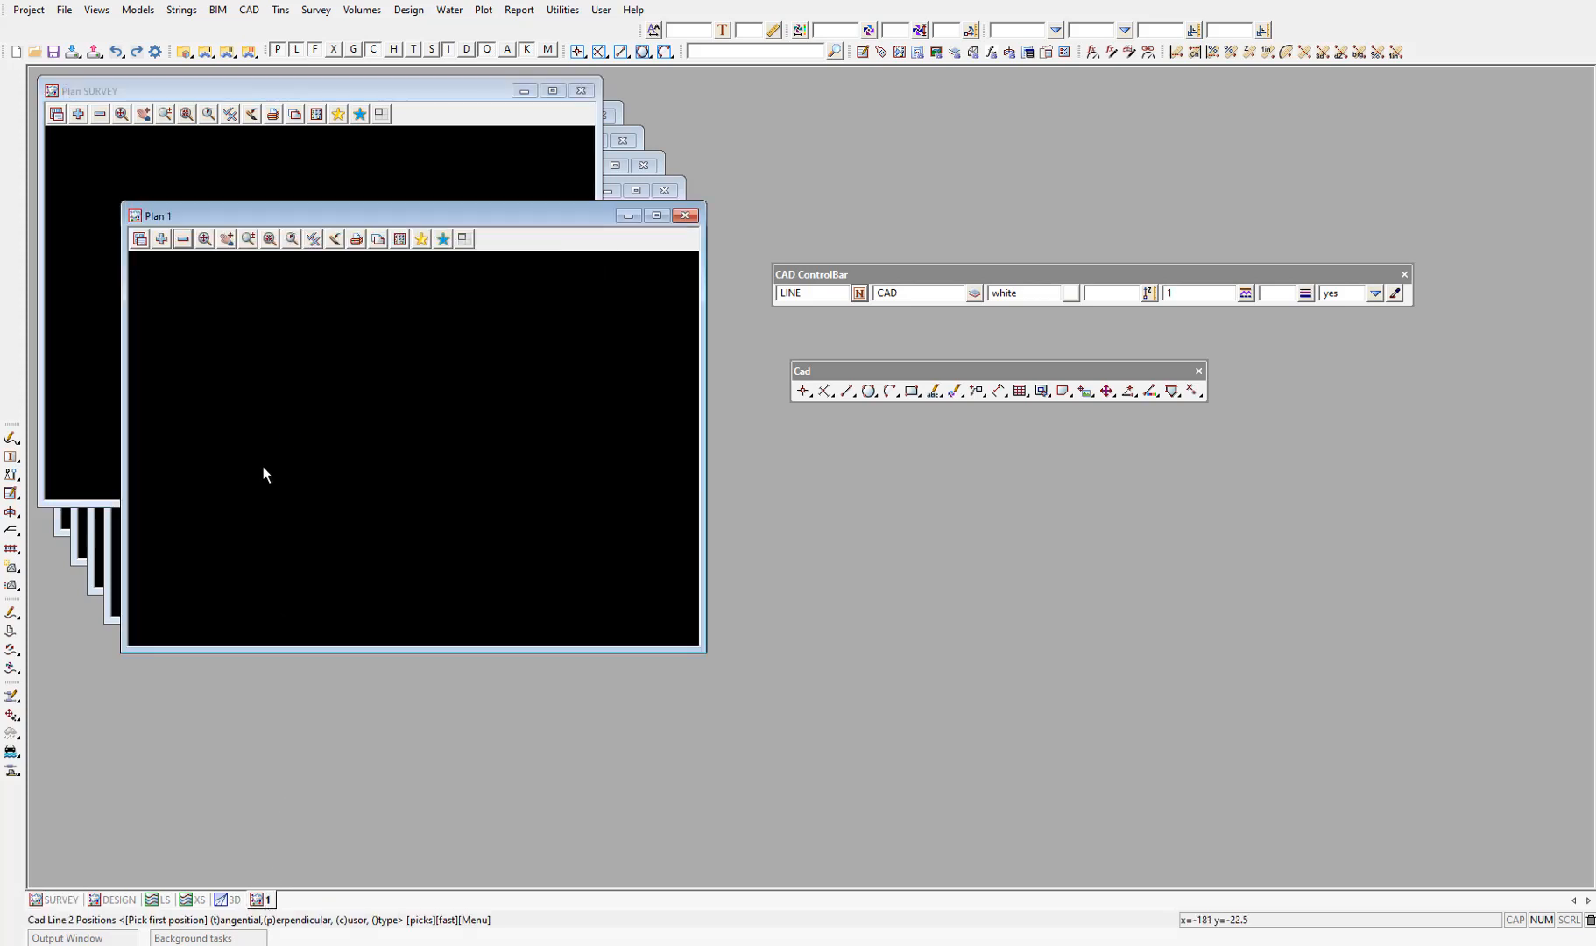
mouse_move(226, 473)
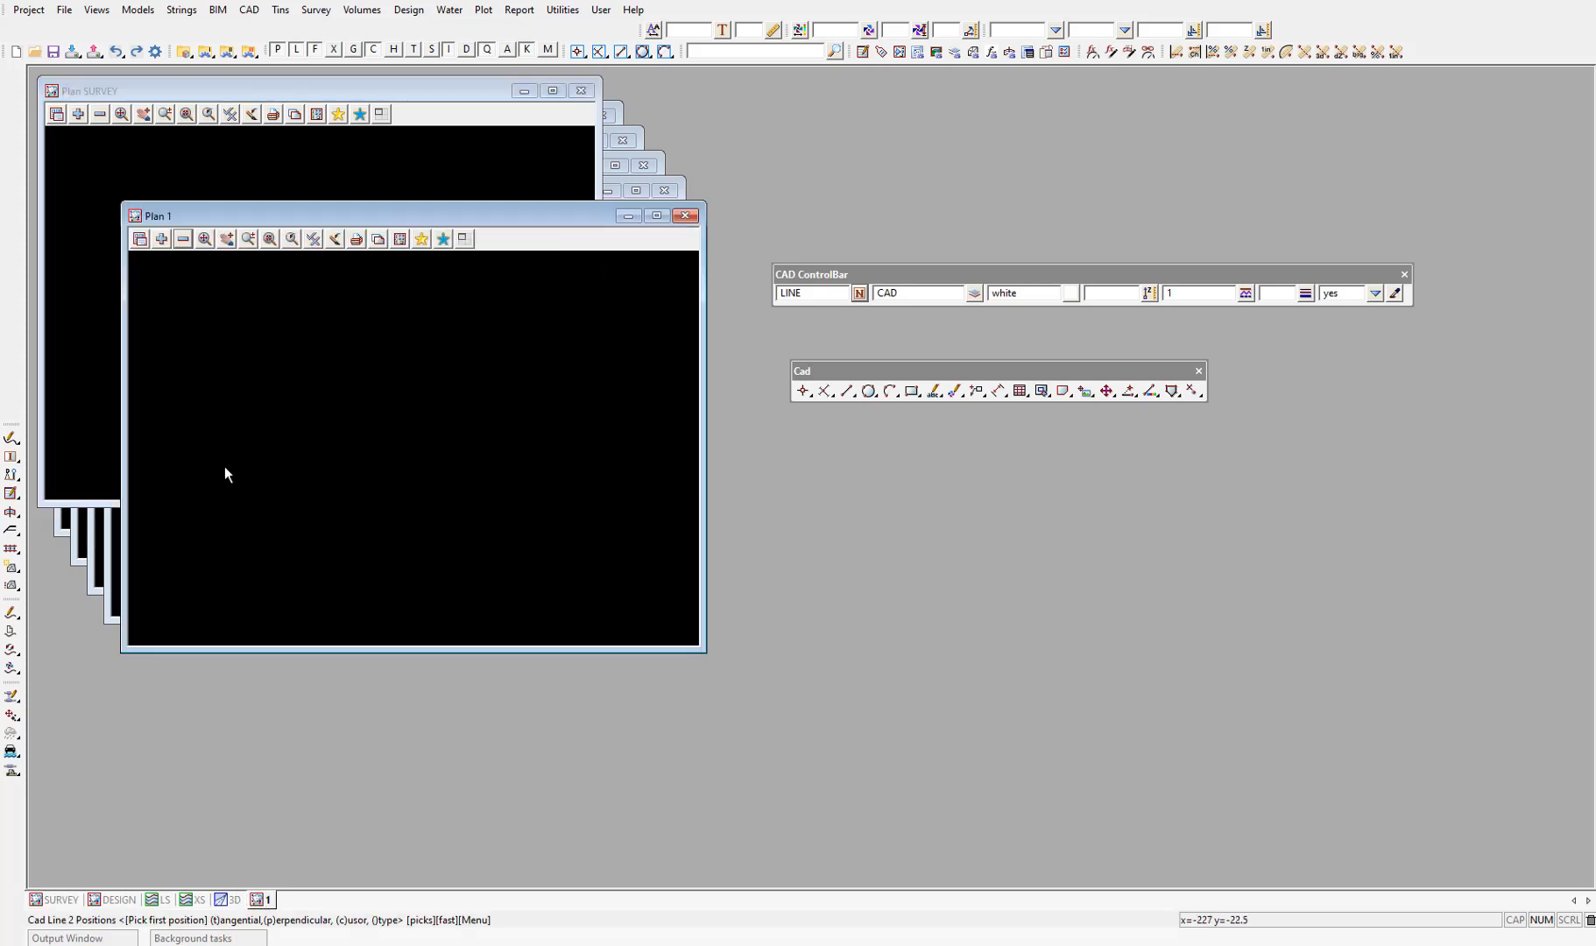
mouse_move(222, 476)
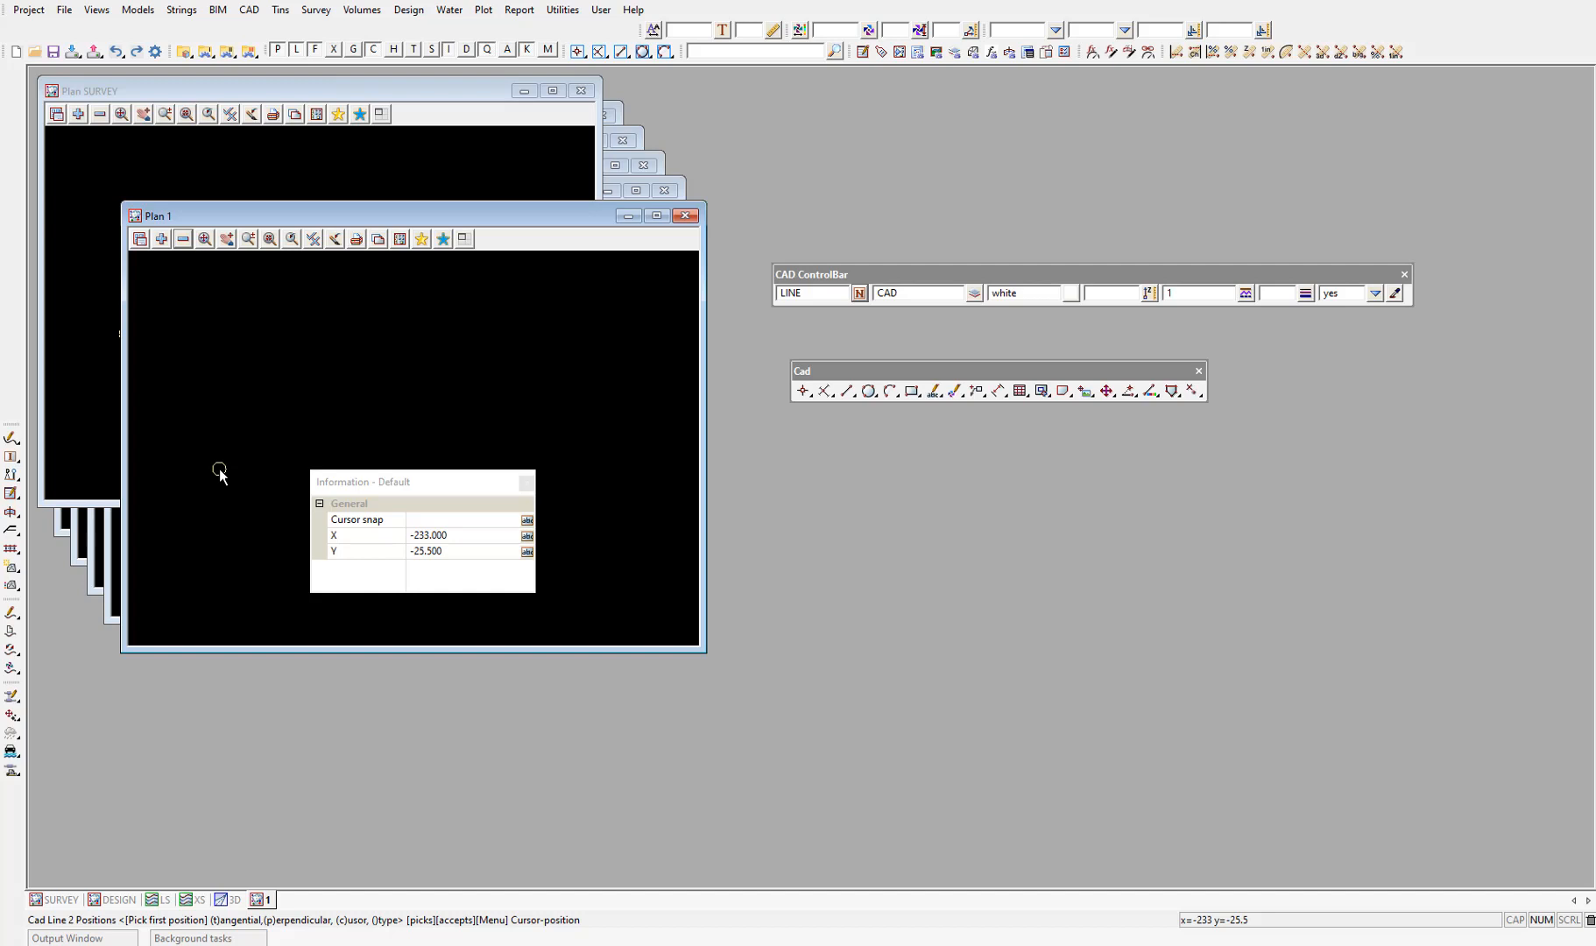
click(219, 473)
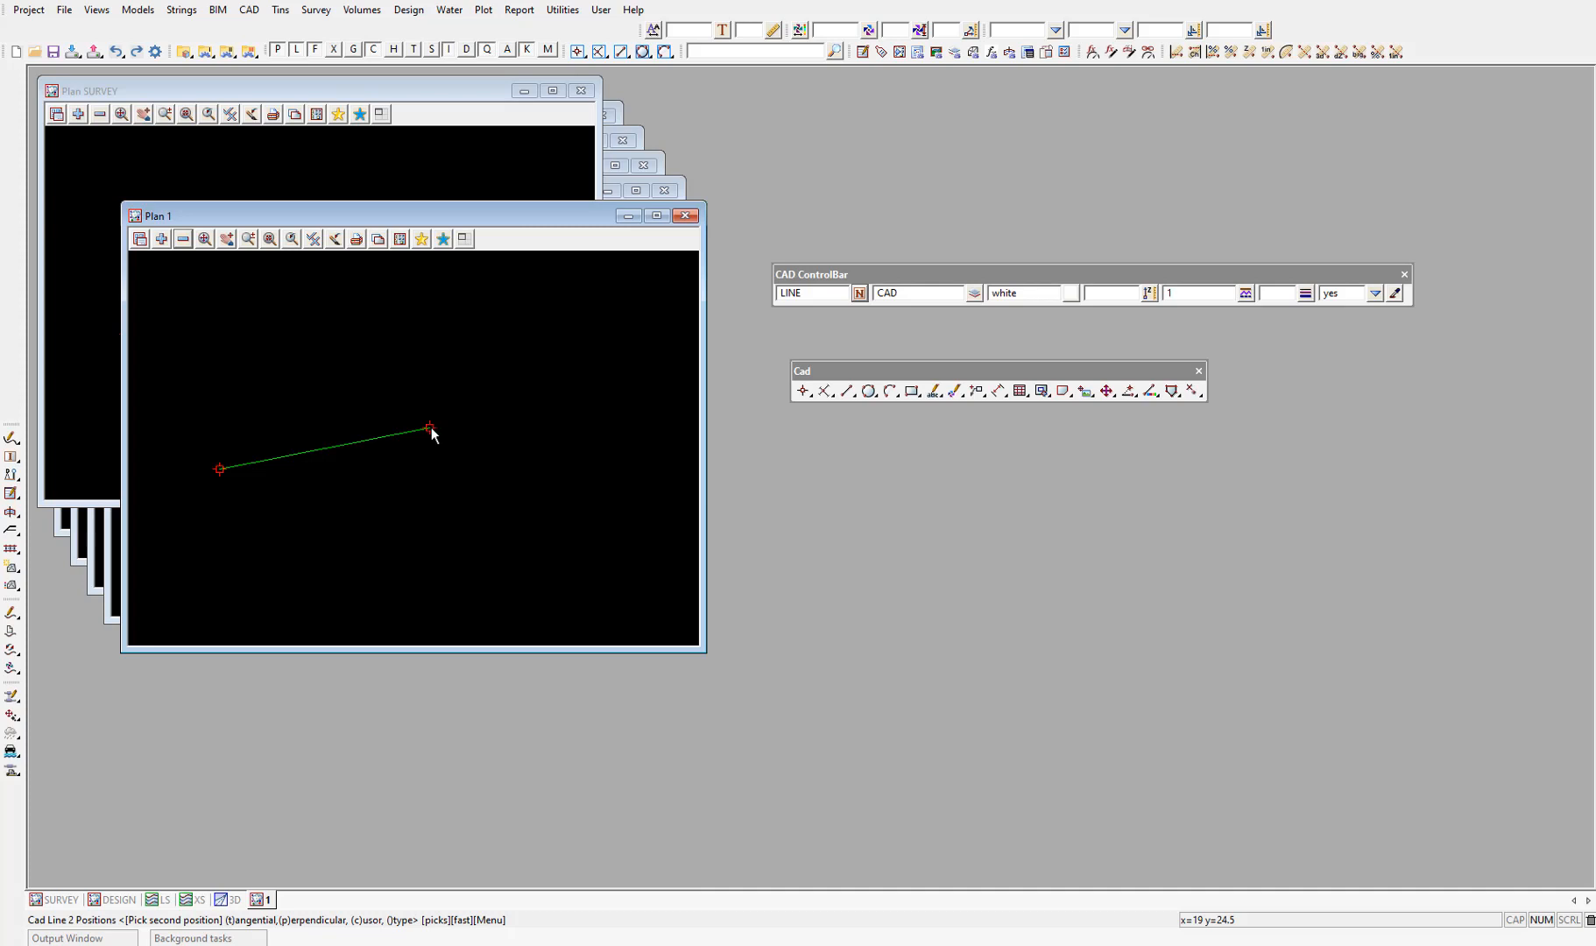
mouse_move(572, 425)
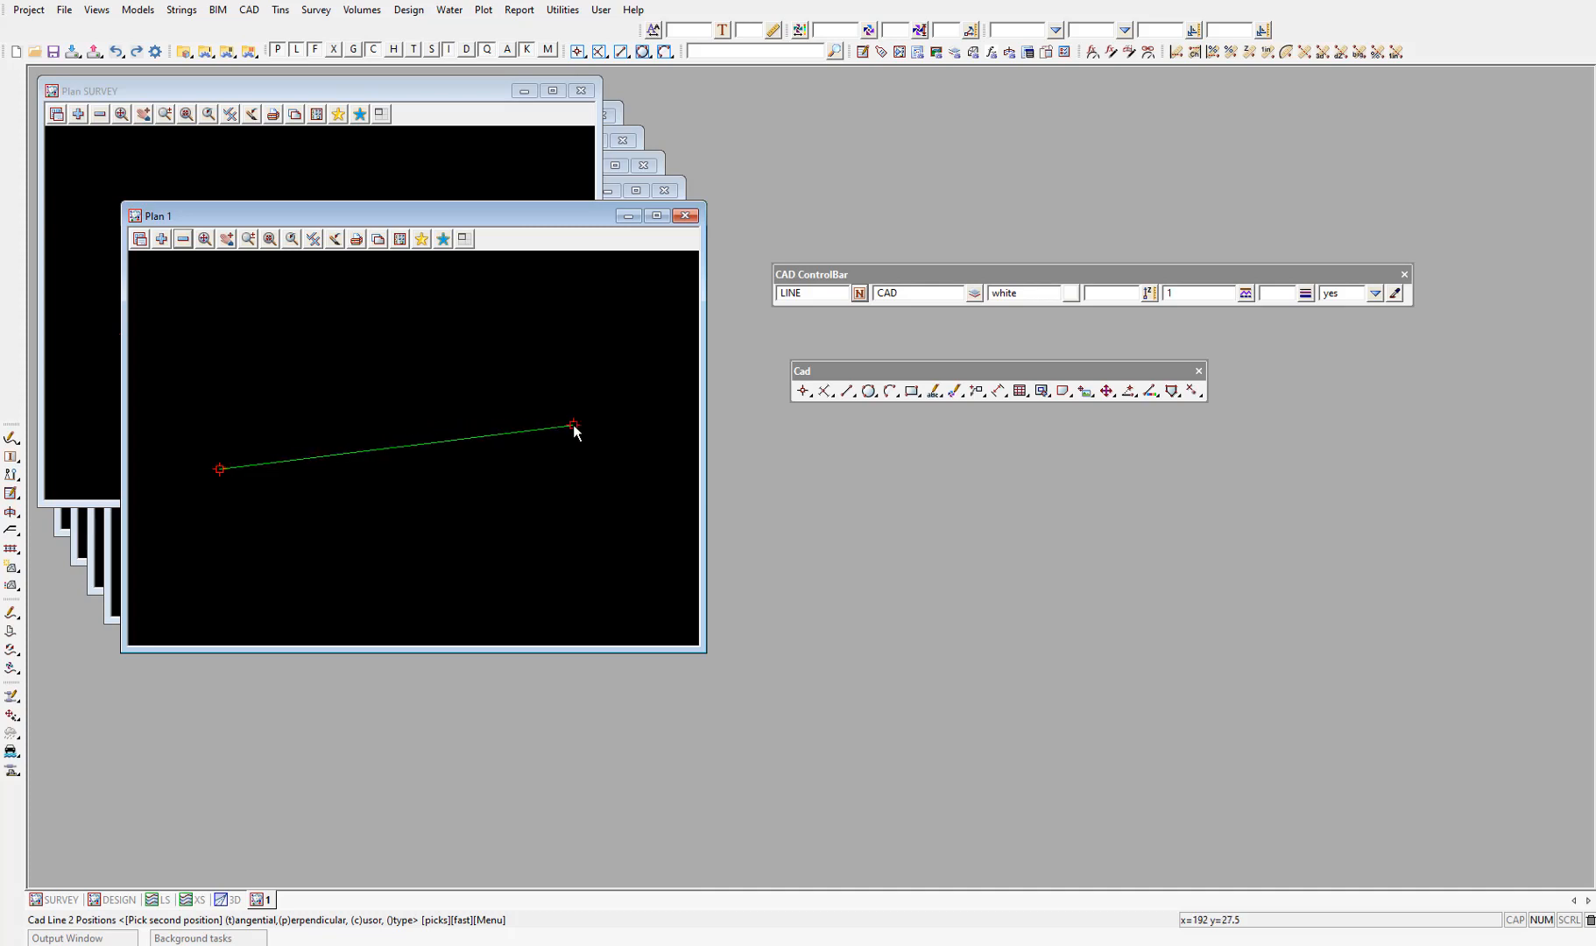
click(573, 424)
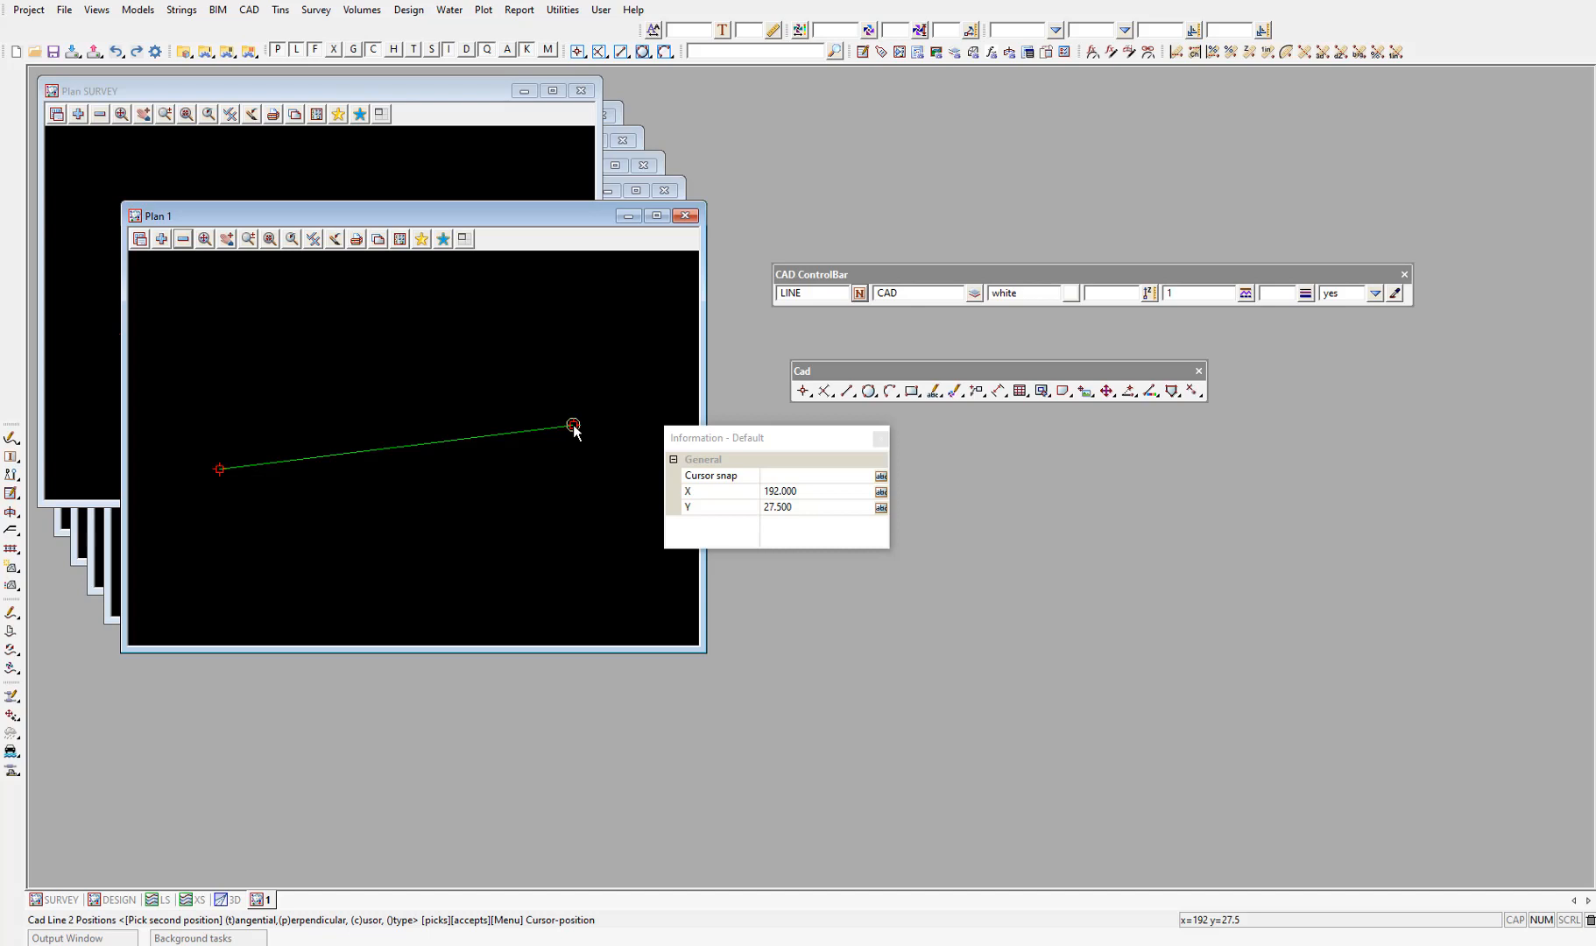
right_click(573, 428)
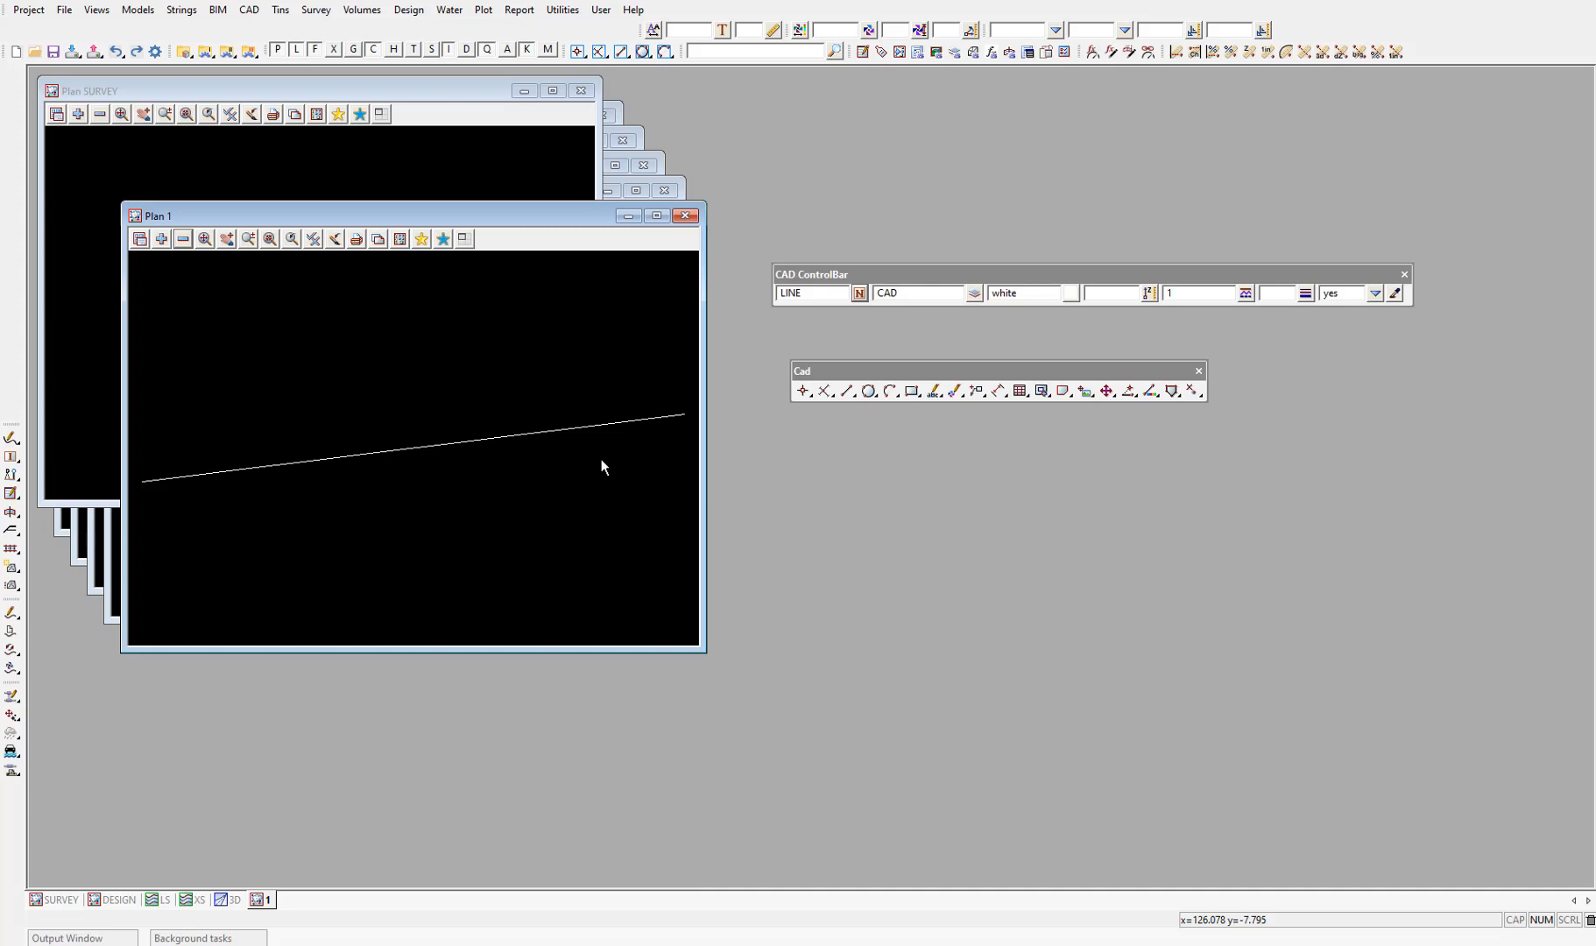
mouse_move(460, 448)
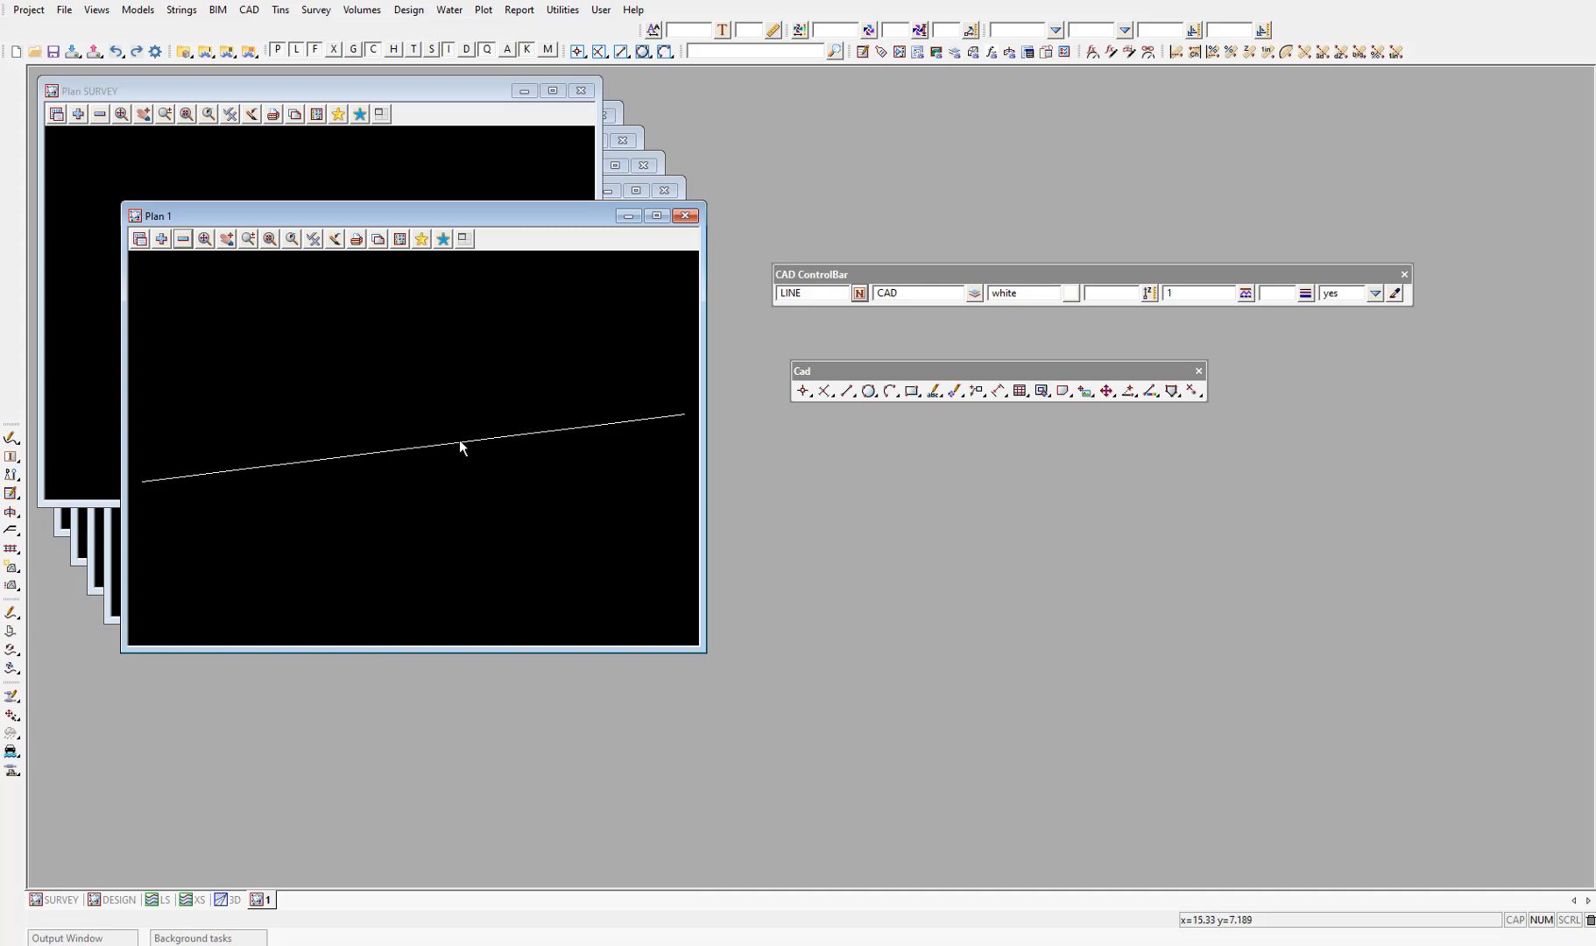
mouse_move(434, 450)
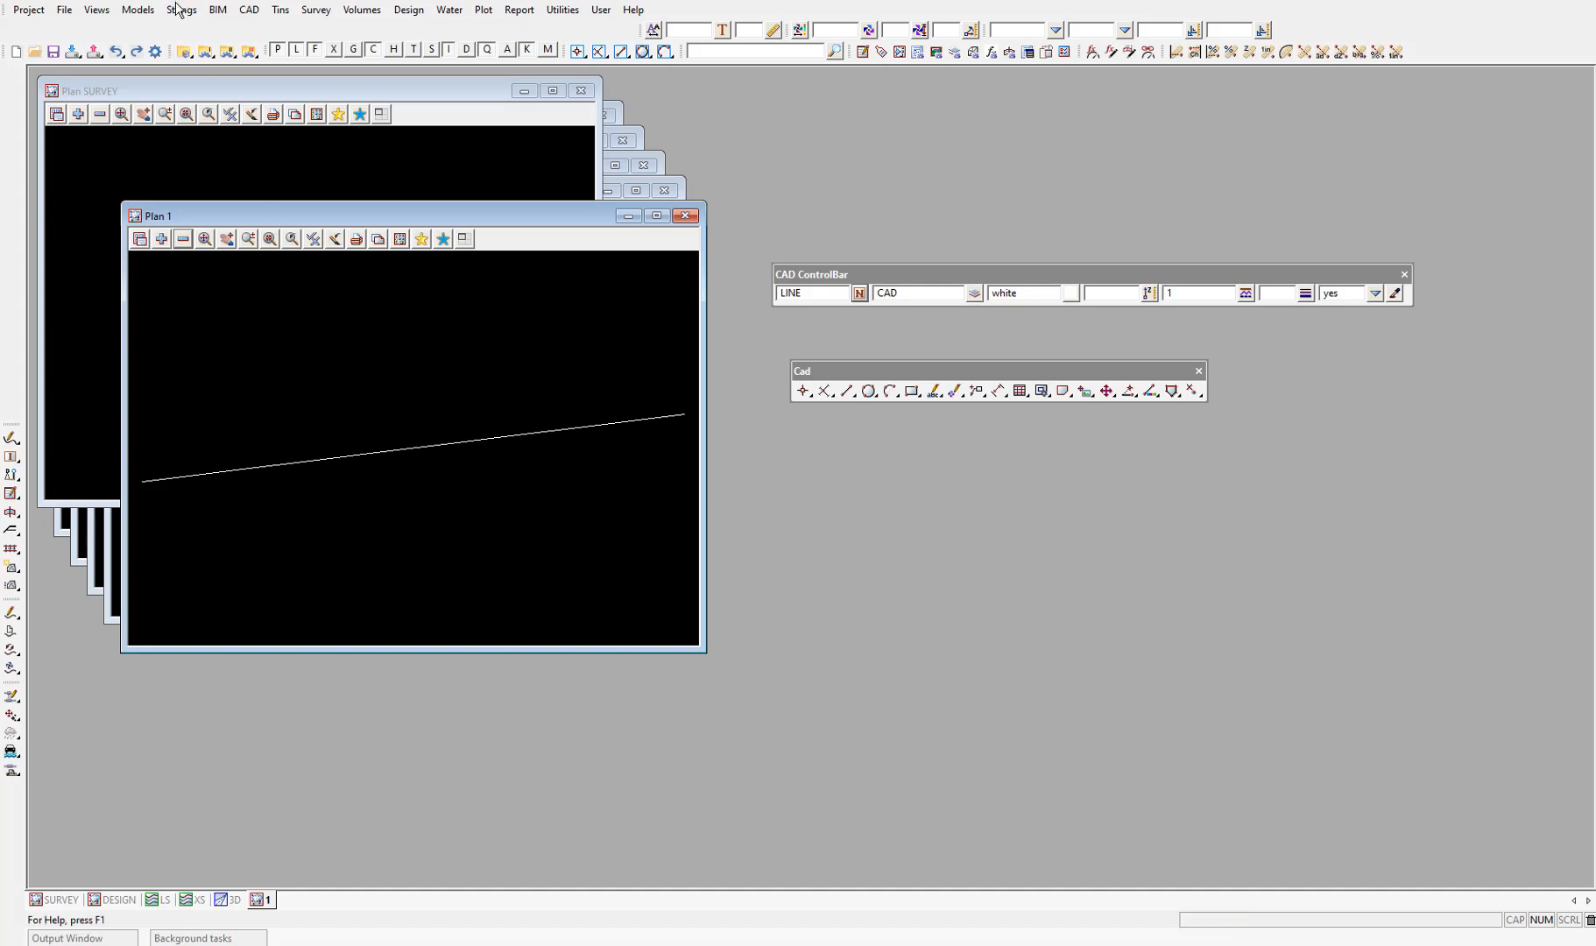
Step: Bring up the Strings menu to reach the Inquire operation
click(181, 8)
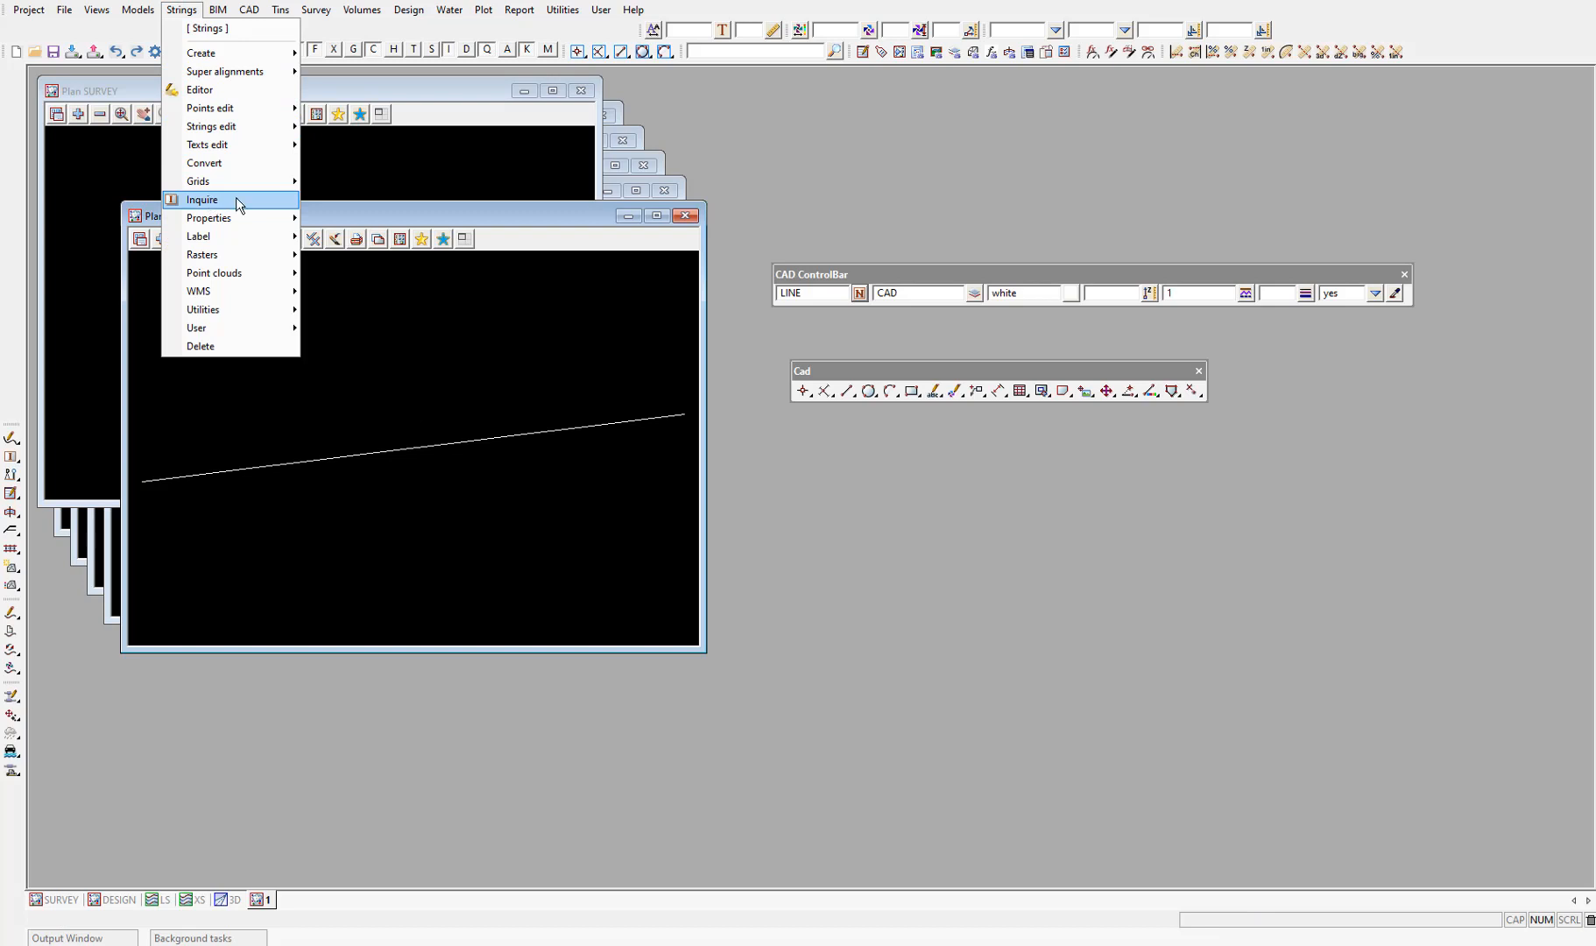
mouse_move(14, 461)
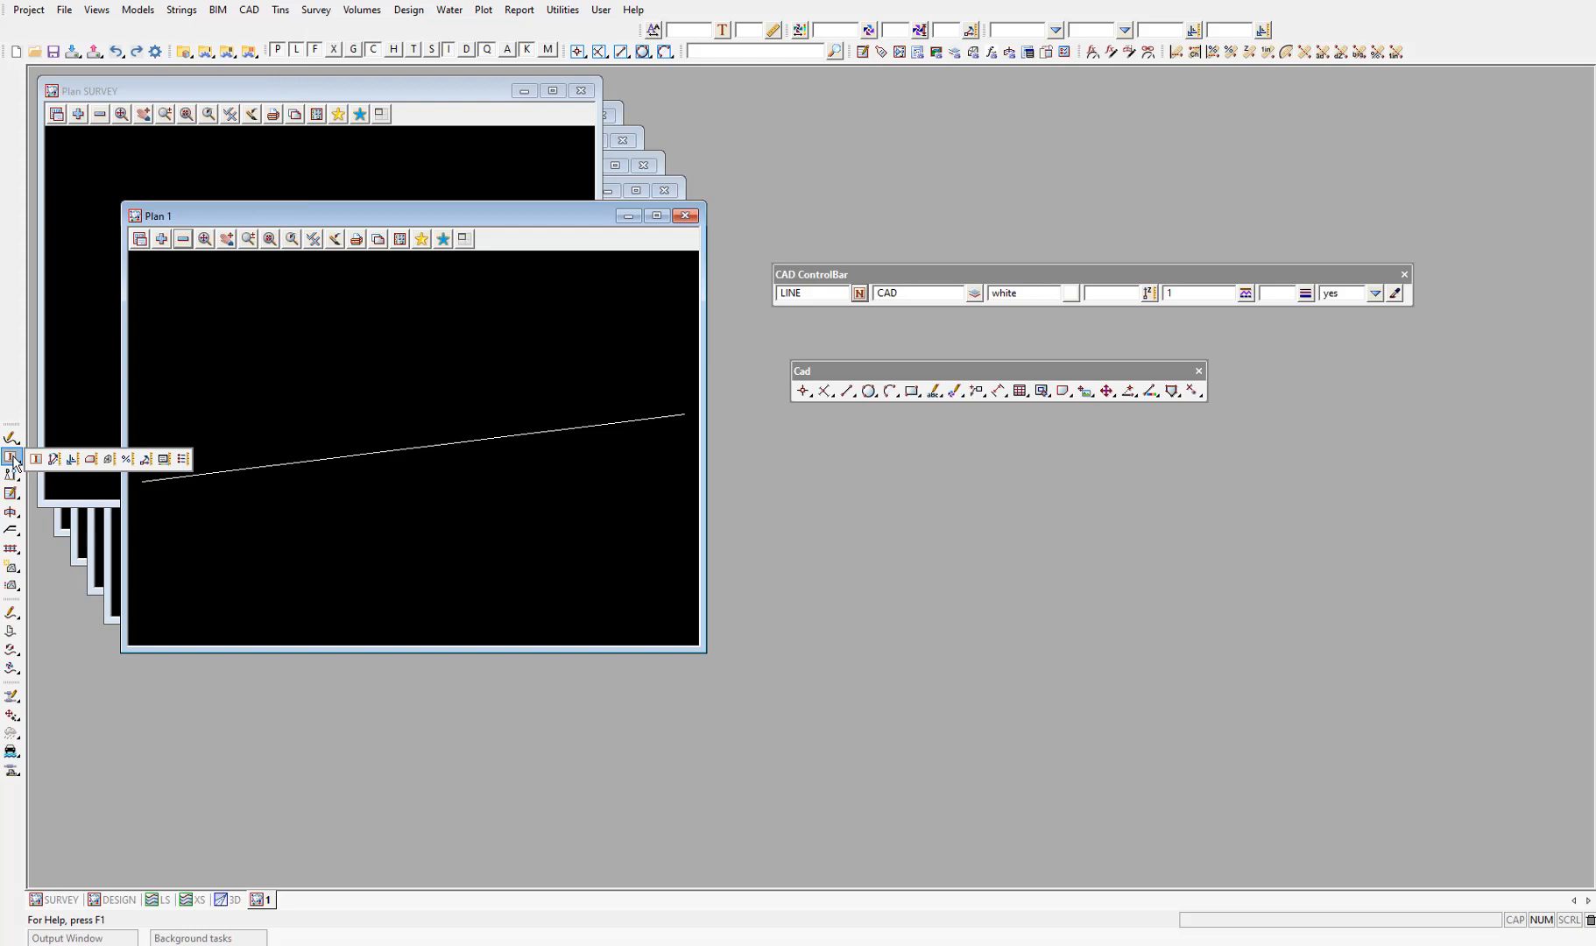
mouse_move(35, 459)
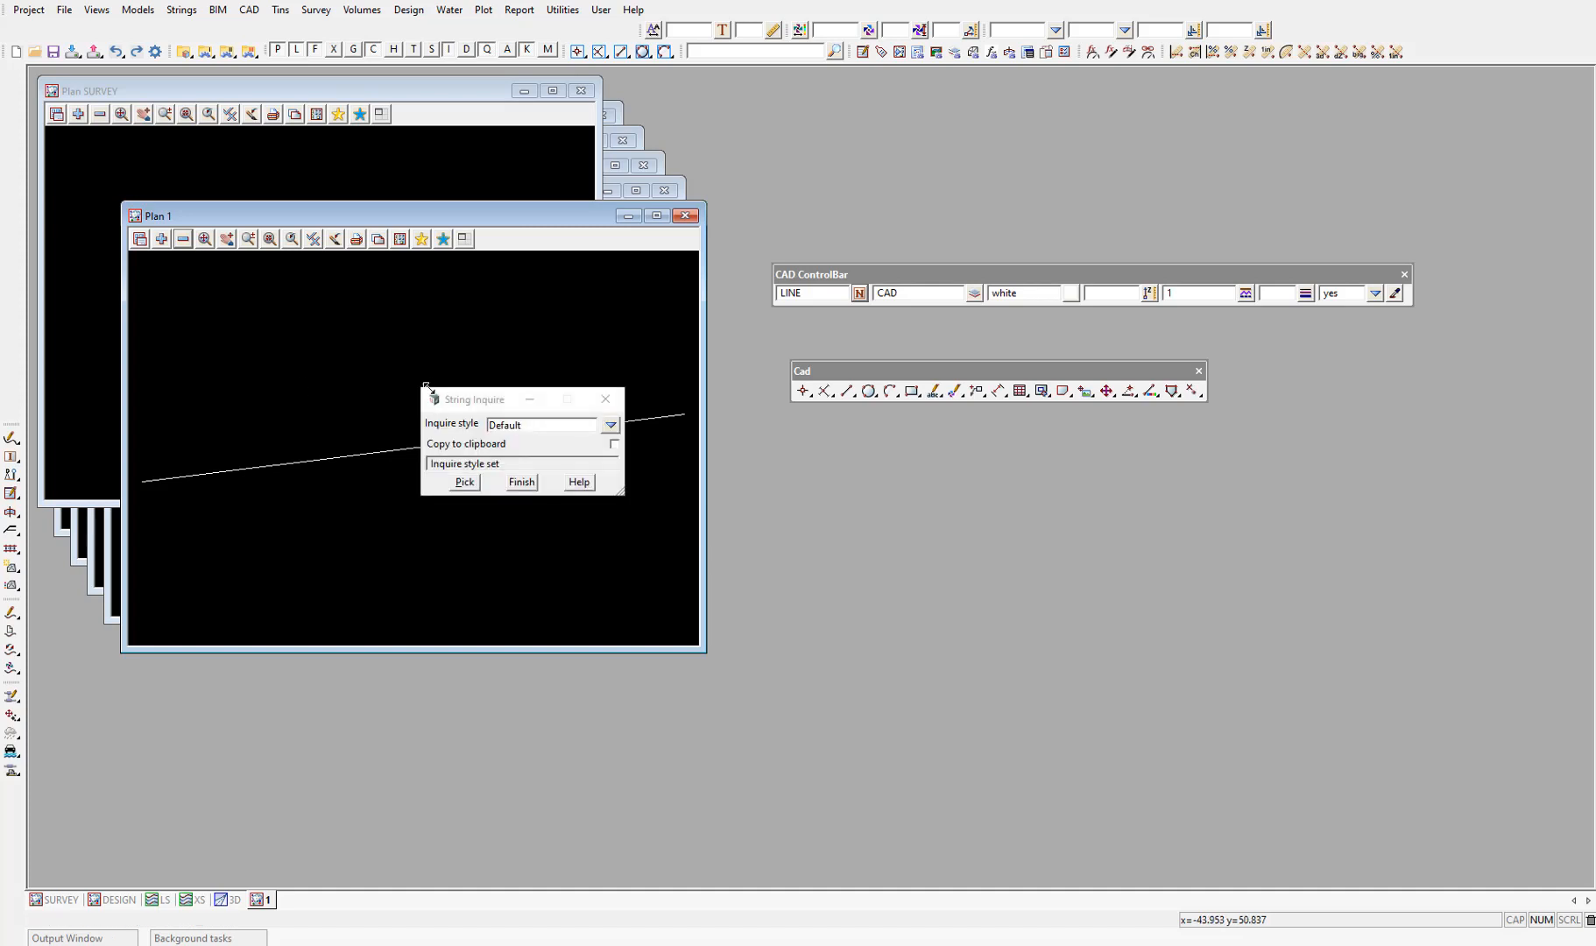
Step: Pick the white line with String Inquire, identifying it as model CAD, name LINE
click(474, 398)
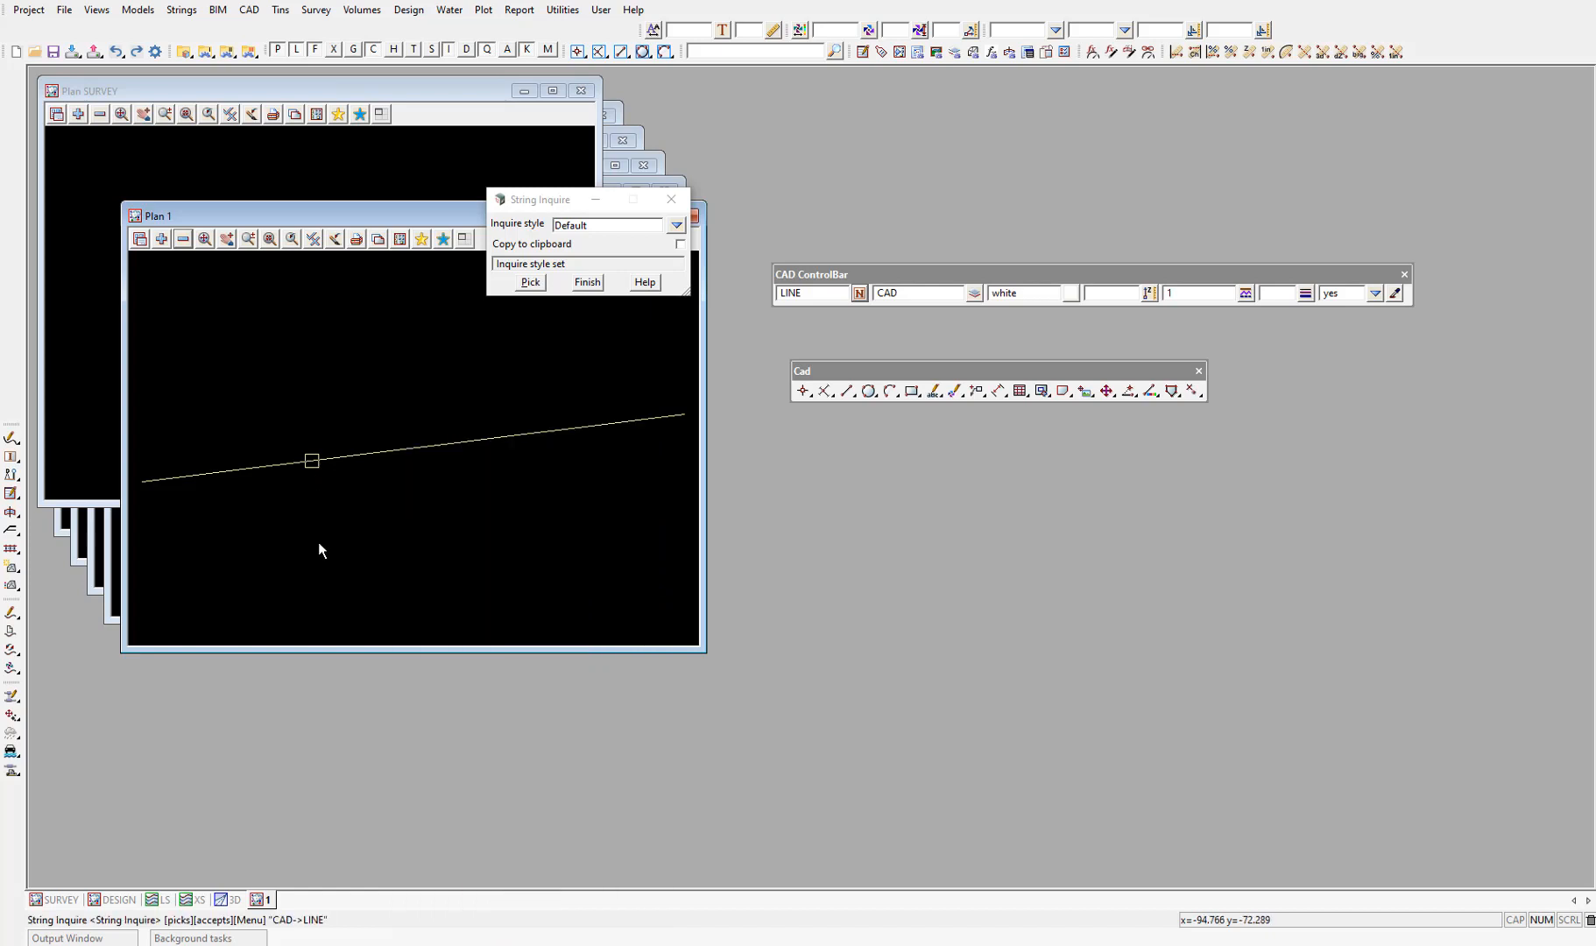
click(318, 545)
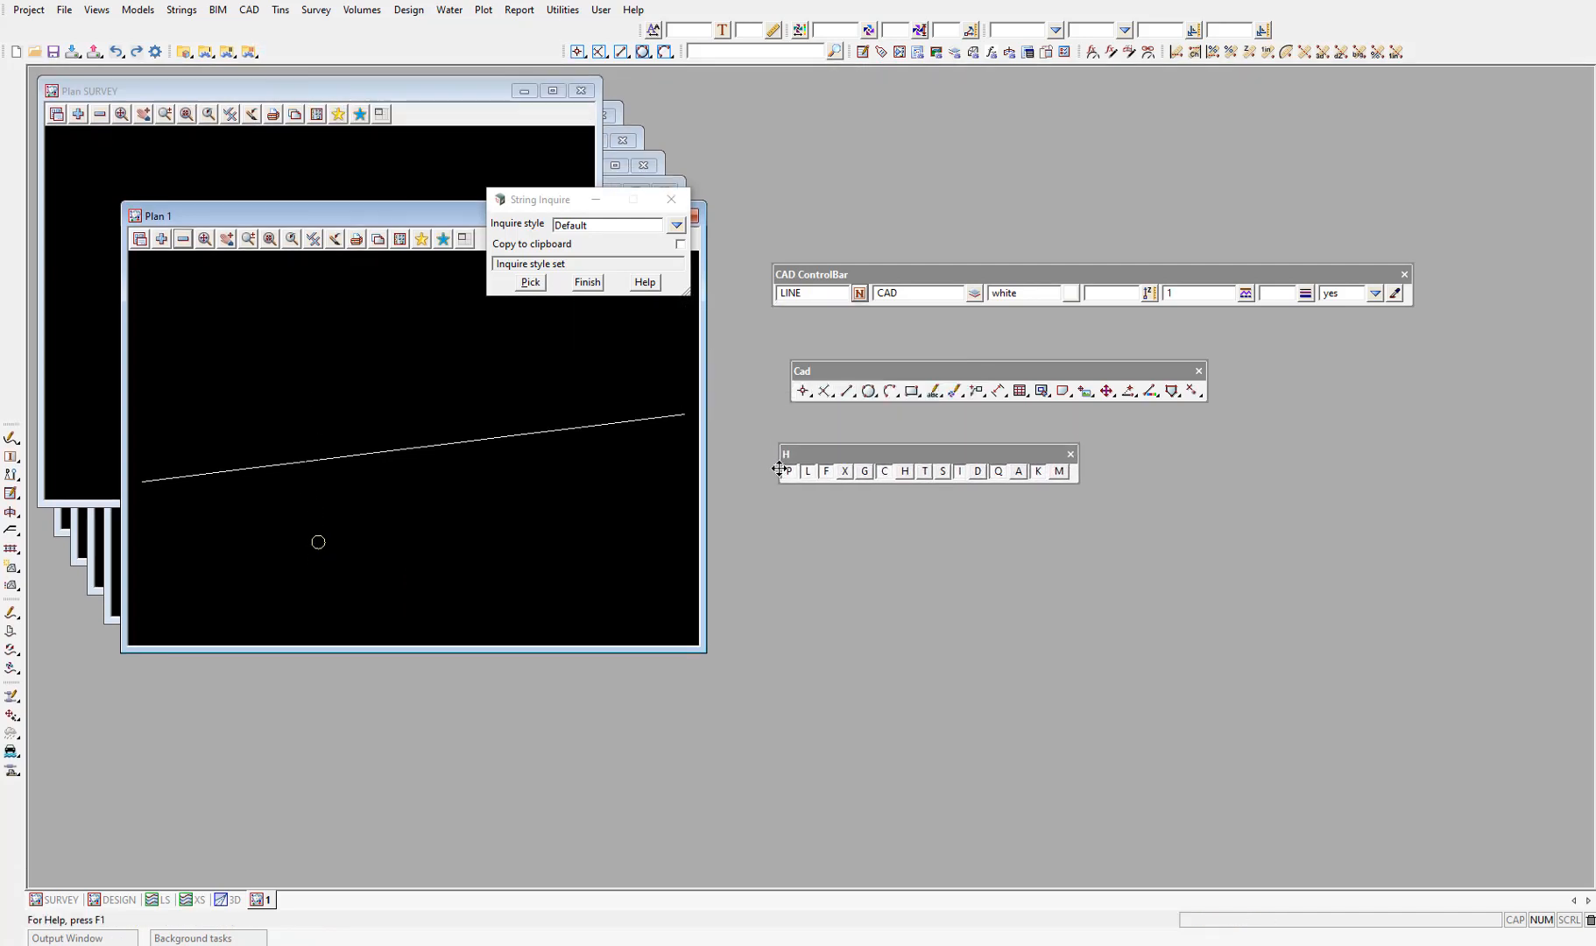
mouse_move(765, 475)
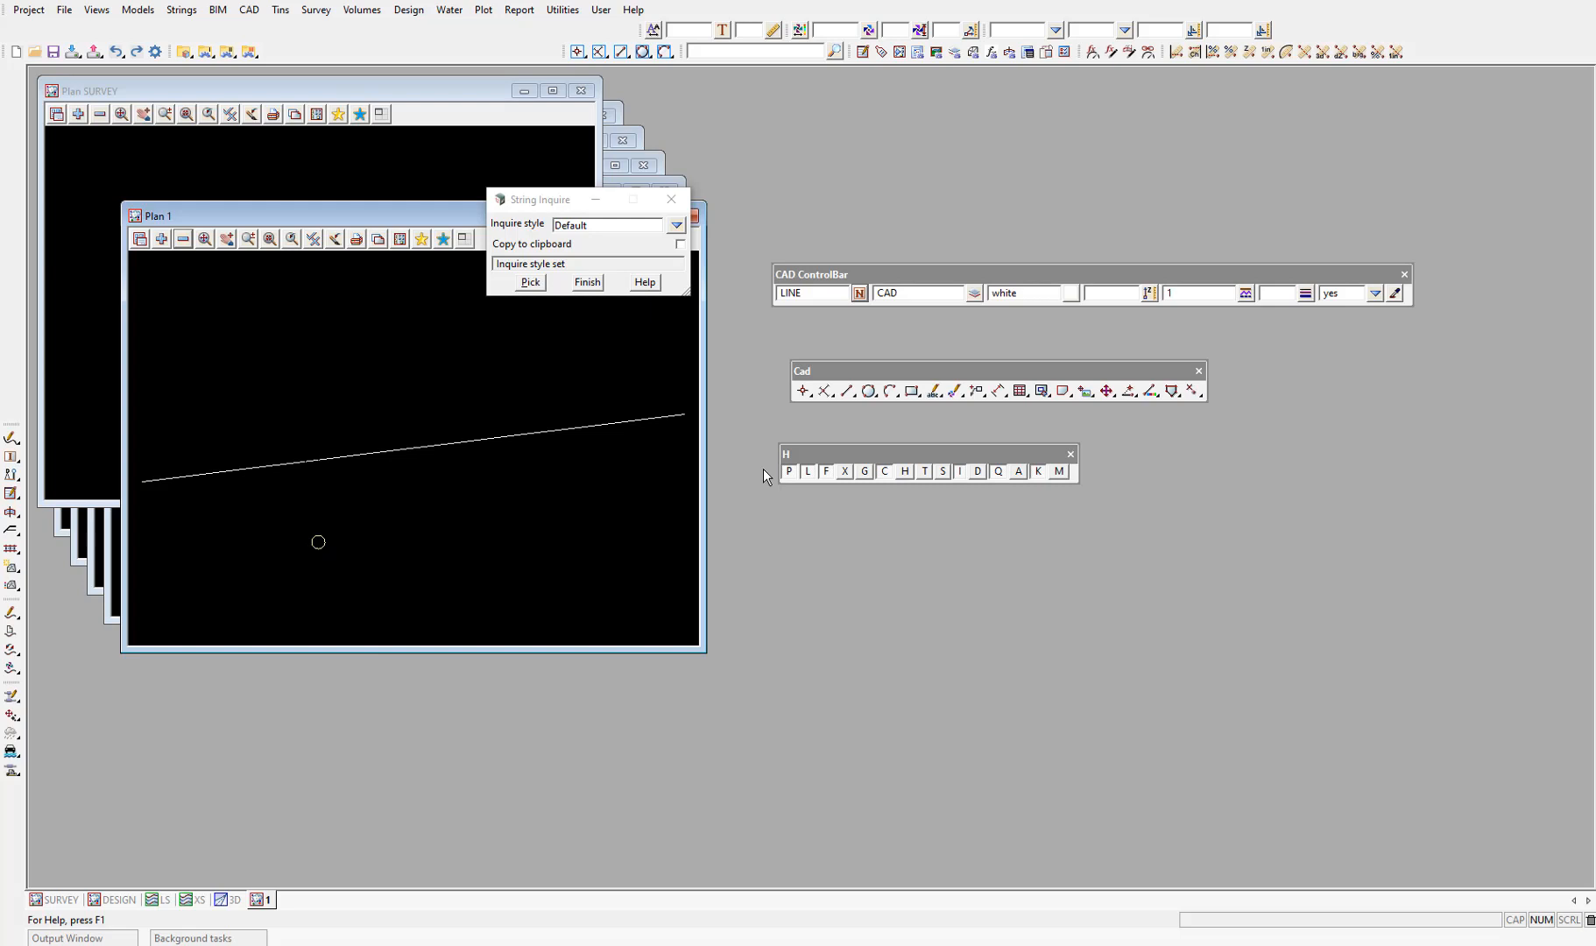
mouse_move(883, 471)
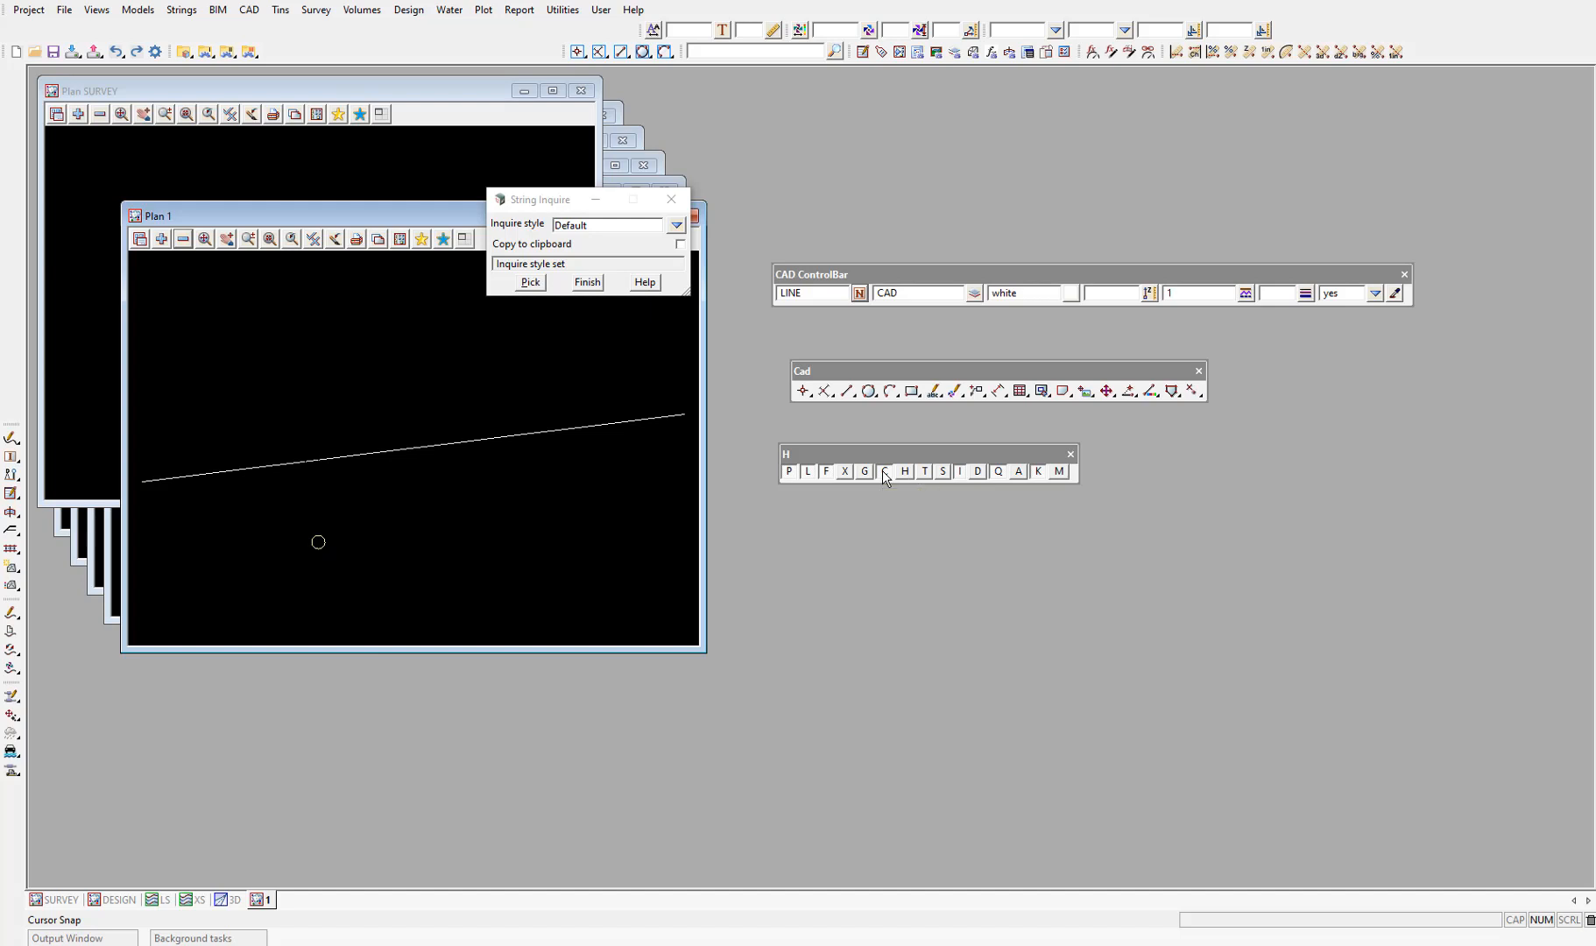
mouse_move(791, 483)
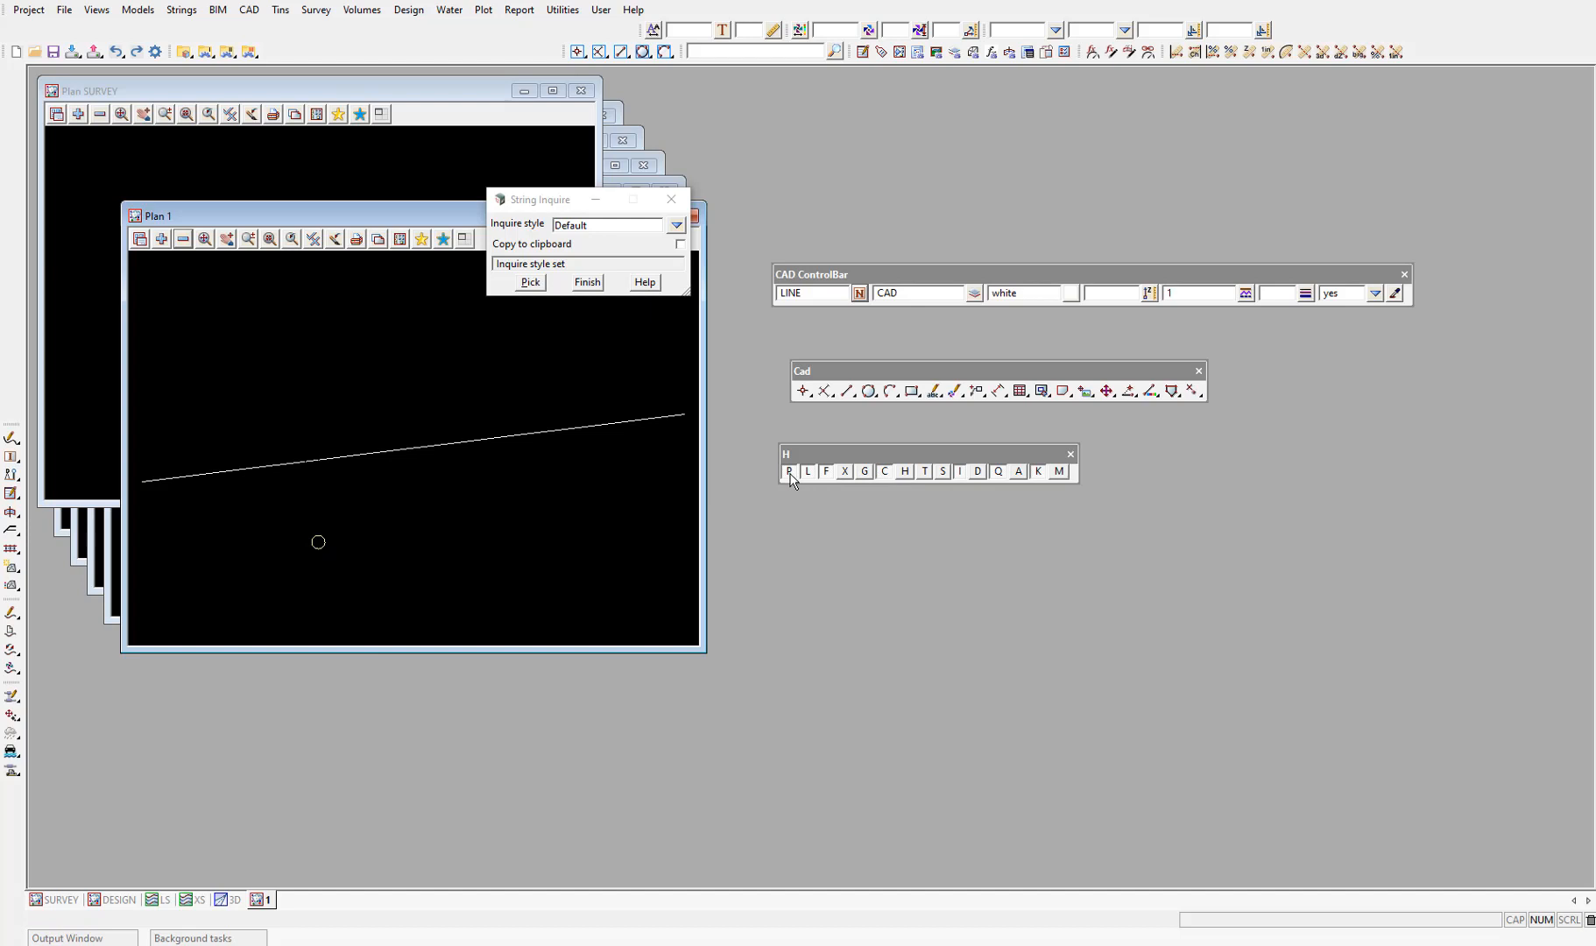
mouse_move(788, 471)
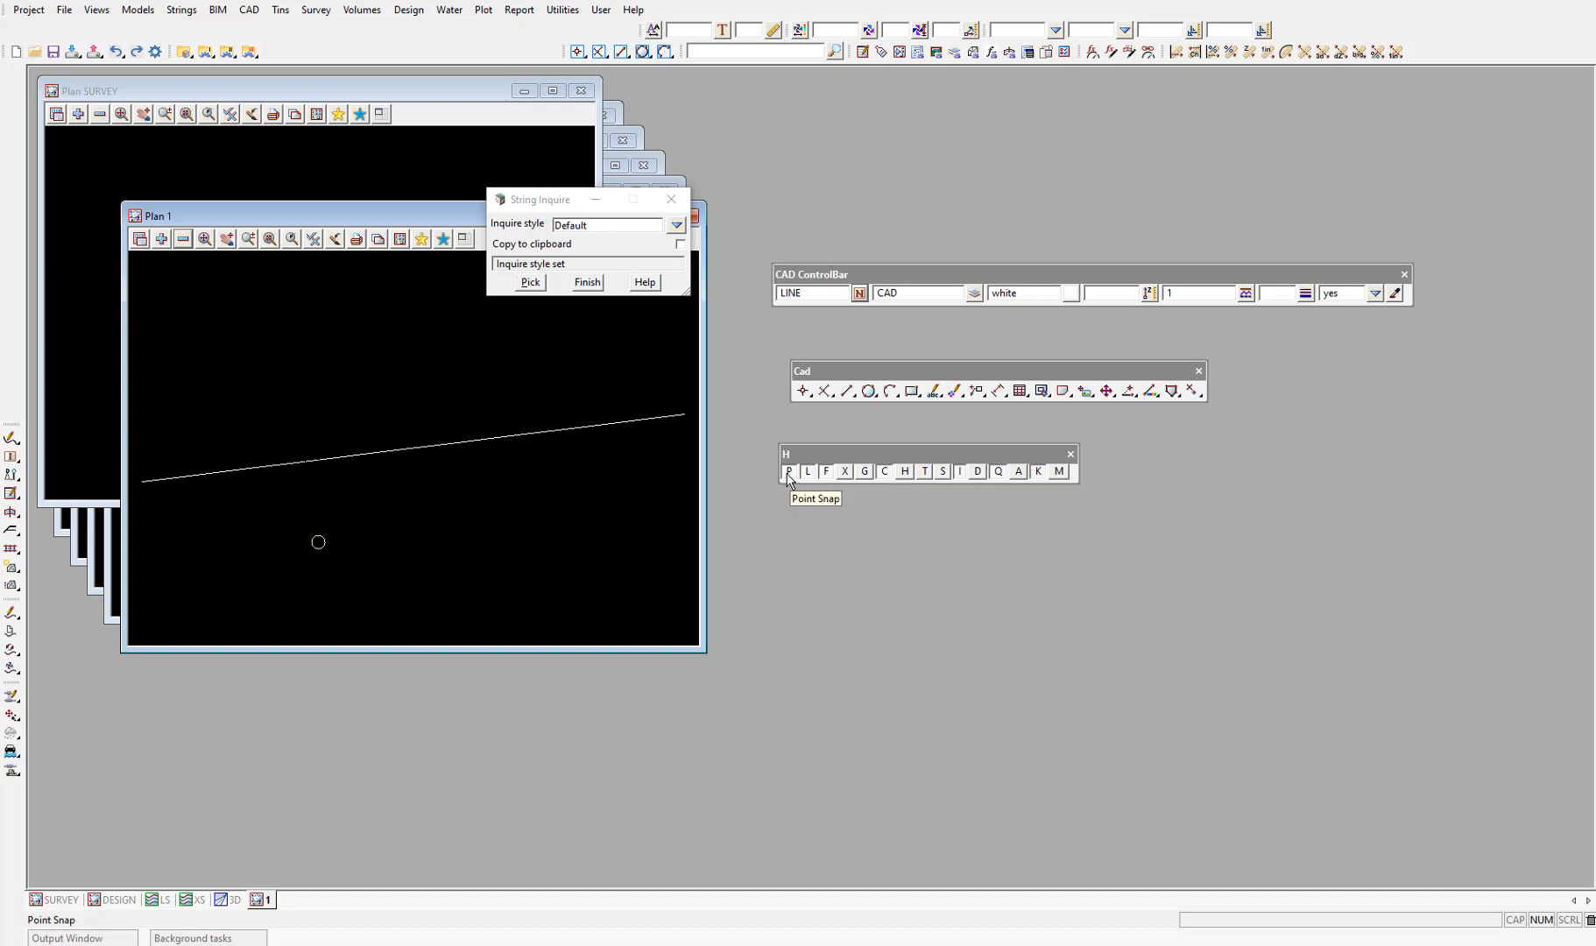
Step: Turn on Point Snap so the inquiry reports the endpoint X 192, Y 27.5, length 428.292
click(597, 436)
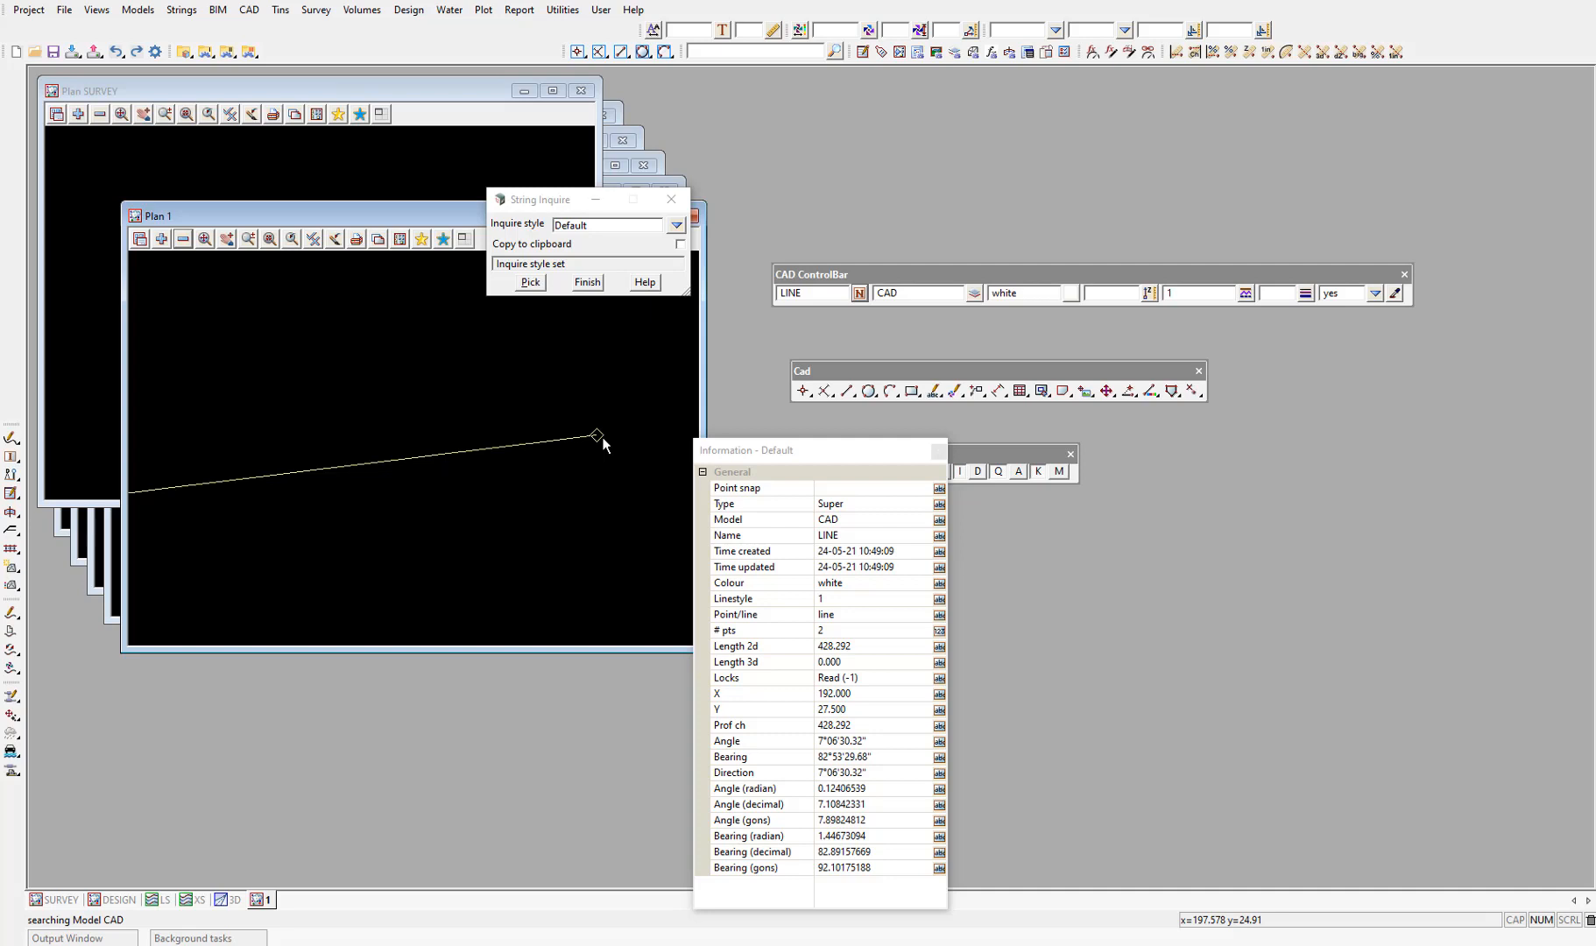
Step: Switch snapping to Line Snap so picks land anywhere along the line
click(1070, 448)
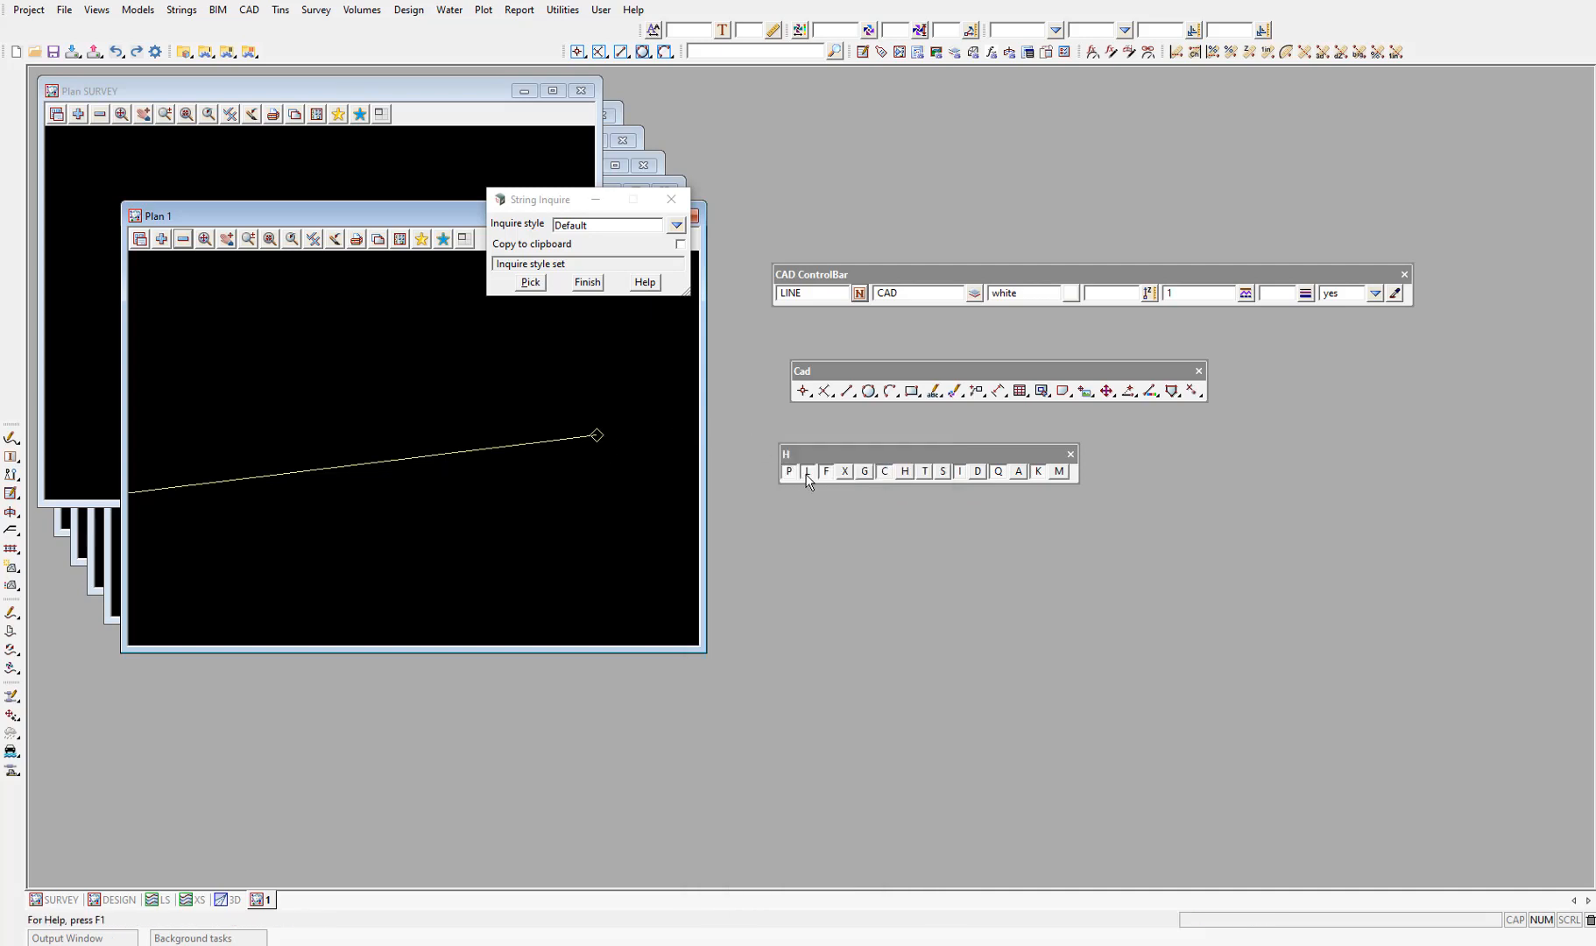
mouse_move(806, 471)
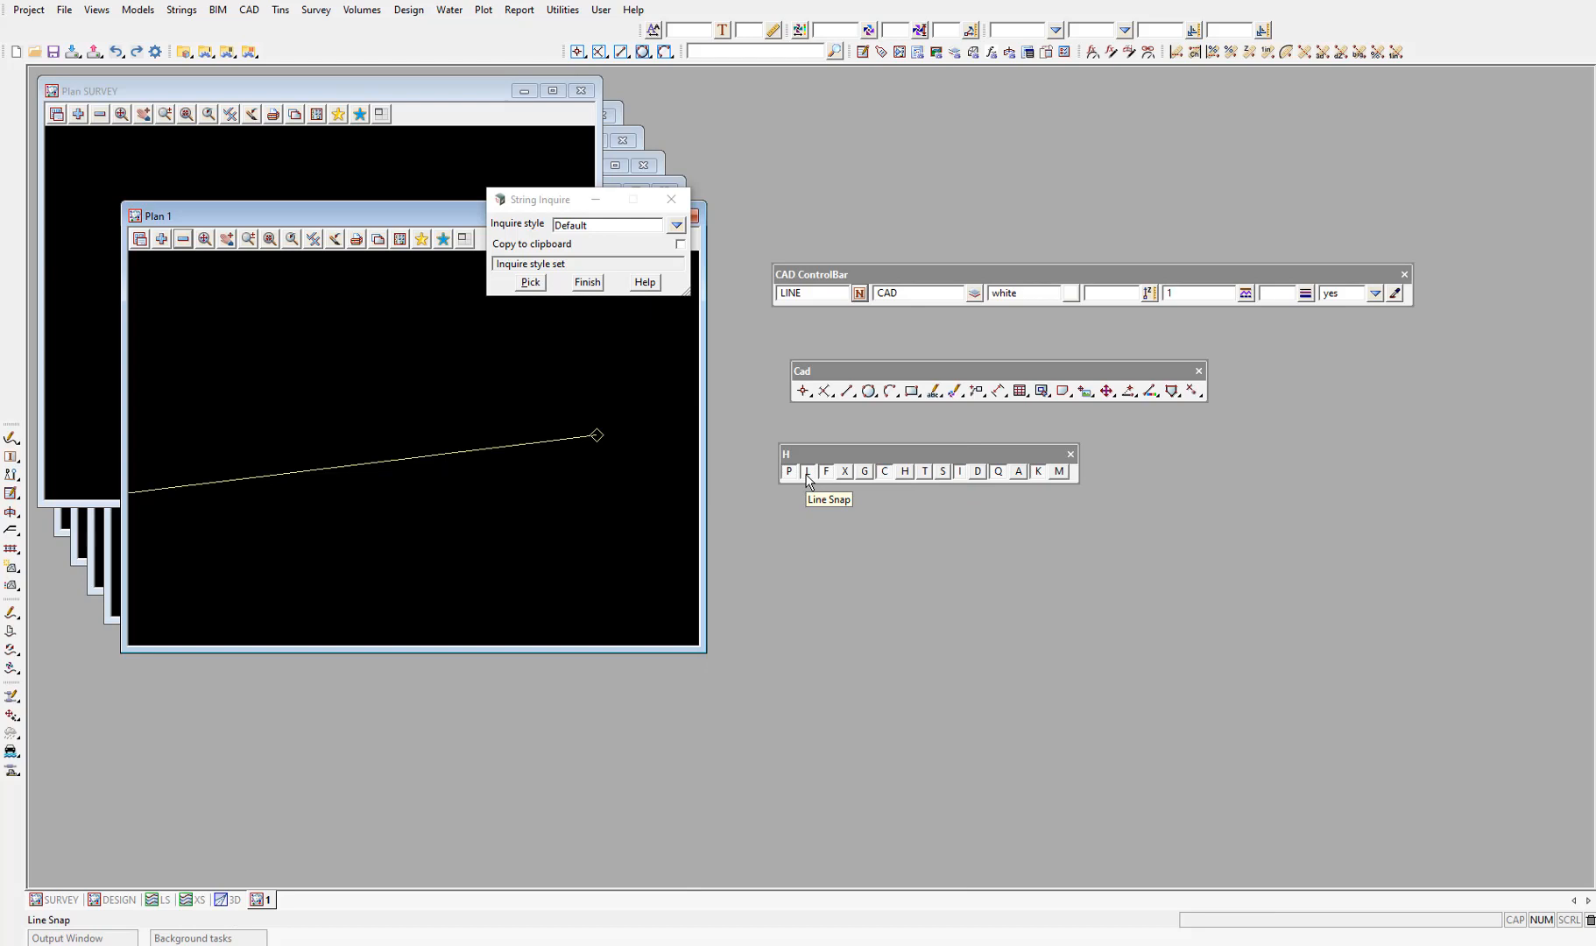
mouse_move(807, 471)
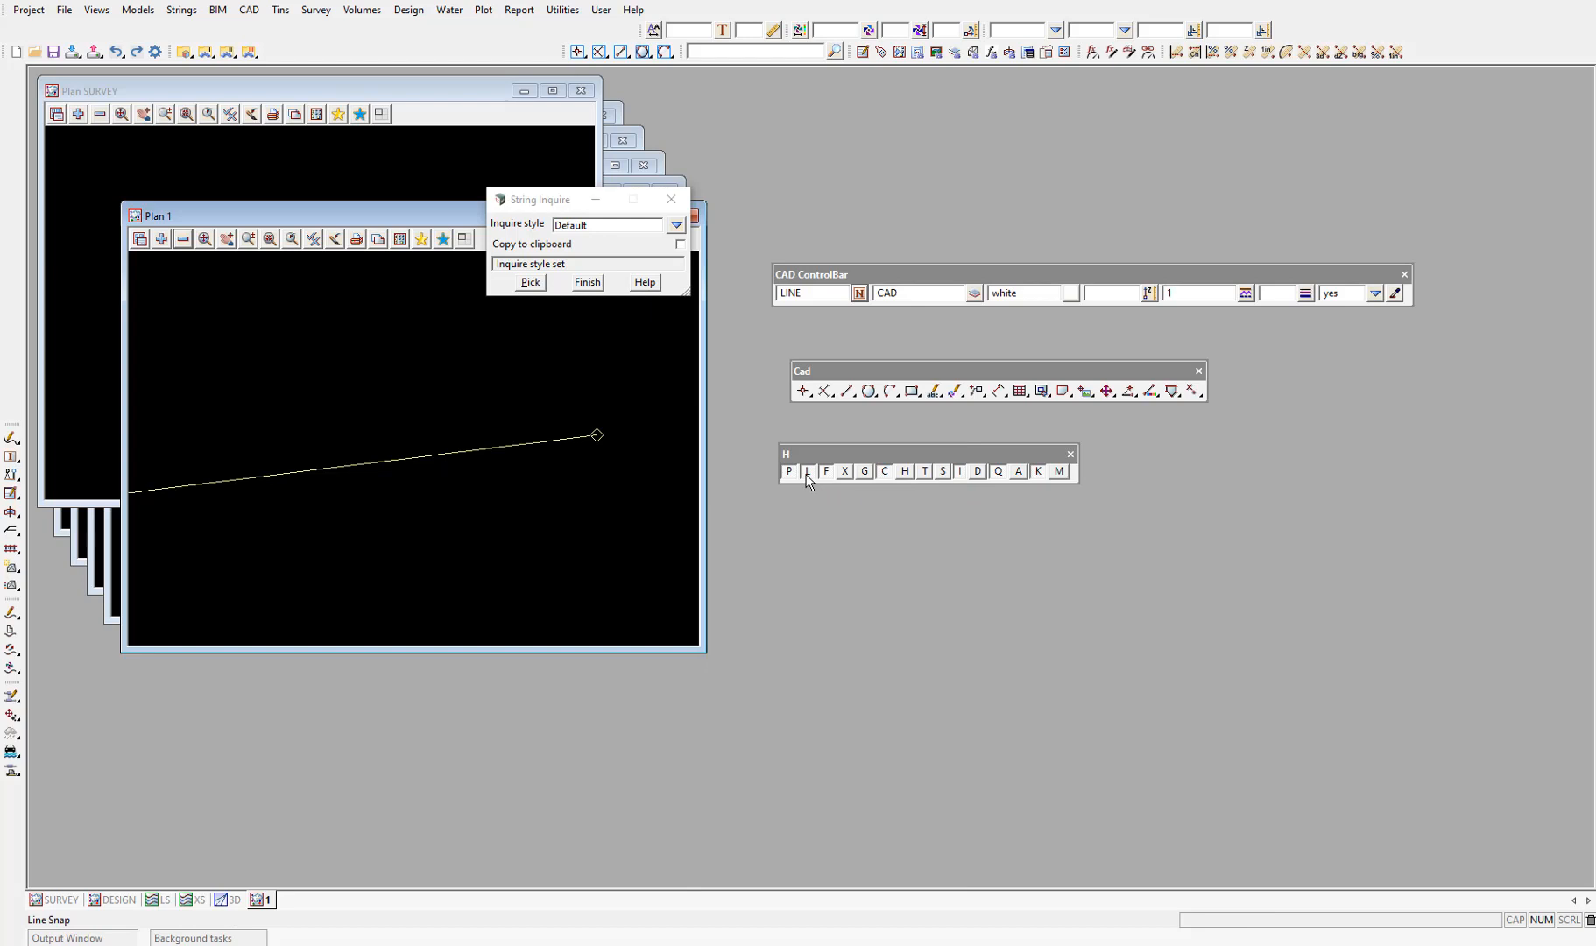
mouse_move(347, 475)
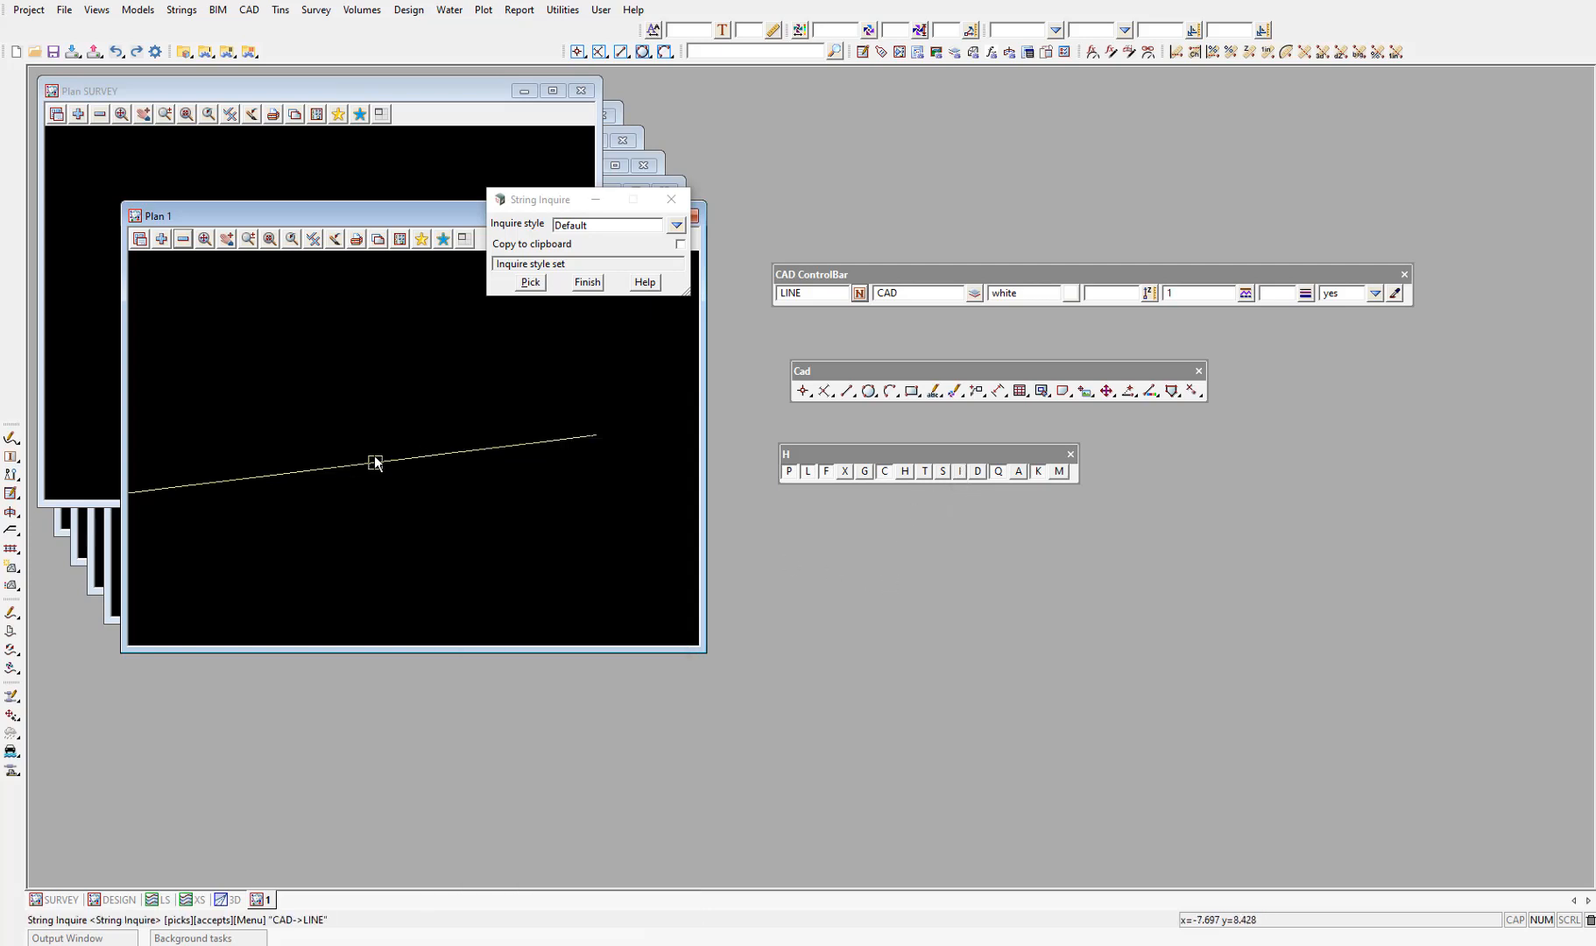
mouse_move(442, 454)
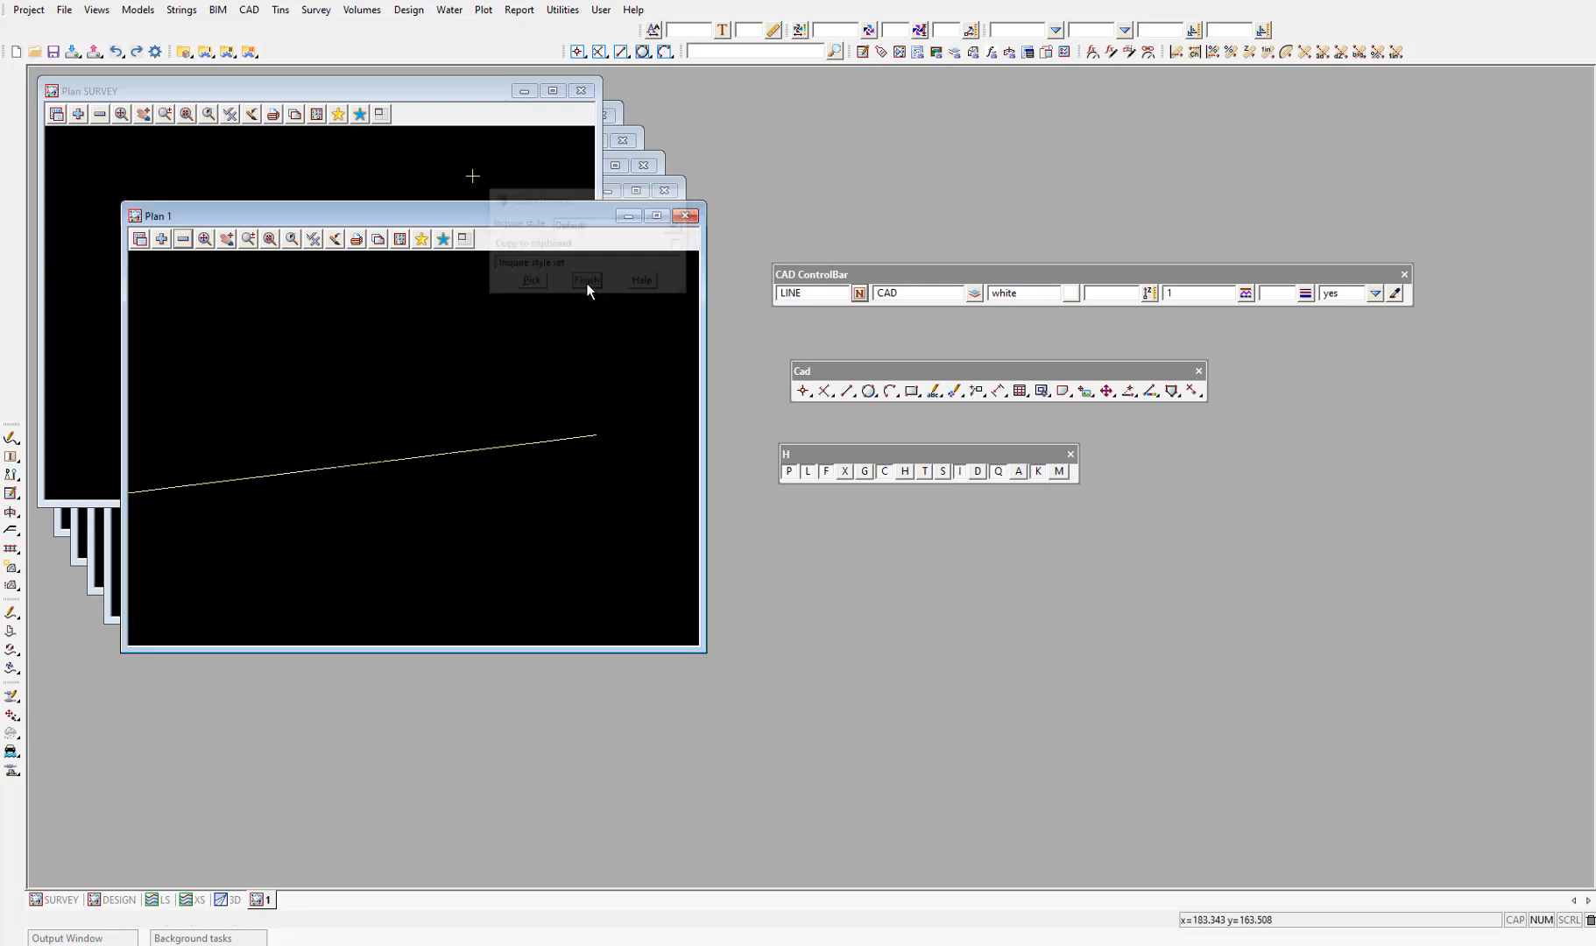
Step: Finish the String Inquire tool, leaving only the white line in Plan 1
click(585, 280)
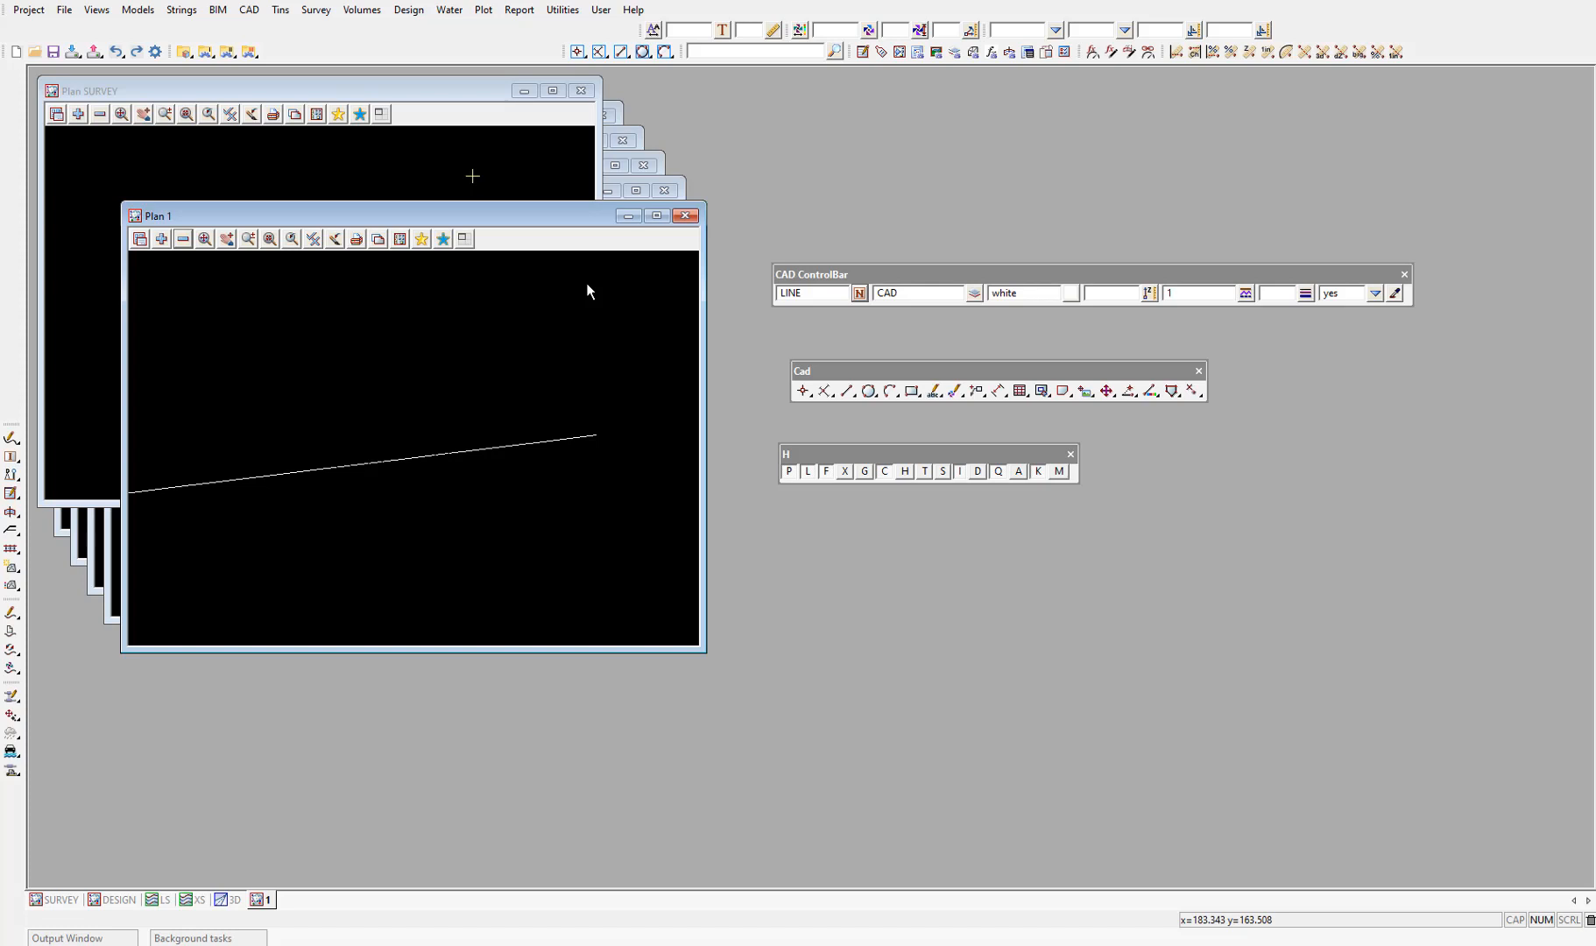
mouse_move(430, 296)
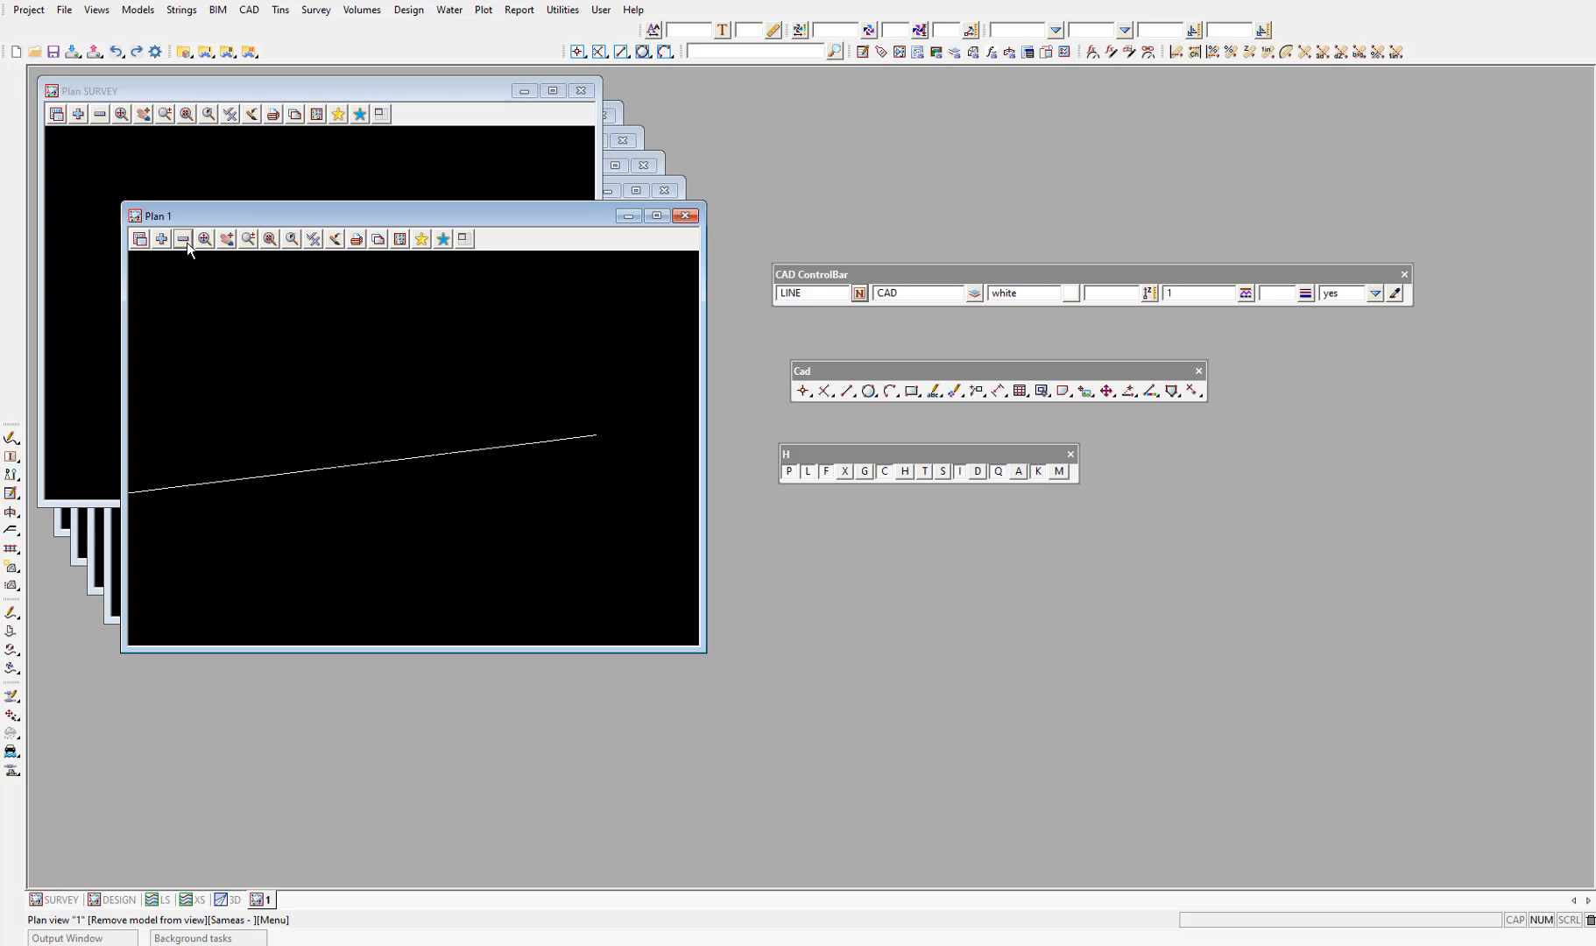
click(182, 238)
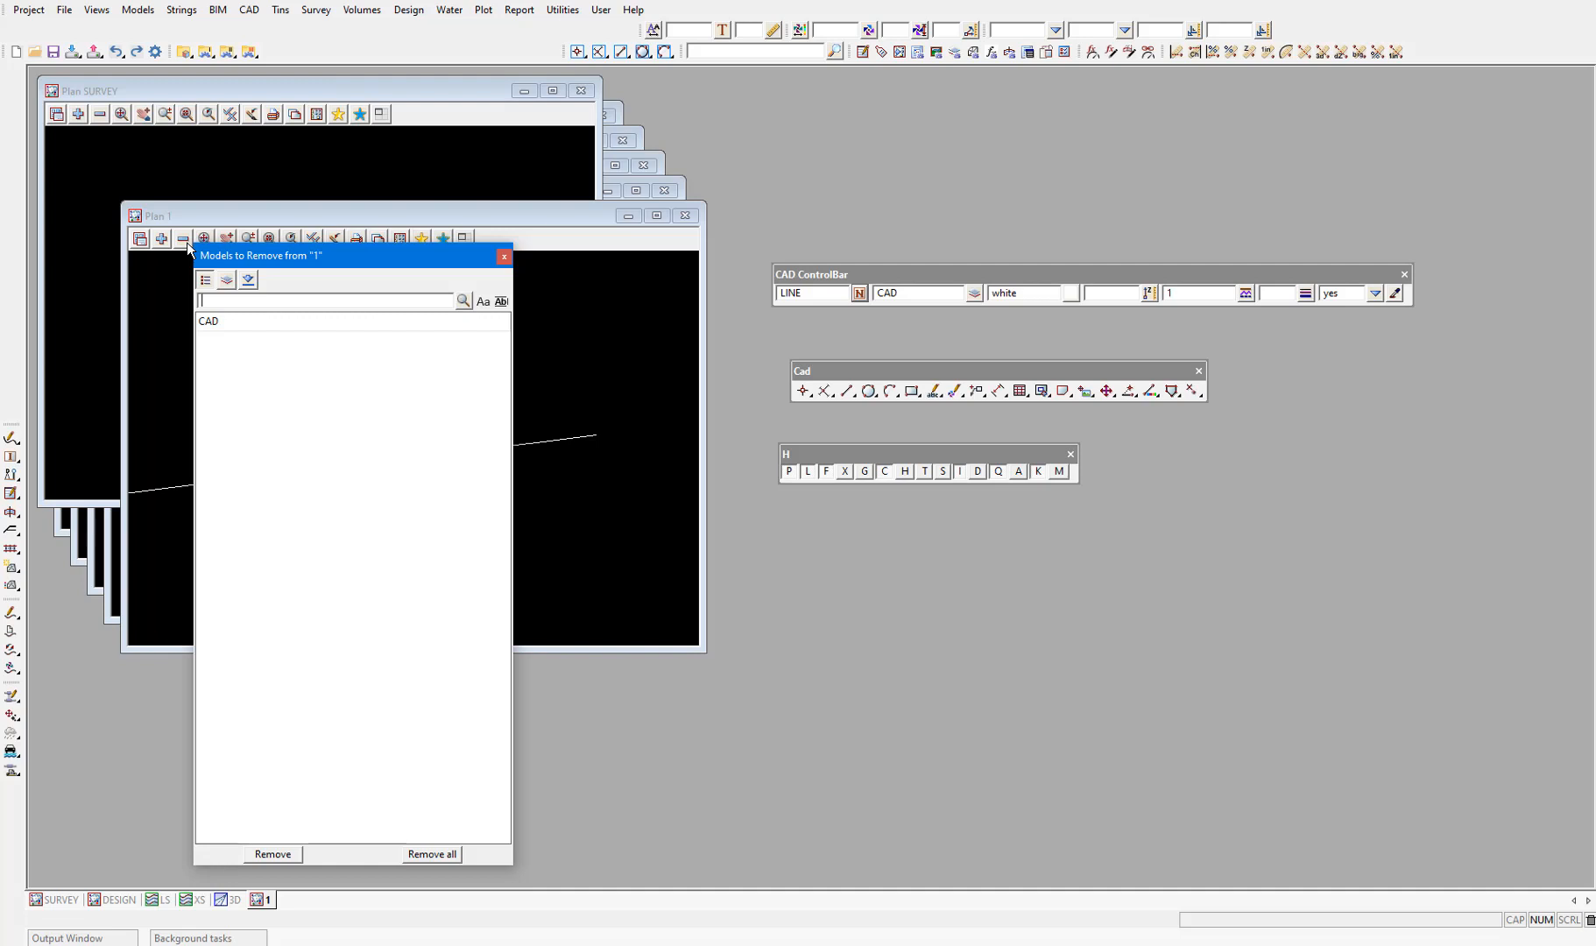
click(504, 255)
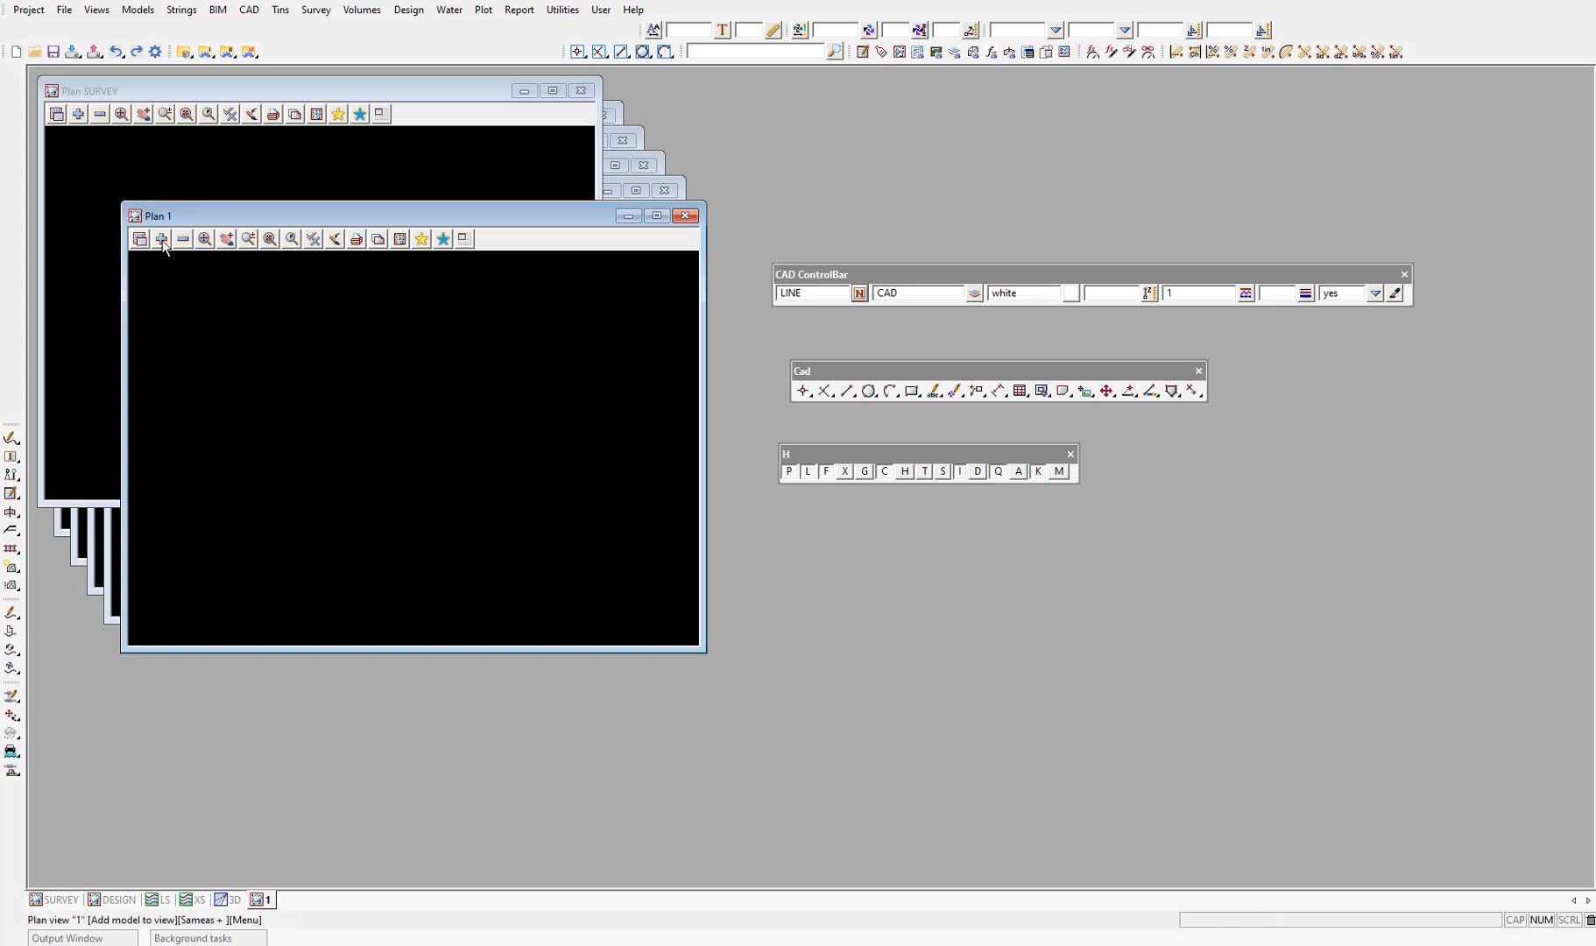
click(161, 239)
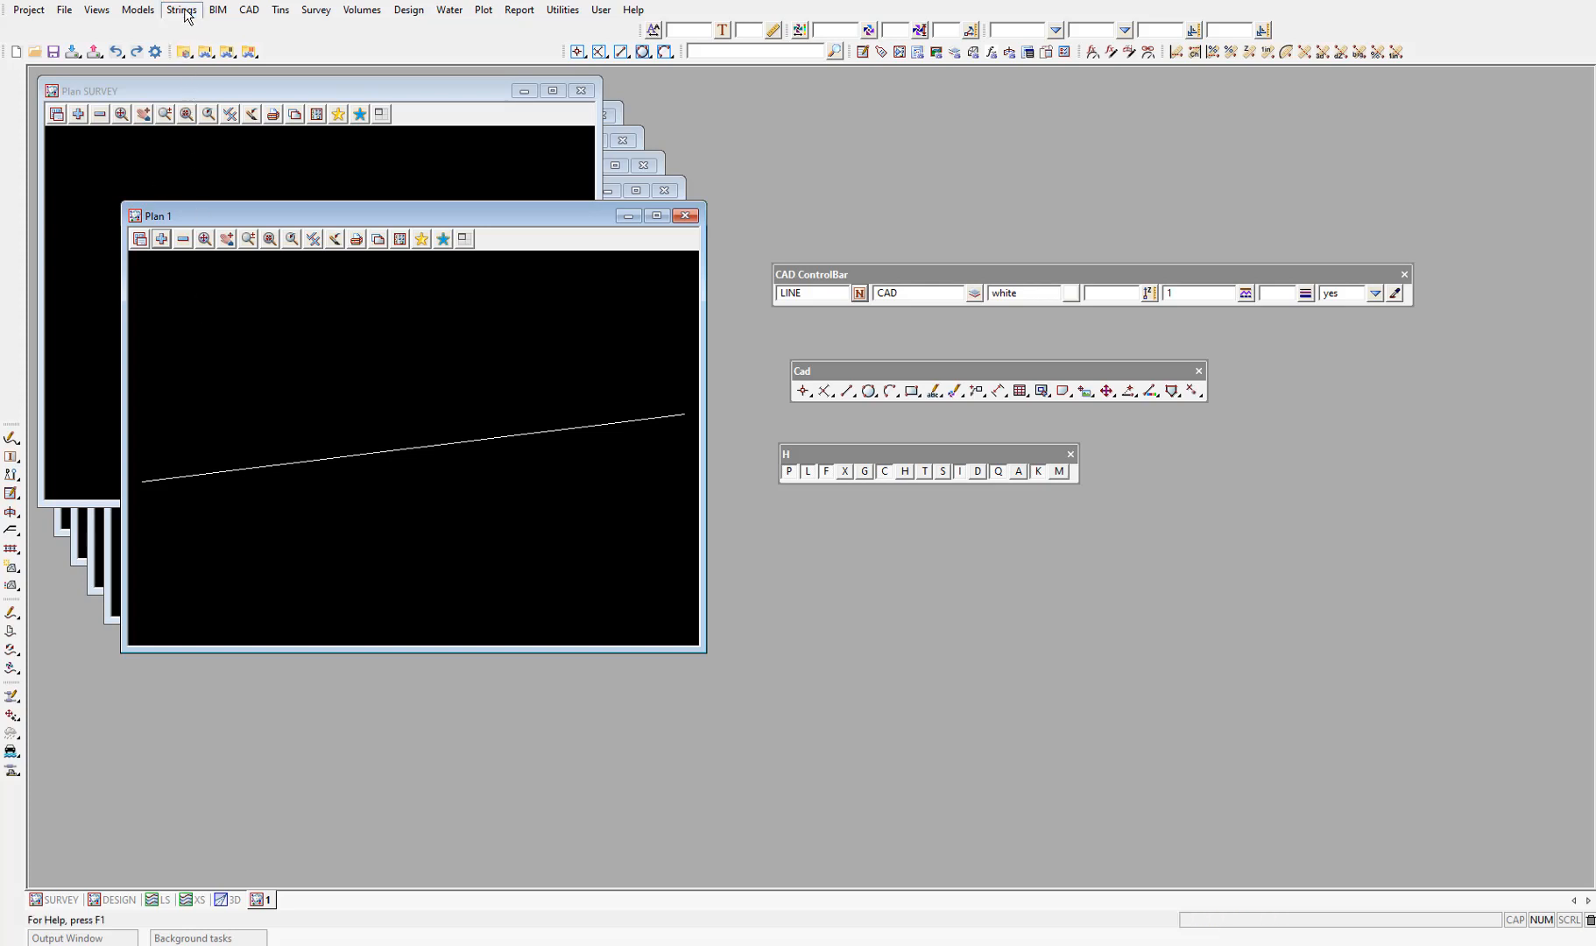
Step: Delete the white line with Strings Delete, leaving Plan 1 empty, and finish the tool
click(180, 9)
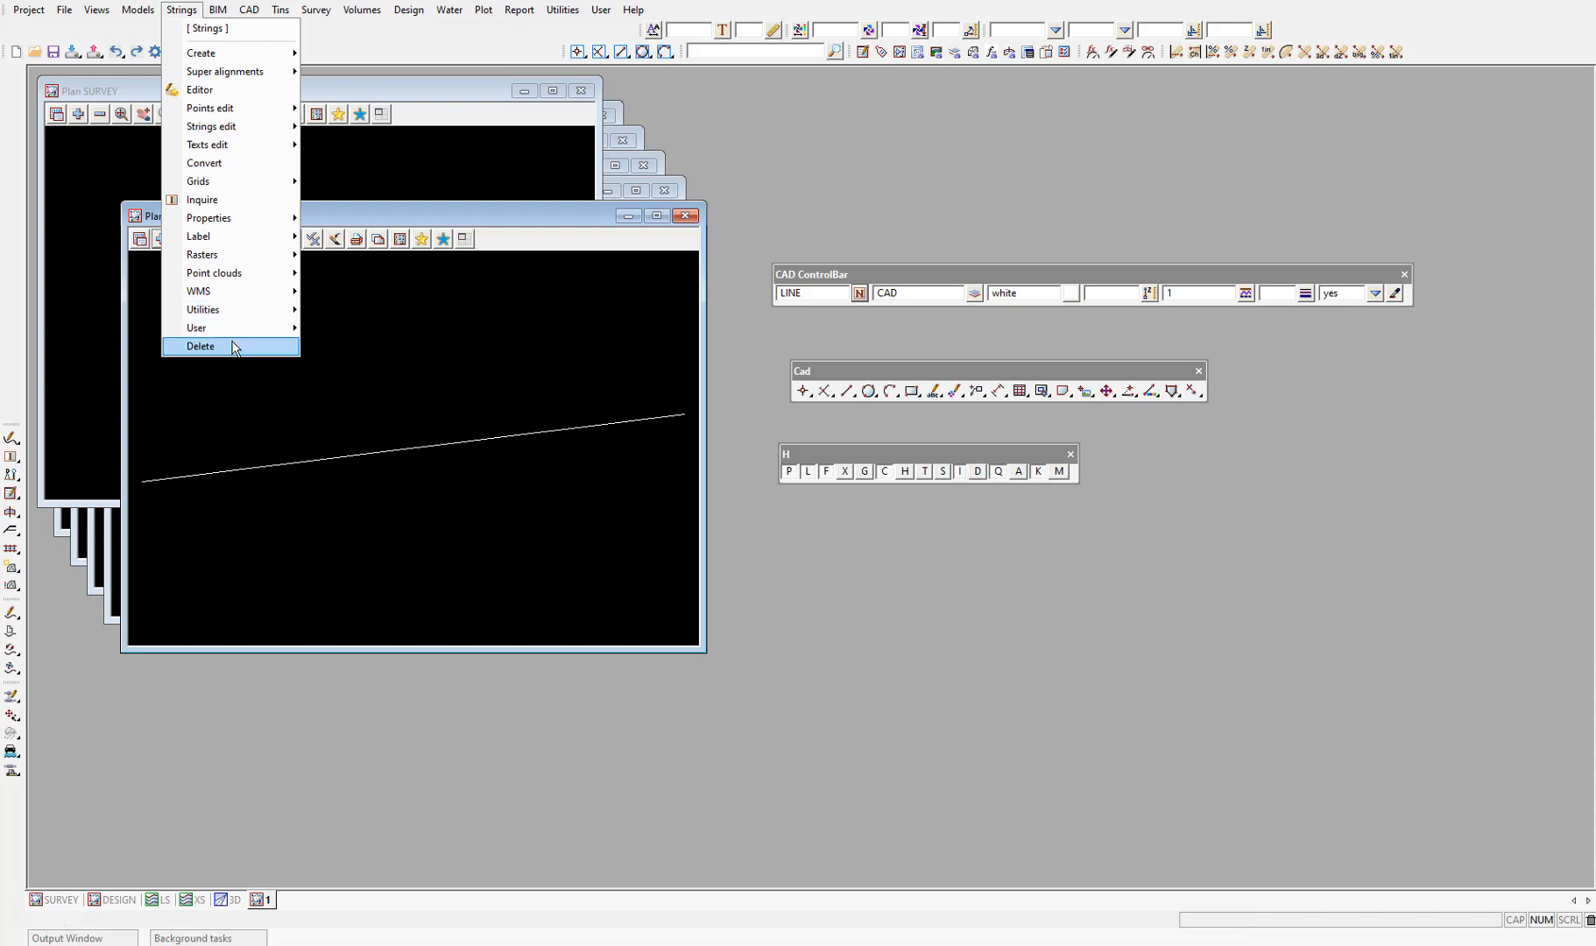
click(200, 347)
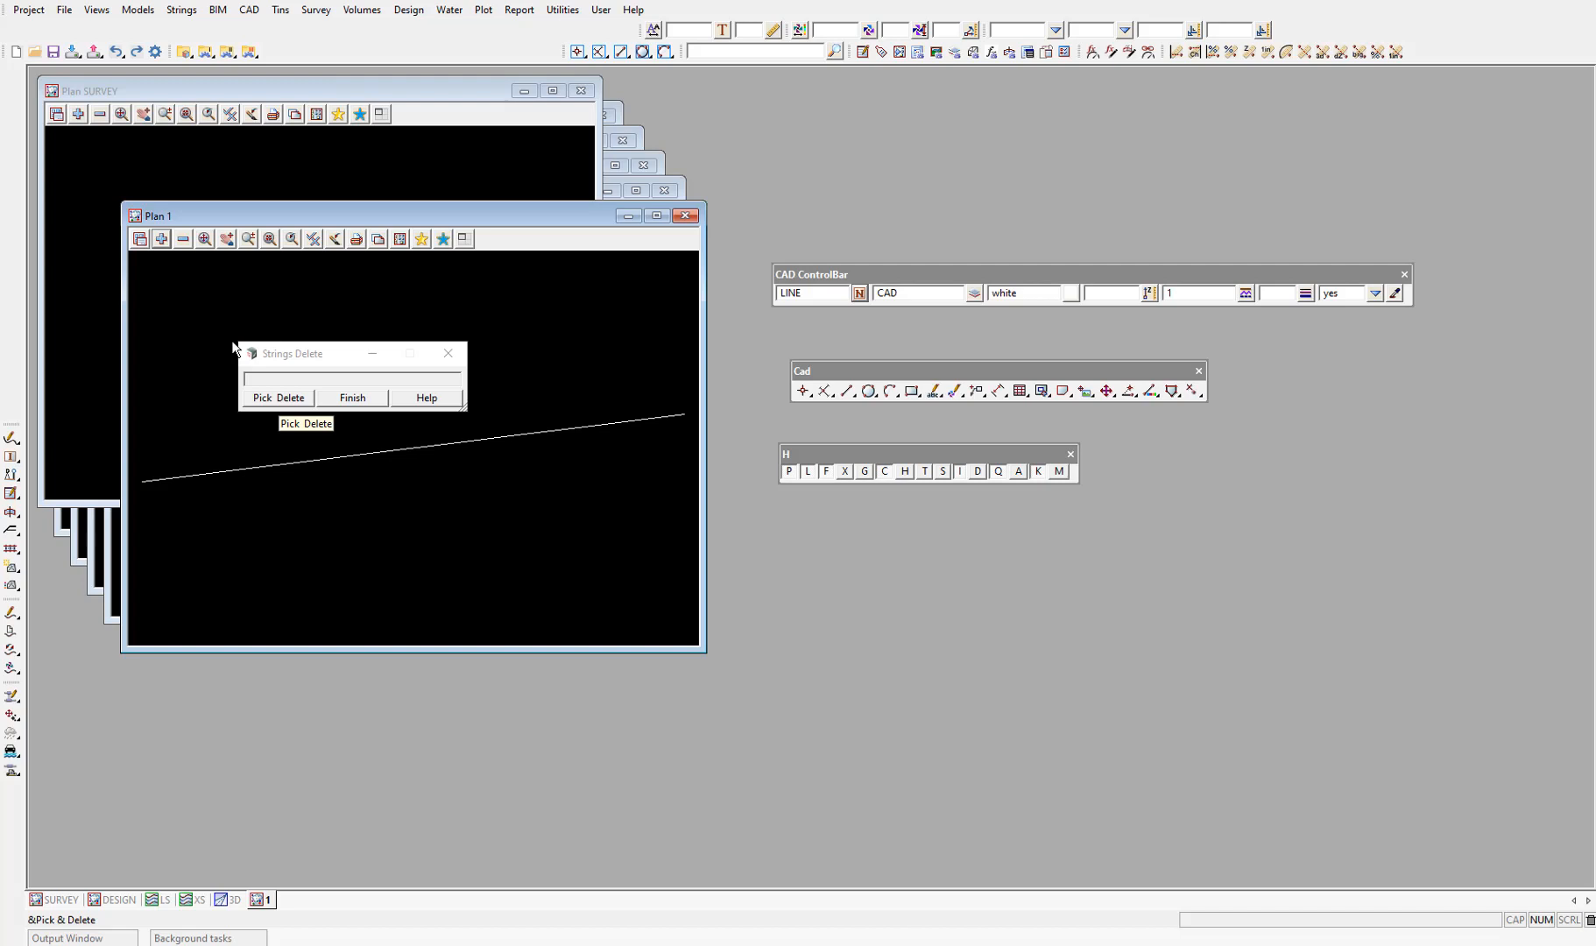
mouse_move(307, 475)
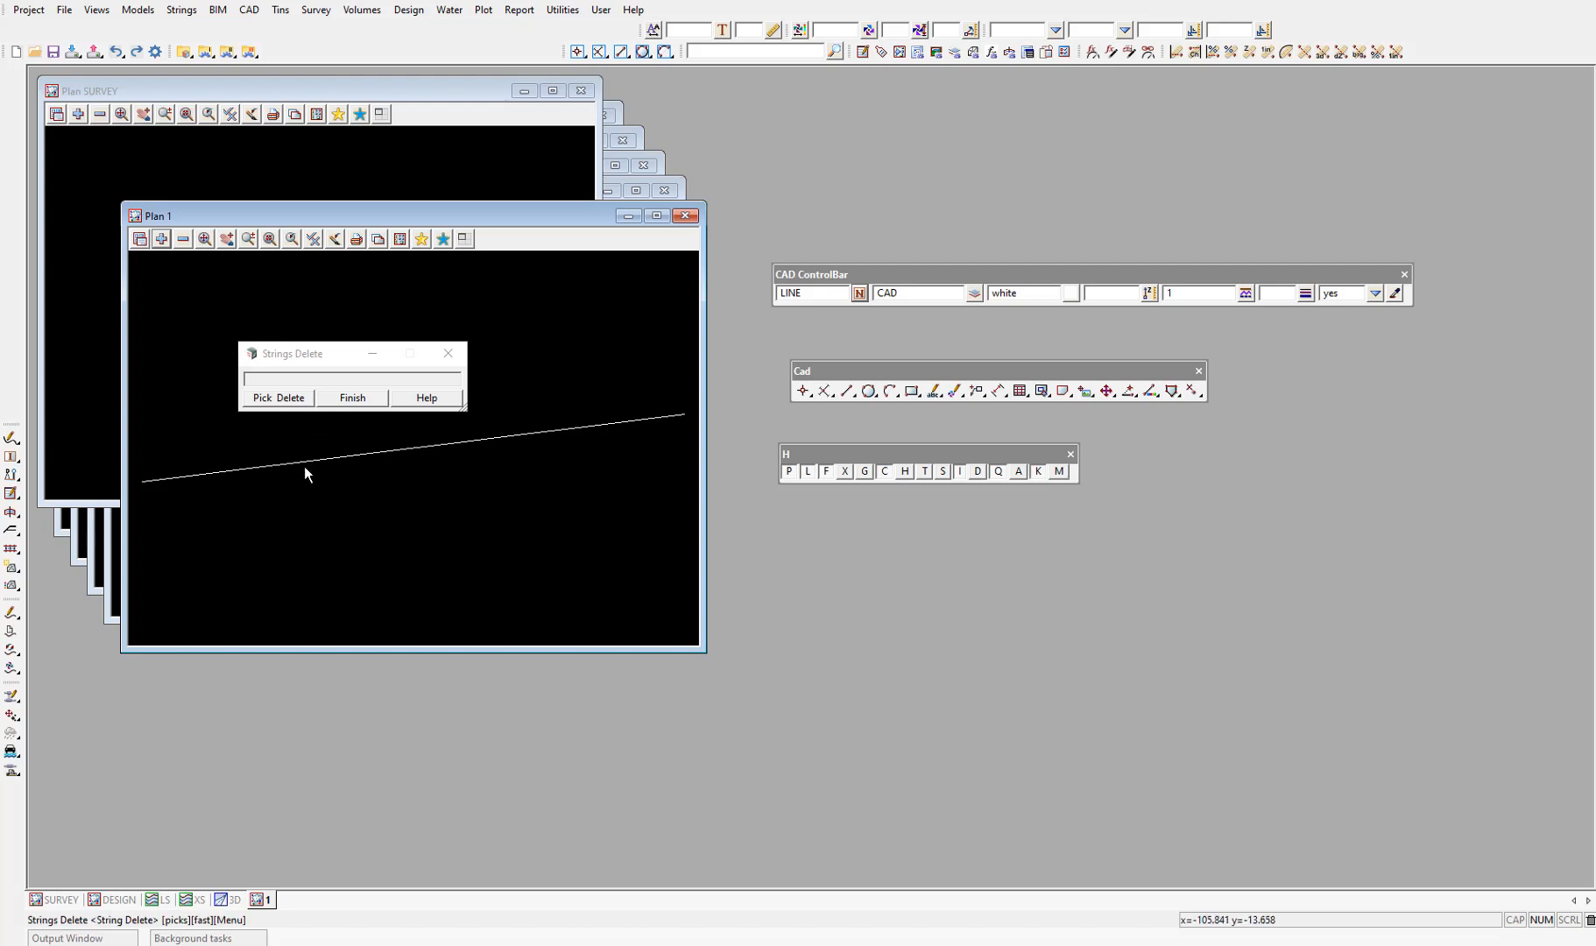
click(309, 459)
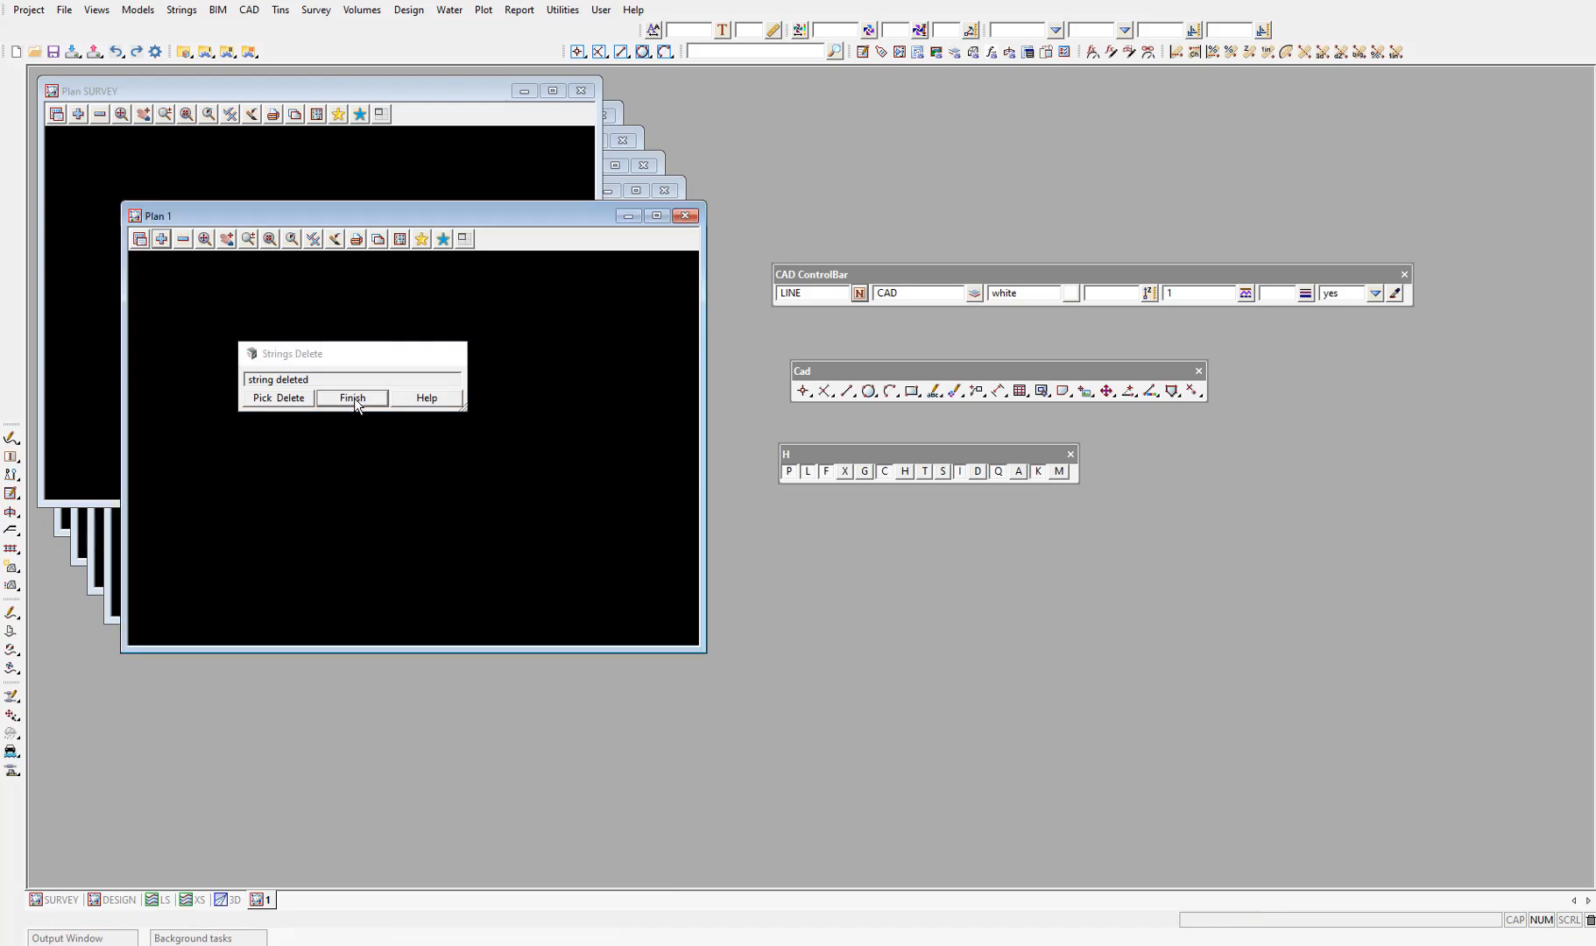
click(350, 397)
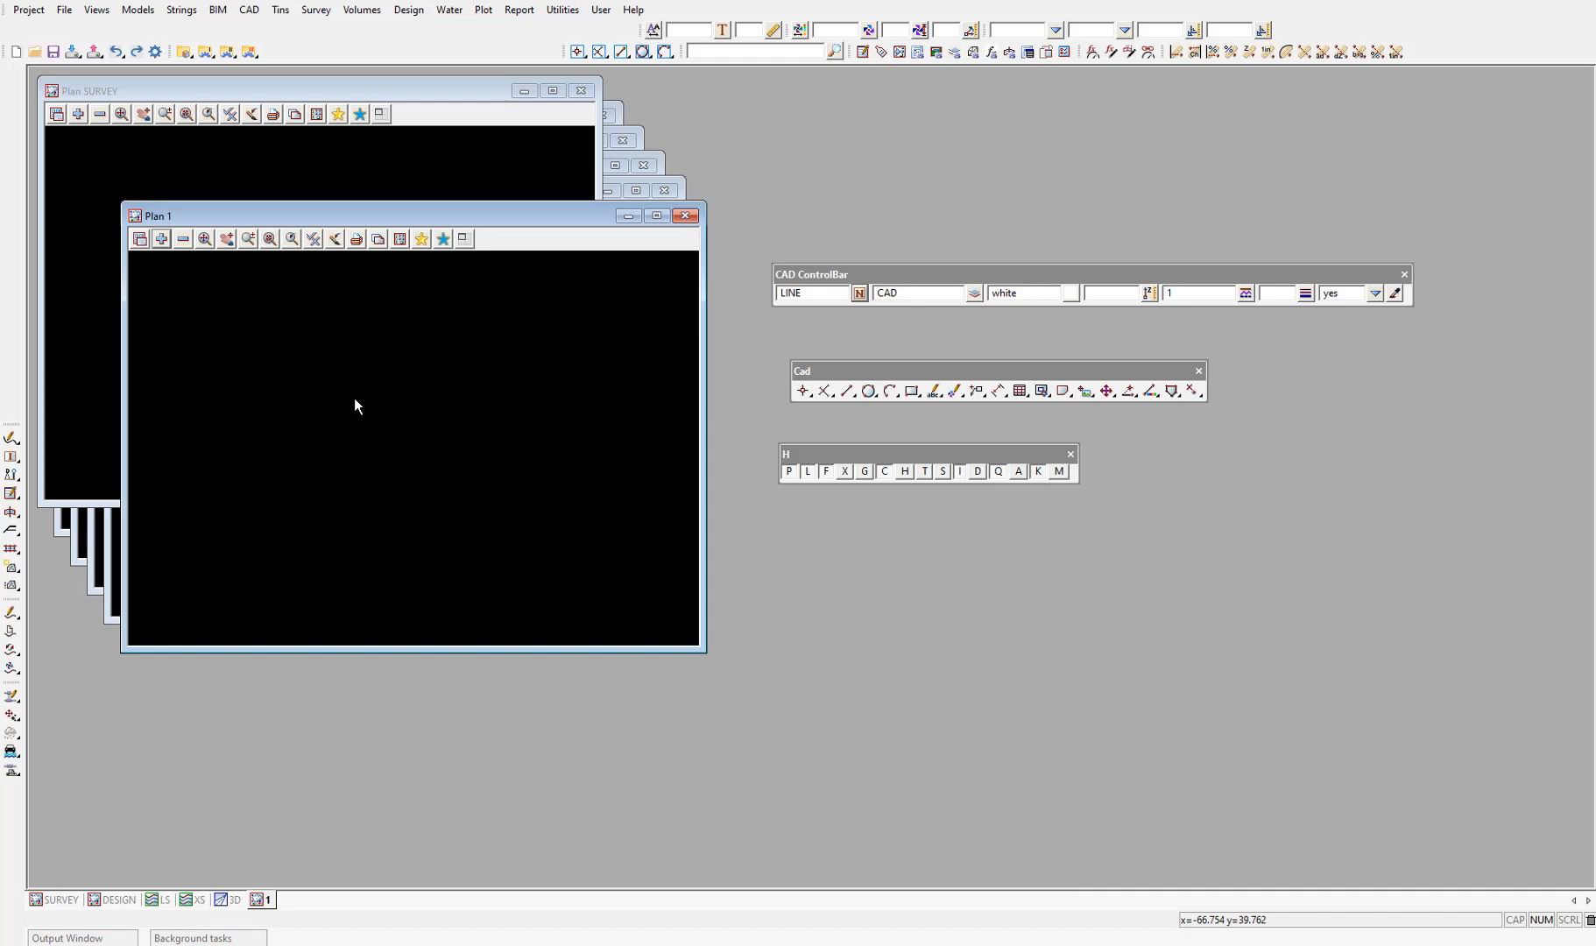
mouse_move(371, 399)
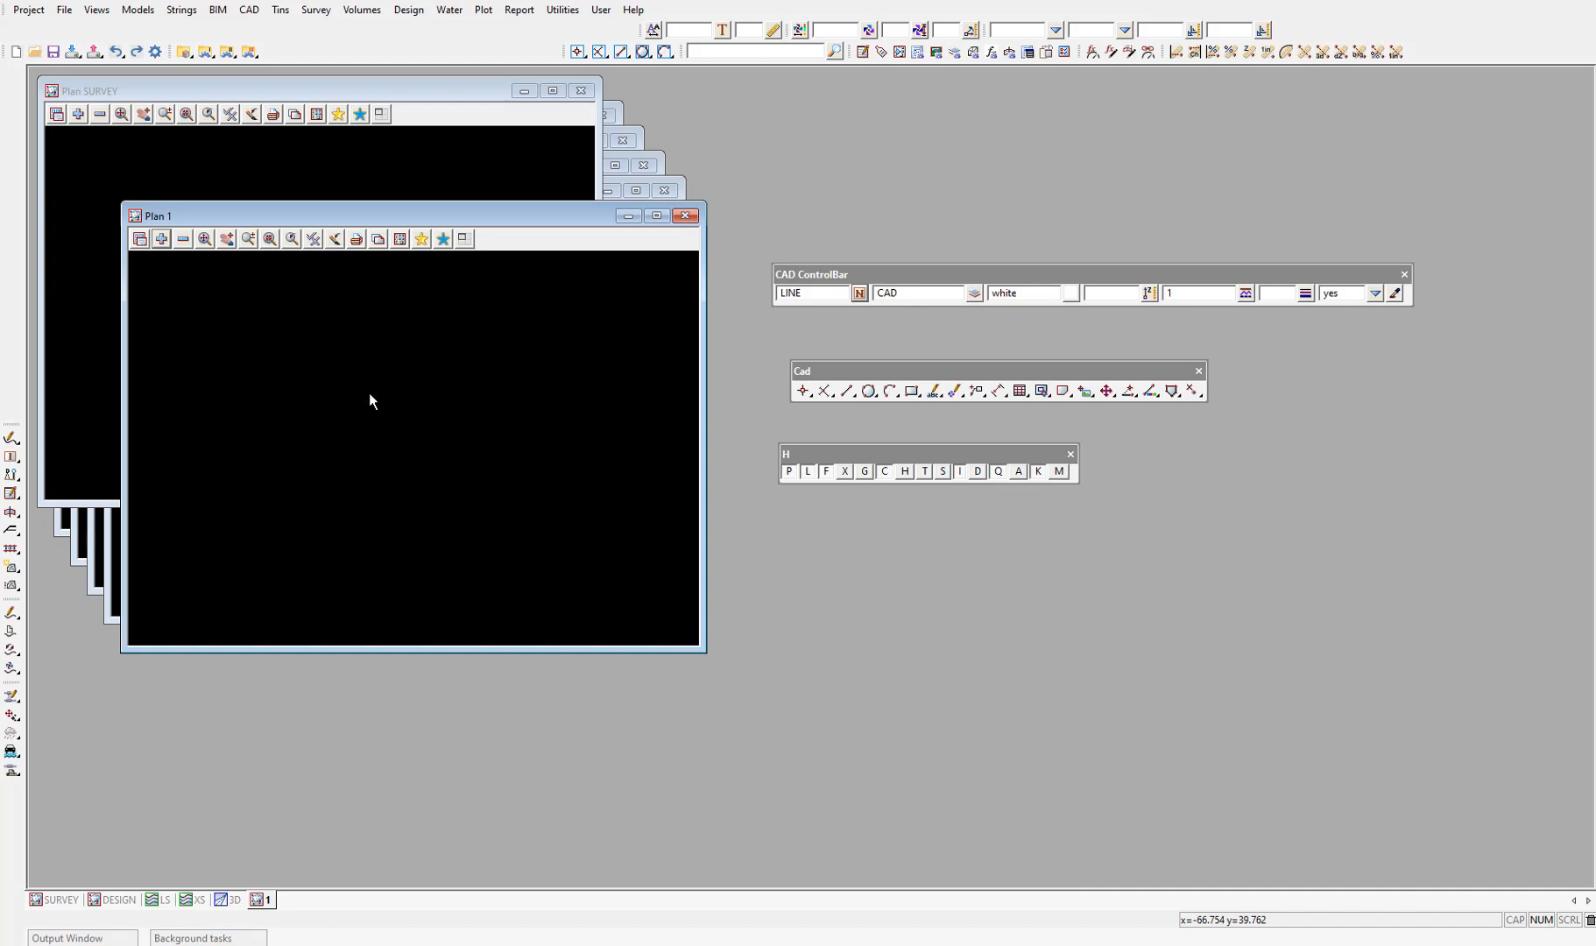